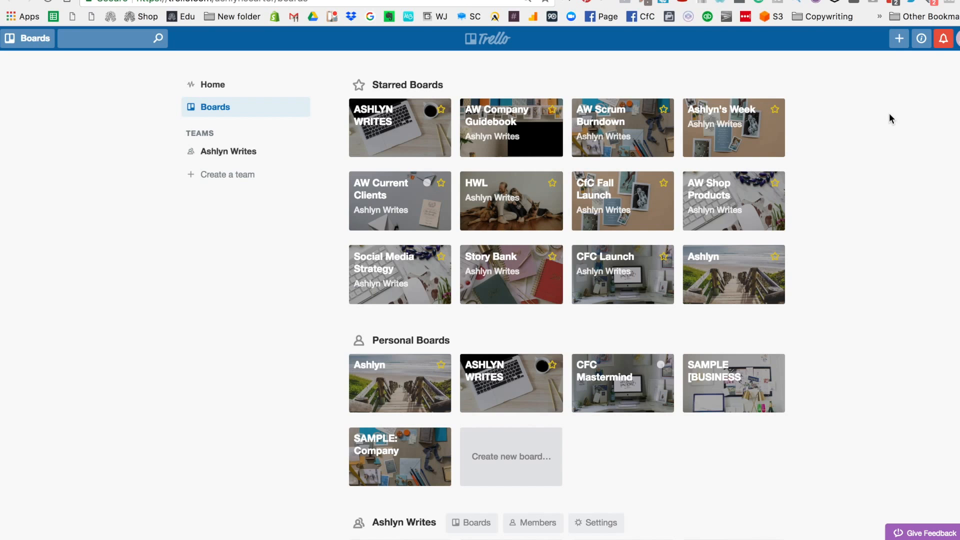
{"action": "mouse_move", "coordinate": [856, 132]}
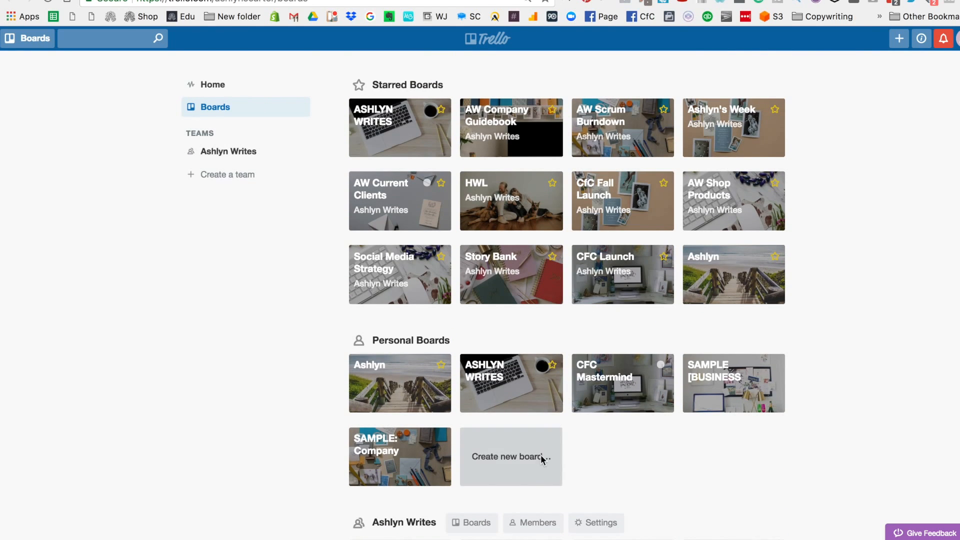
- Start a new board from the boards page, then abandon it without creating
{"action": "left_click", "coordinate": [510, 456]}
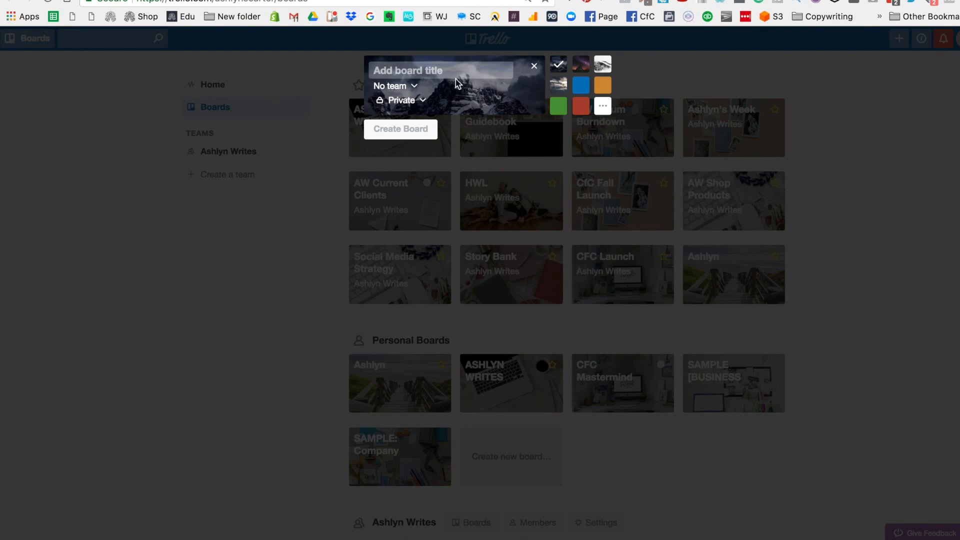
{"action": "mouse_move", "coordinate": [401, 100]}
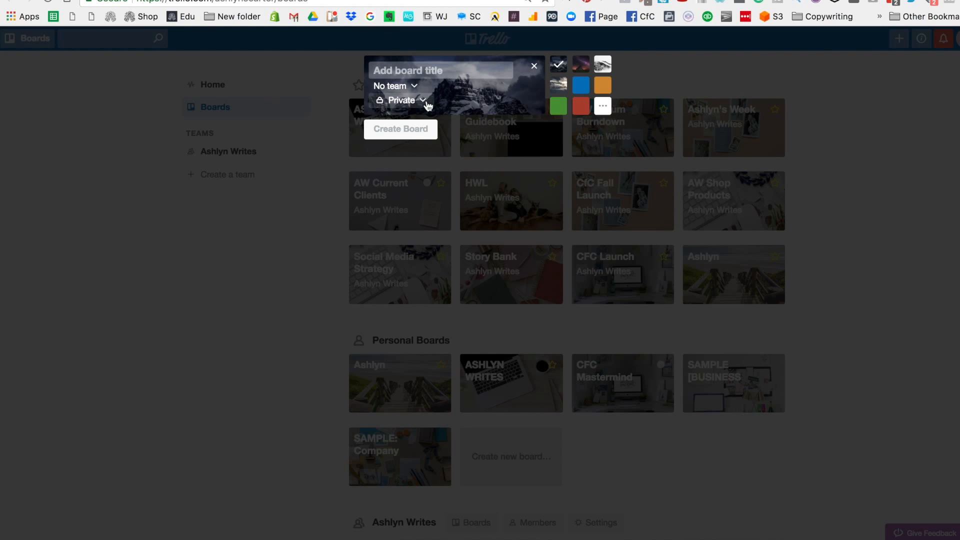
{"action": "mouse_move", "coordinate": [446, 108]}
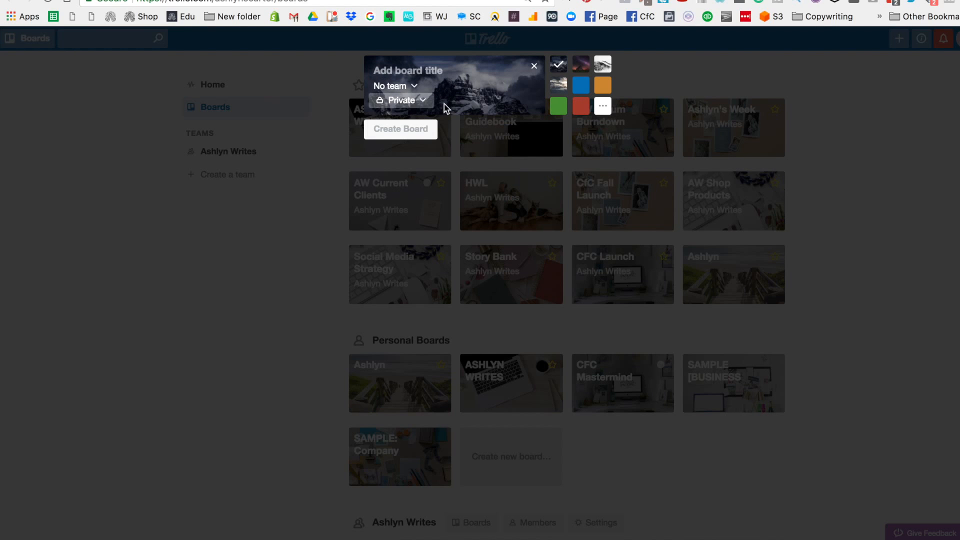
{"action": "mouse_move", "coordinate": [566, 103]}
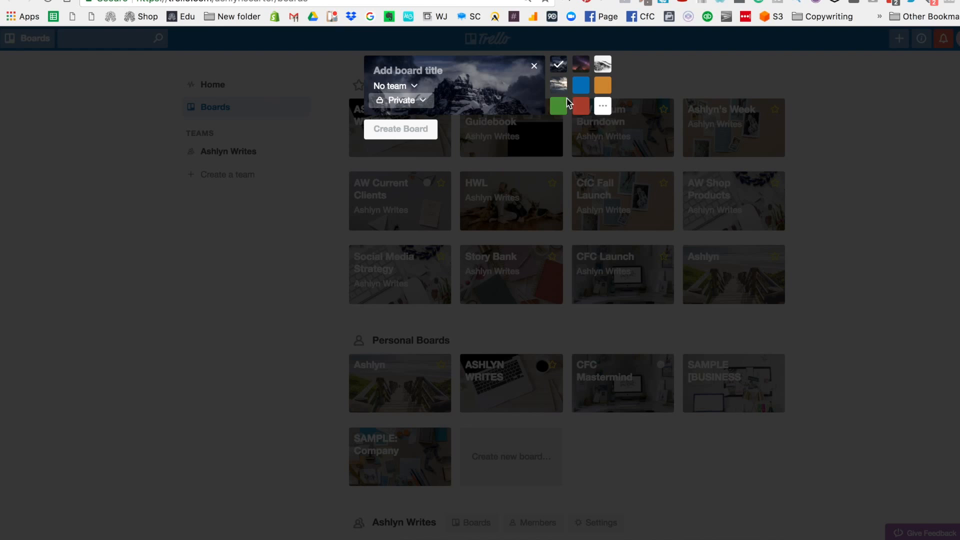
{"action": "mouse_move", "coordinate": [602, 85]}
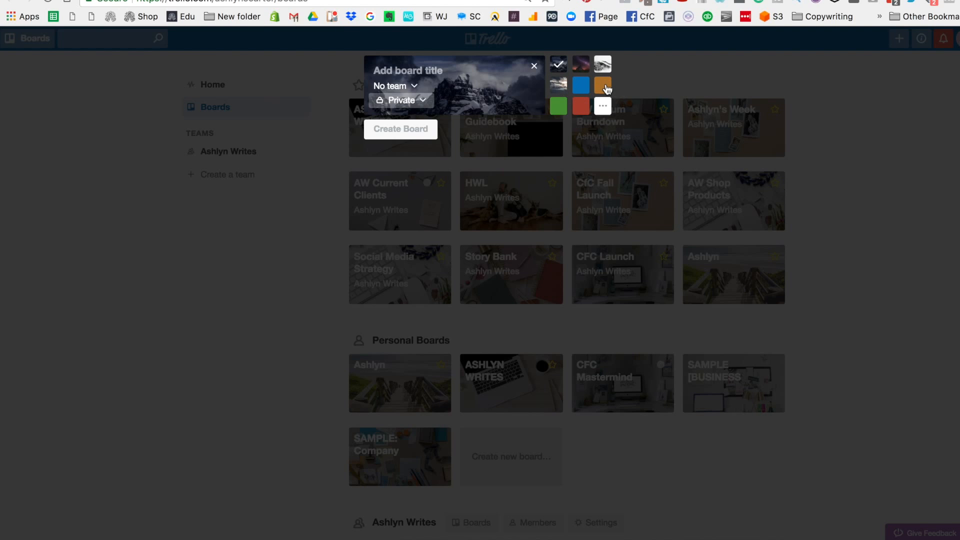
{"action": "mouse_move", "coordinate": [686, 78]}
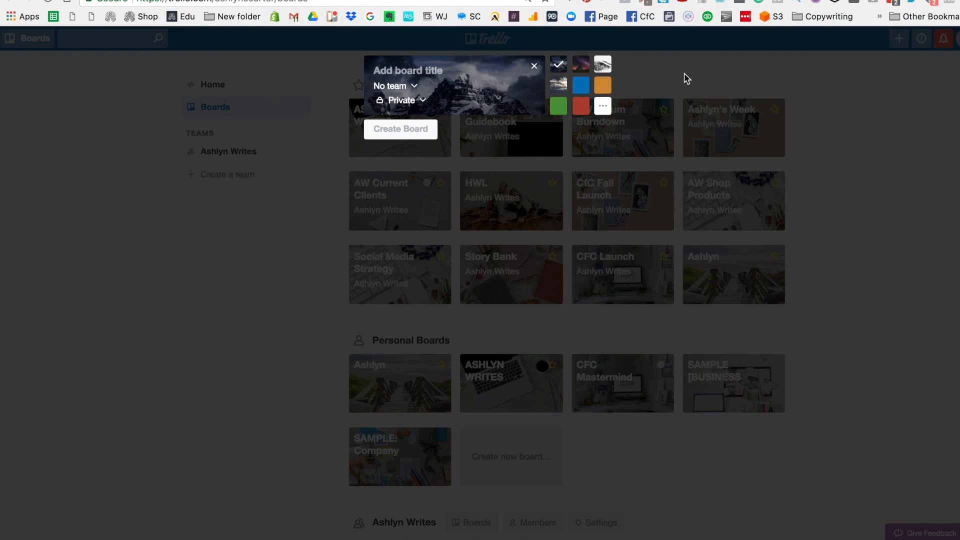
{"action": "left_click", "coordinate": [532, 66]}
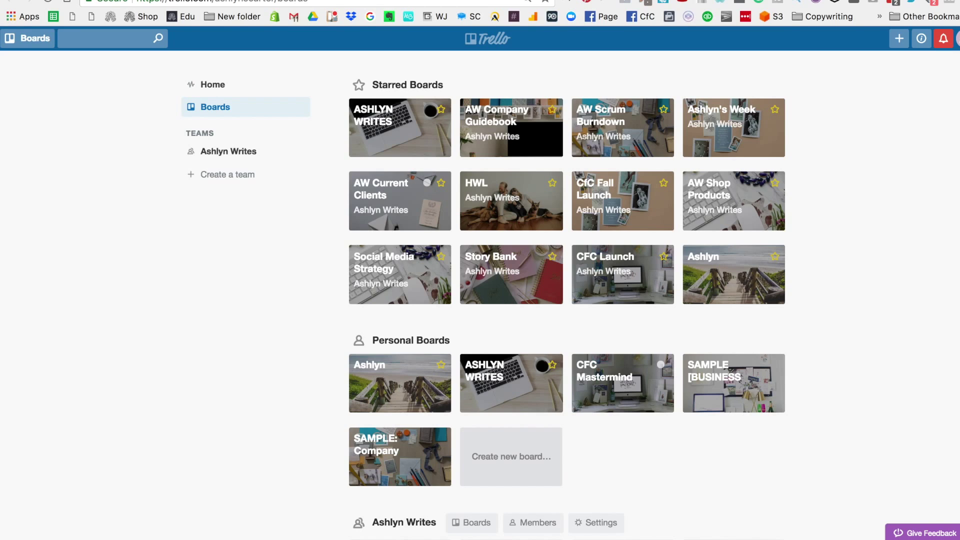
- Open the AW Company Guidebook board and scan across all of its lists
{"action": "left_click", "coordinate": [510, 127]}
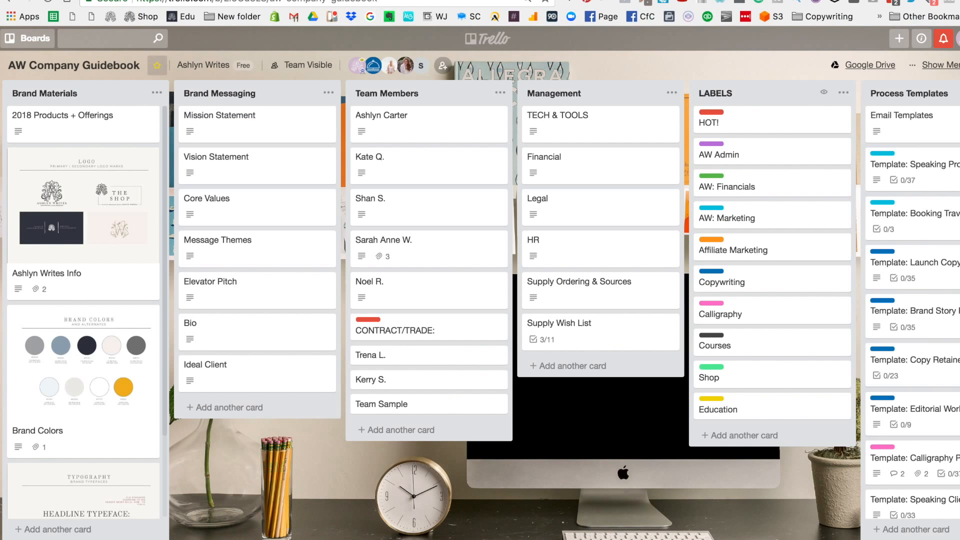
{"action": "scroll", "scroll_direction": "right", "scroll_amount": 3}
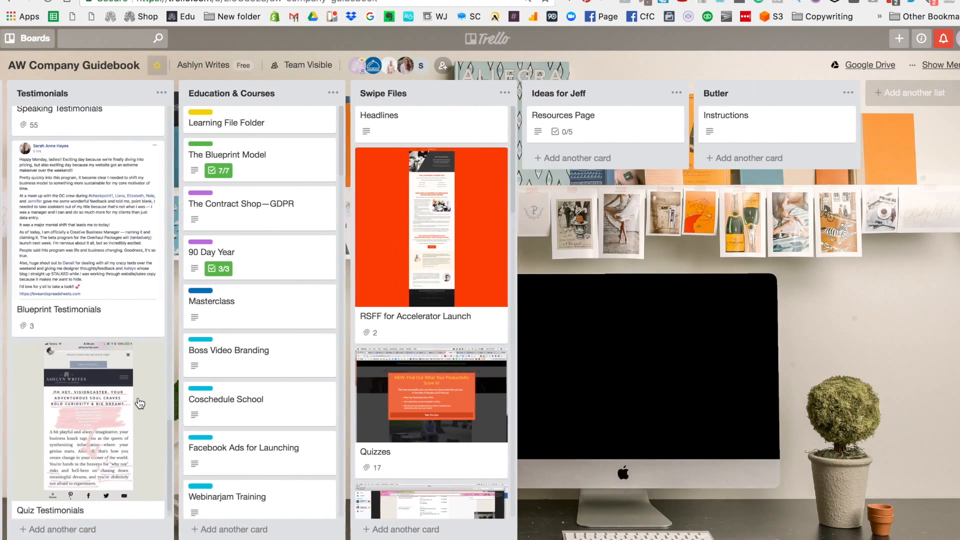
{"action": "scroll", "scroll_direction": "left", "scroll_amount": 3}
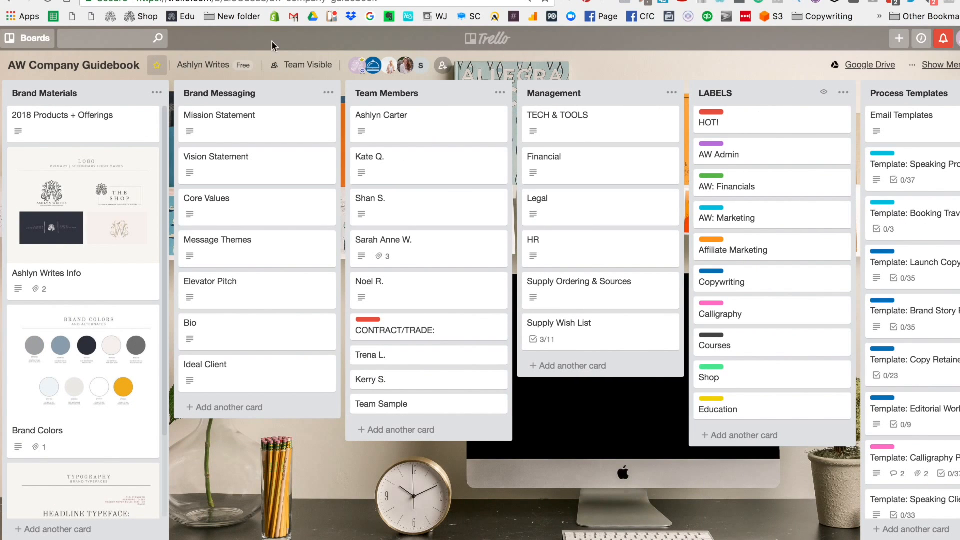
{"action": "mouse_move", "coordinate": [345, 92]}
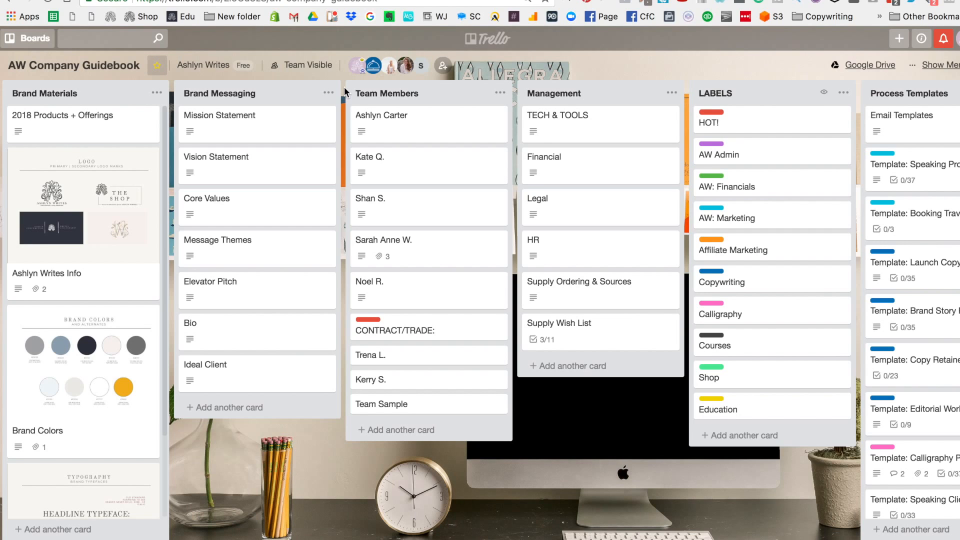
{"action": "mouse_move", "coordinate": [430, 93]}
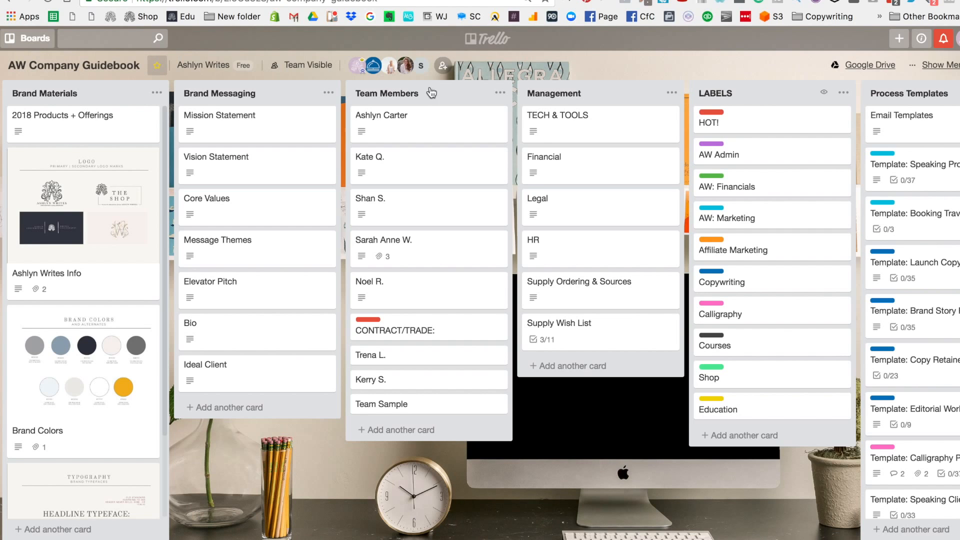
{"action": "mouse_move", "coordinate": [343, 93]}
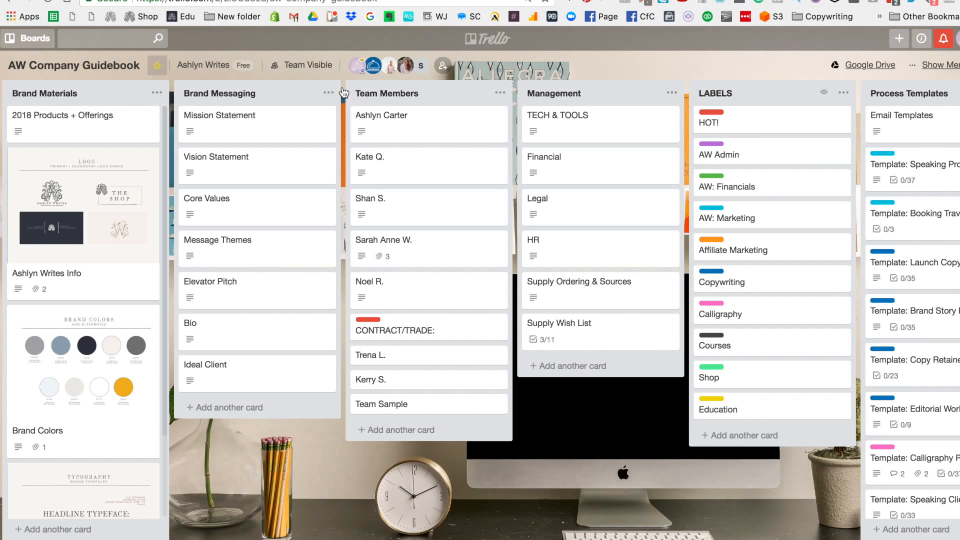
{"action": "mouse_move", "coordinate": [344, 93]}
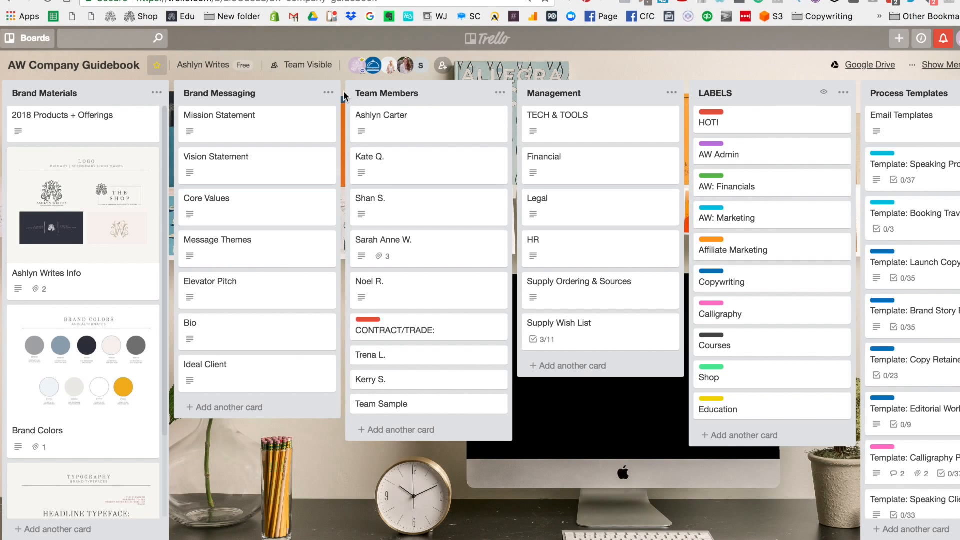
- Add a new list named 'Name Here' to the board
{"action": "left_click", "coordinate": [500, 93]}
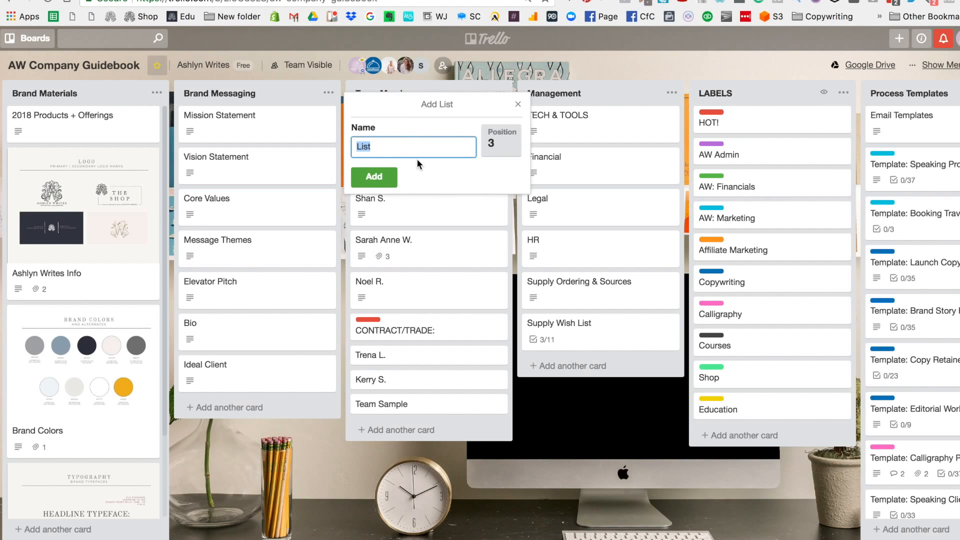
{"action": "type", "text": "N"}
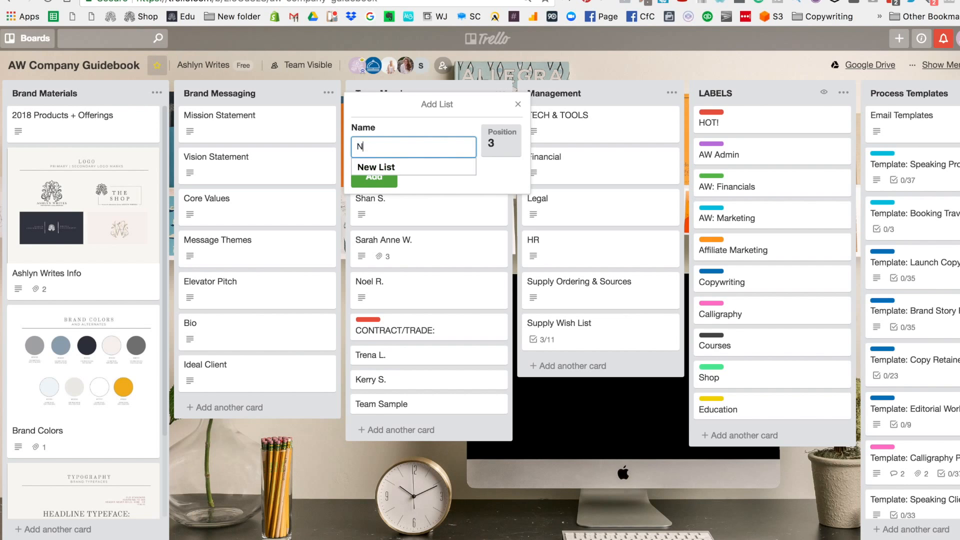
{"action": "left_click", "coordinate": [373, 178]}
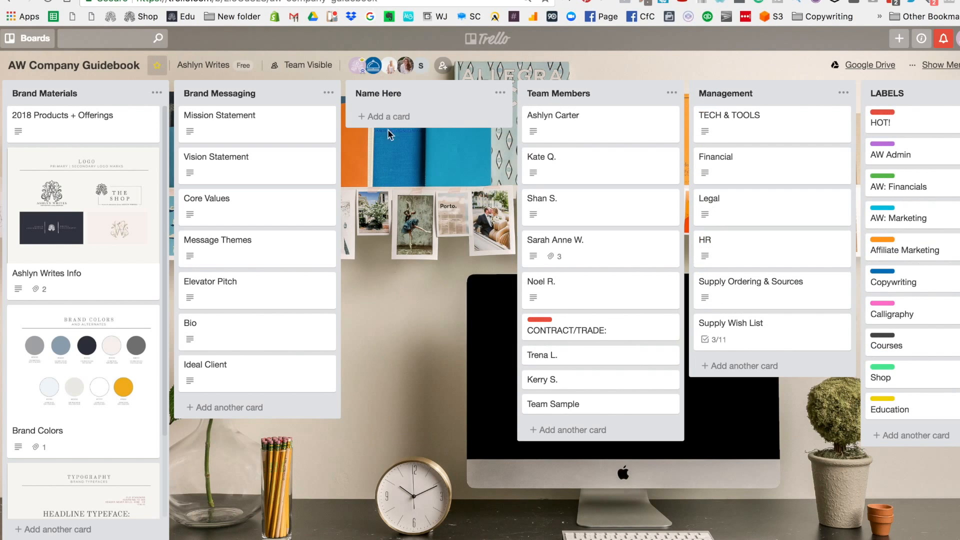
- Add a card titled 'CARD NAME' to the Name Here list
{"action": "left_click", "coordinate": [385, 116]}
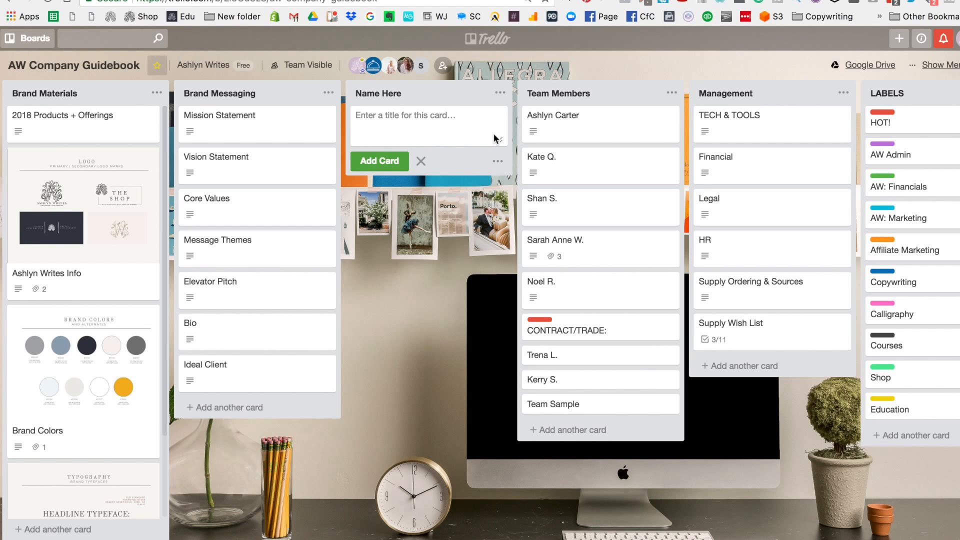
{"action": "type", "text": "CARD NAM"}
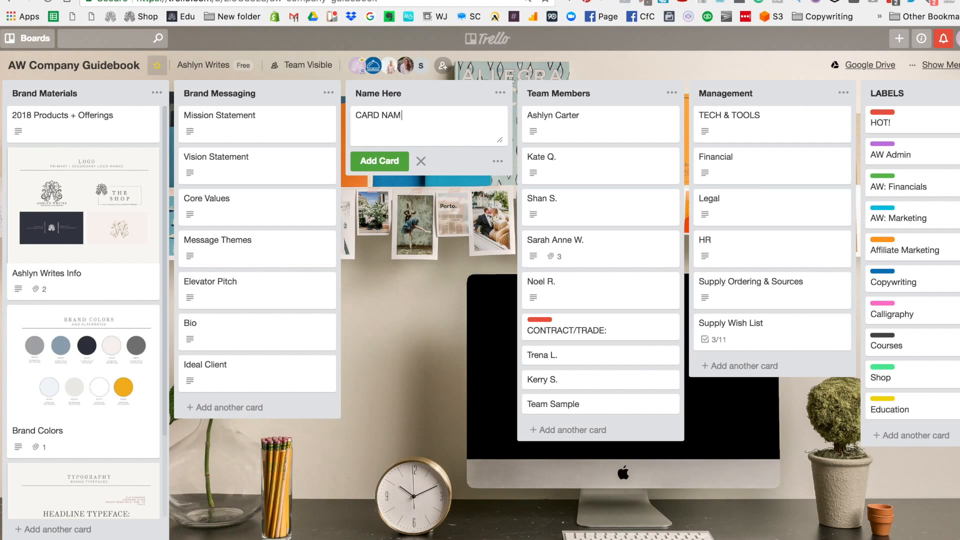
{"action": "left_click", "coordinate": [378, 161]}
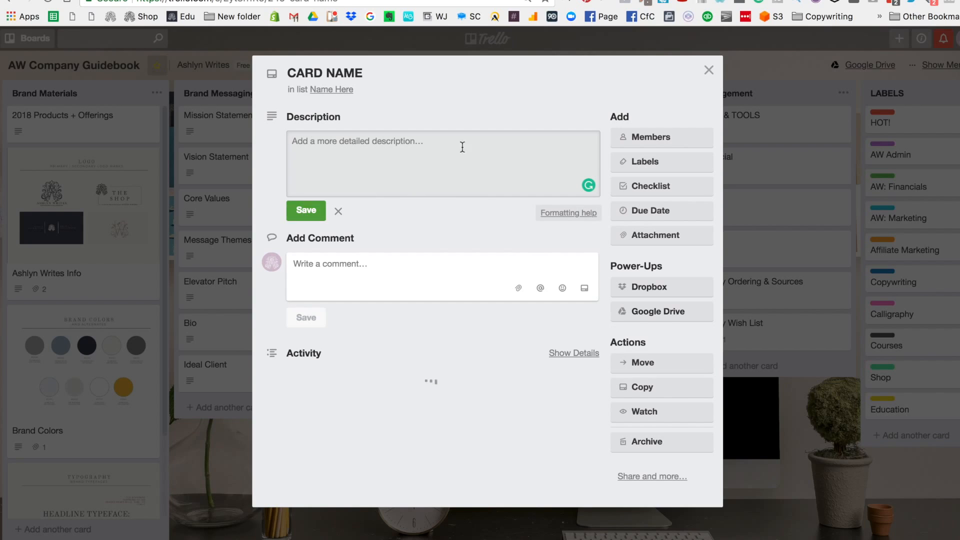
{"action": "mouse_move", "coordinate": [661, 311]}
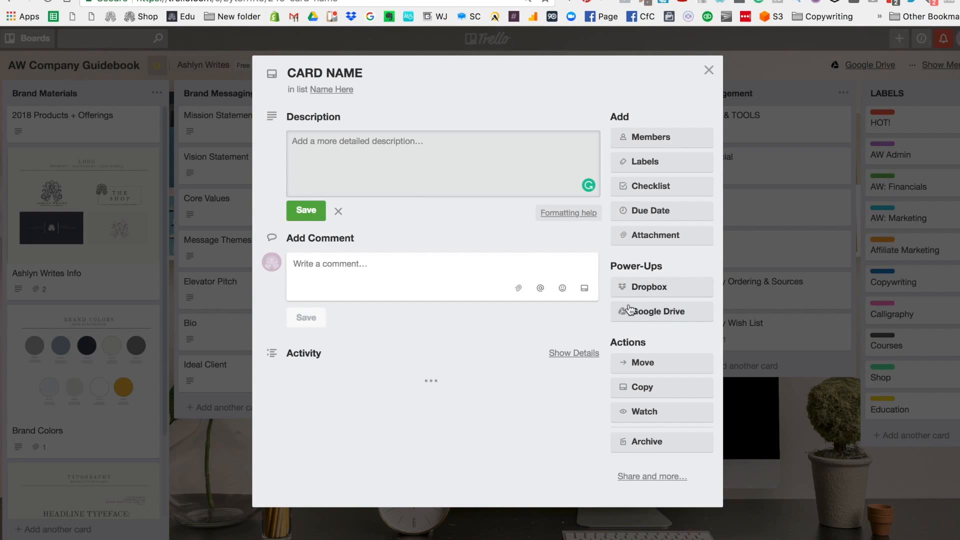
{"action": "mouse_move", "coordinate": [686, 267]}
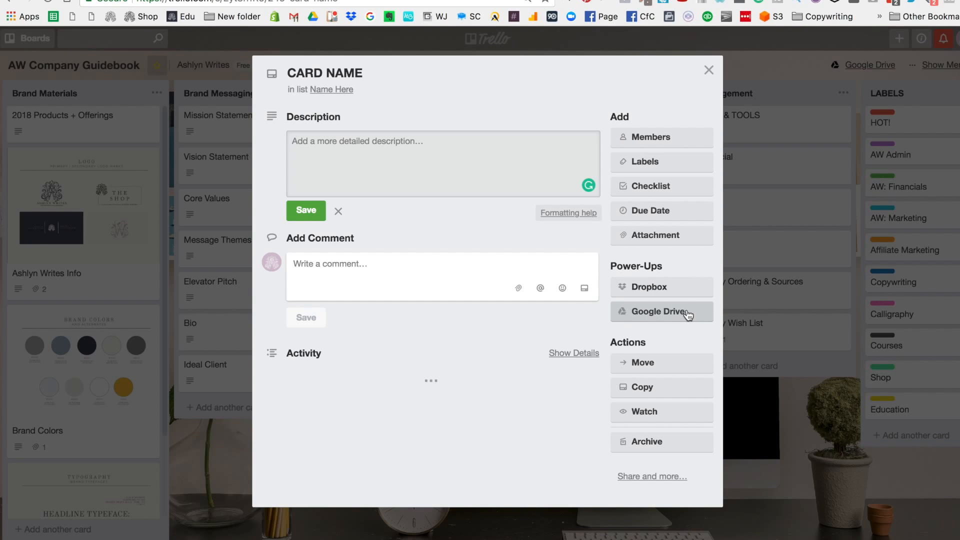
{"action": "mouse_move", "coordinate": [697, 323]}
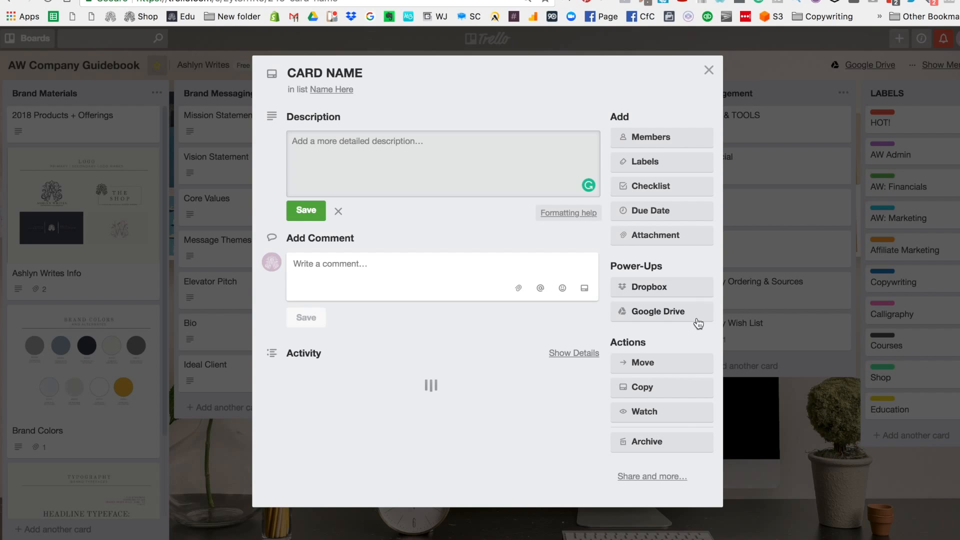
{"action": "mouse_move", "coordinate": [657, 168]}
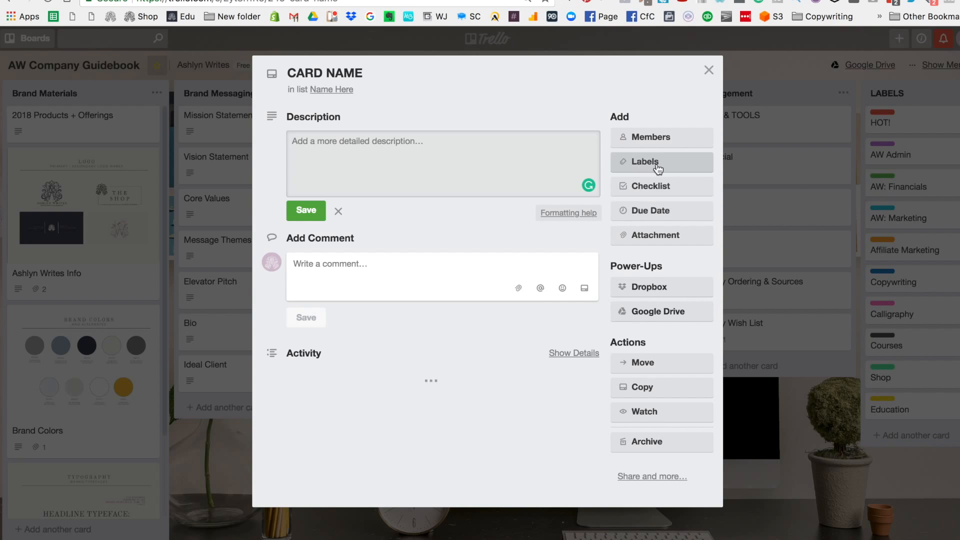
- Show the board's colour-coded labels on the blank card, then move on to the board menu
{"action": "left_click", "coordinate": [644, 162]}
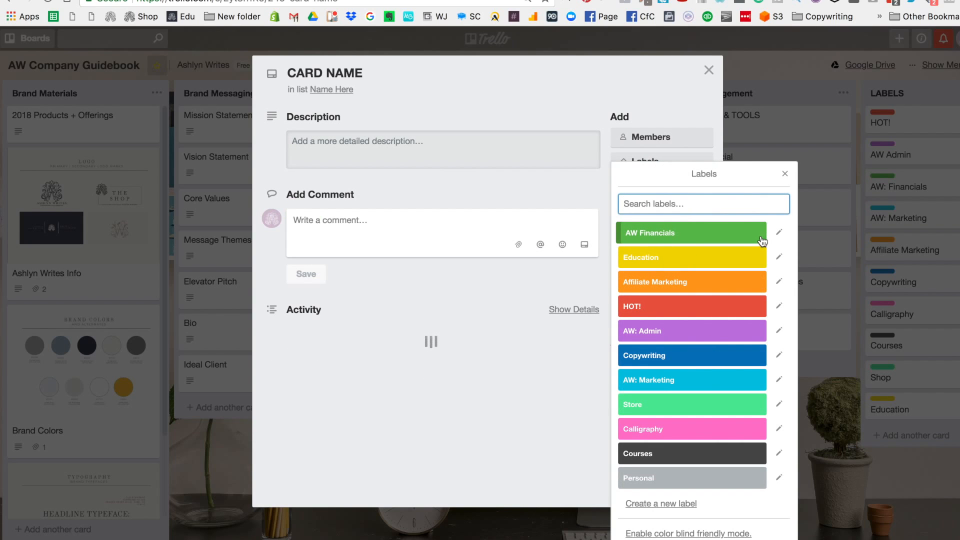
{"action": "mouse_move", "coordinate": [810, 230]}
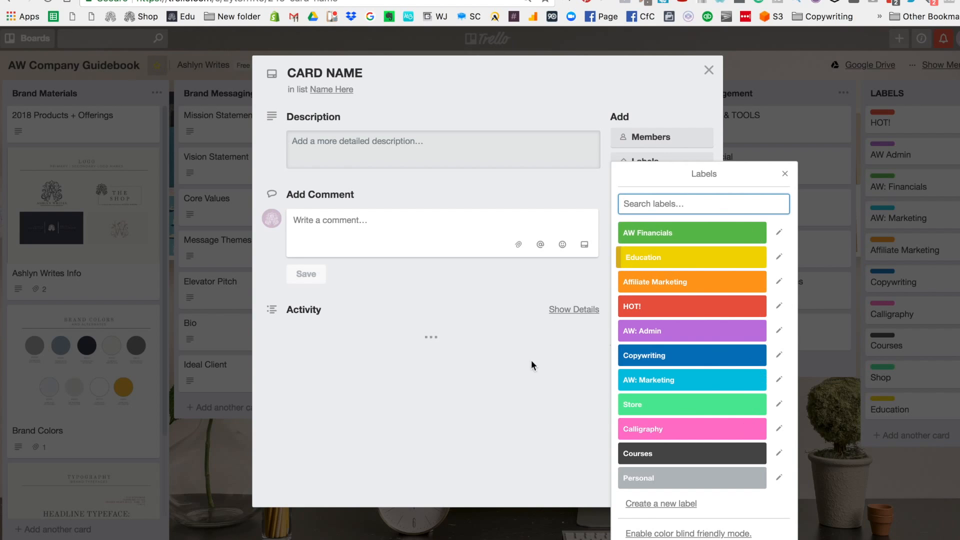
{"action": "mouse_move", "coordinate": [778, 282]}
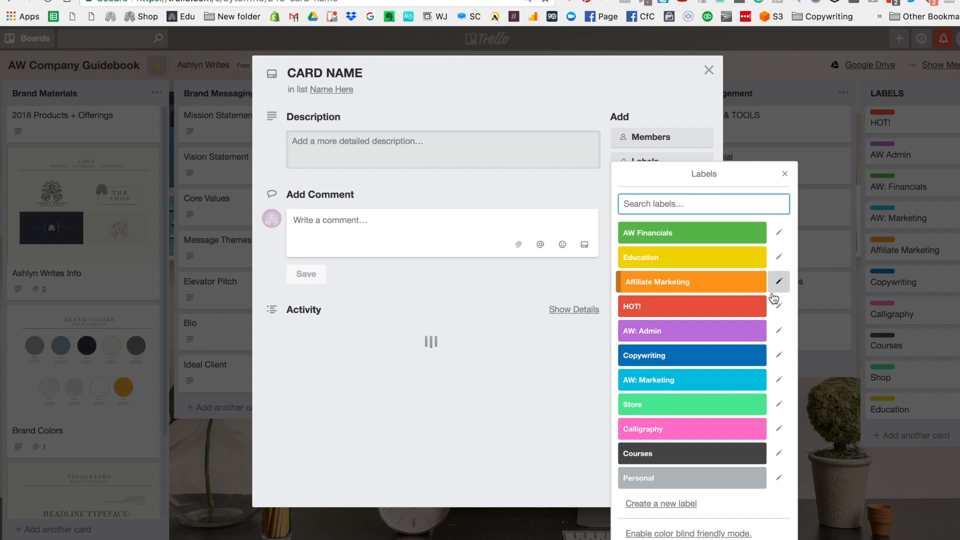
{"action": "left_click", "coordinate": [783, 174]}
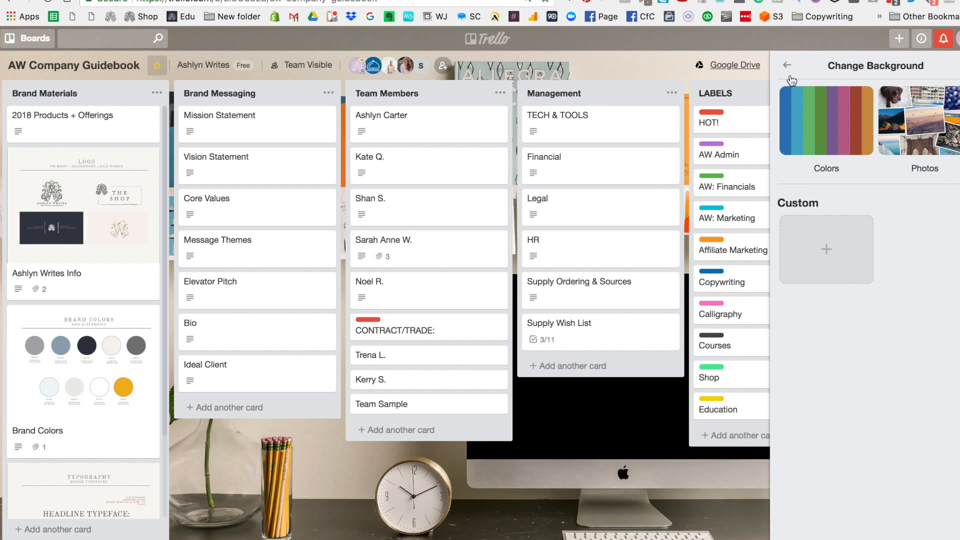
{"action": "mouse_move", "coordinate": [882, 140]}
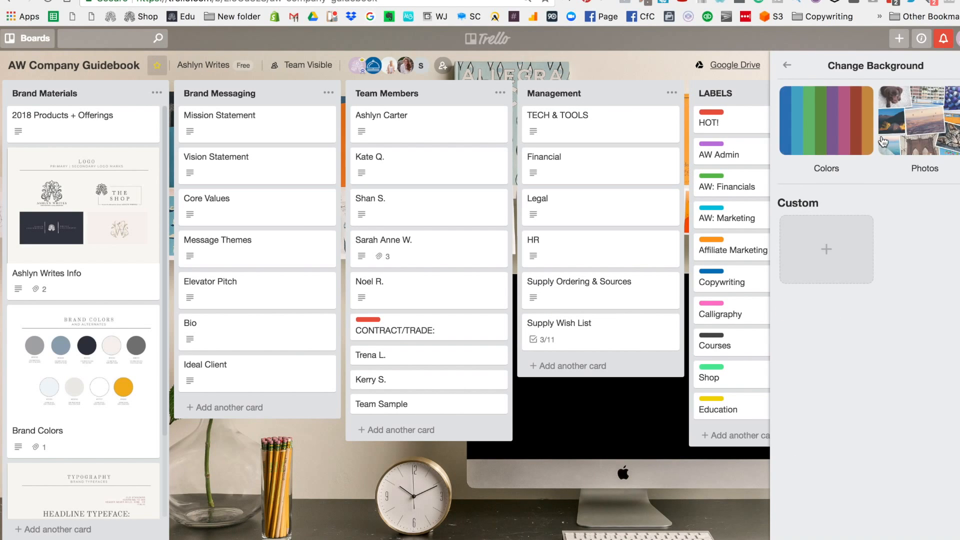
- Browse the background colours and stock photos, then go back to the main board menu
{"action": "scroll", "scroll_direction": "right", "scroll_amount": 3}
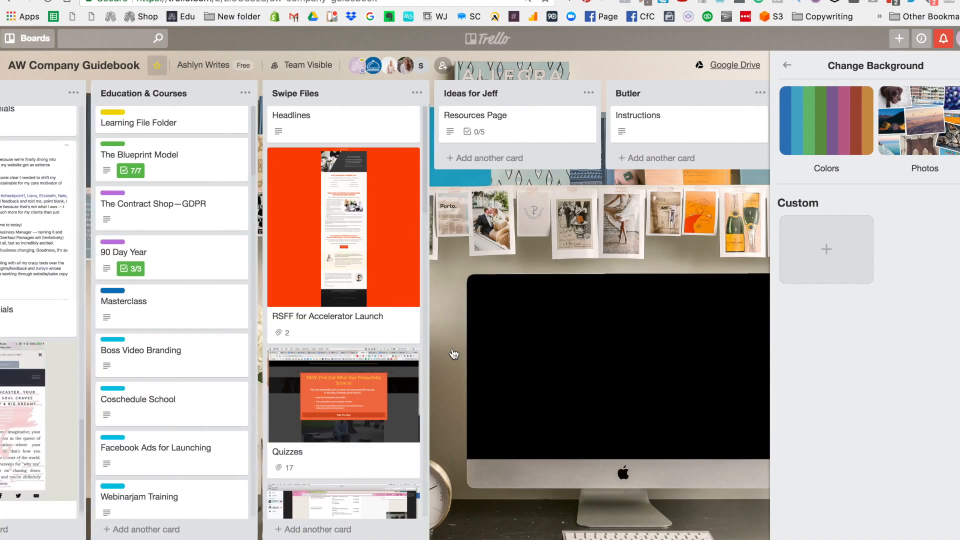
{"action": "scroll", "scroll_direction": "left", "scroll_amount": 3}
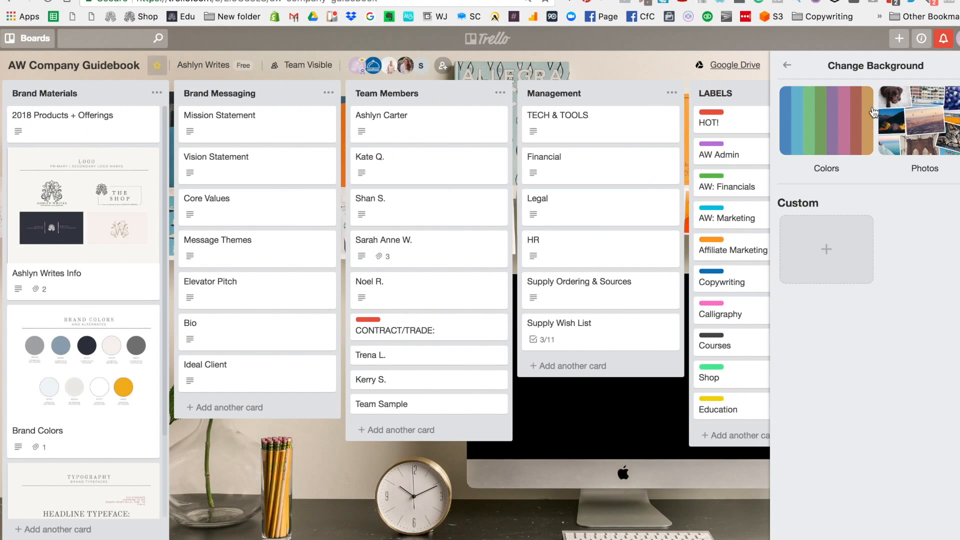
{"action": "left_click", "coordinate": [923, 129]}
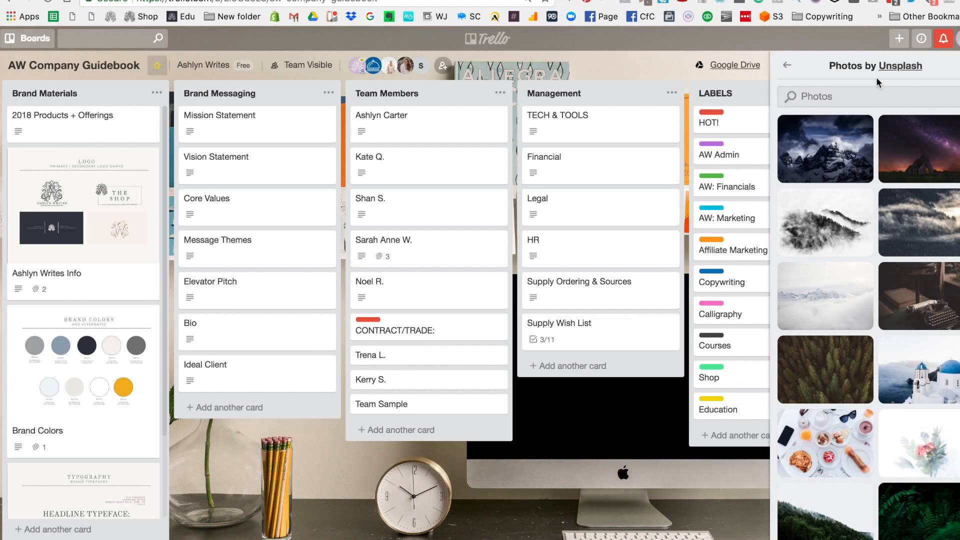
{"action": "left_click", "coordinate": [787, 66]}
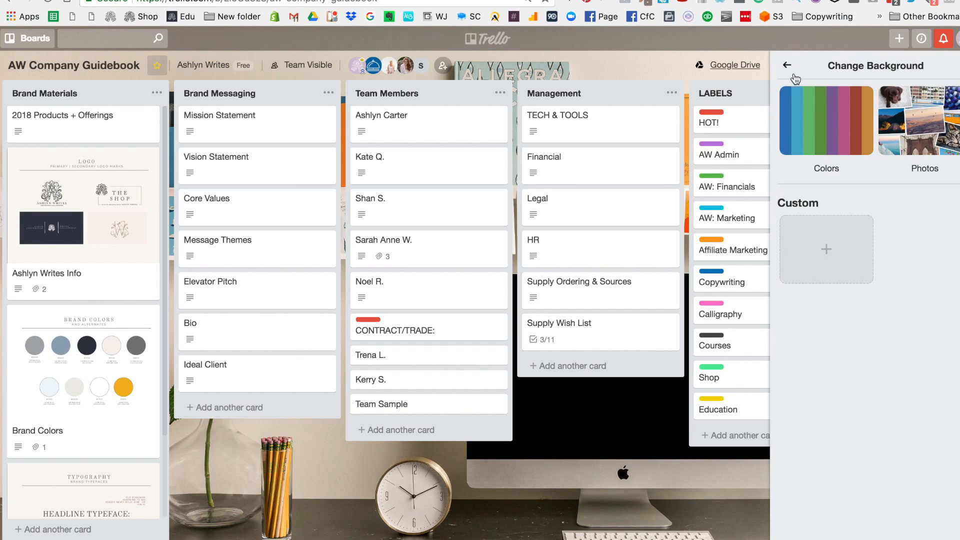
{"action": "left_click", "coordinate": [786, 66]}
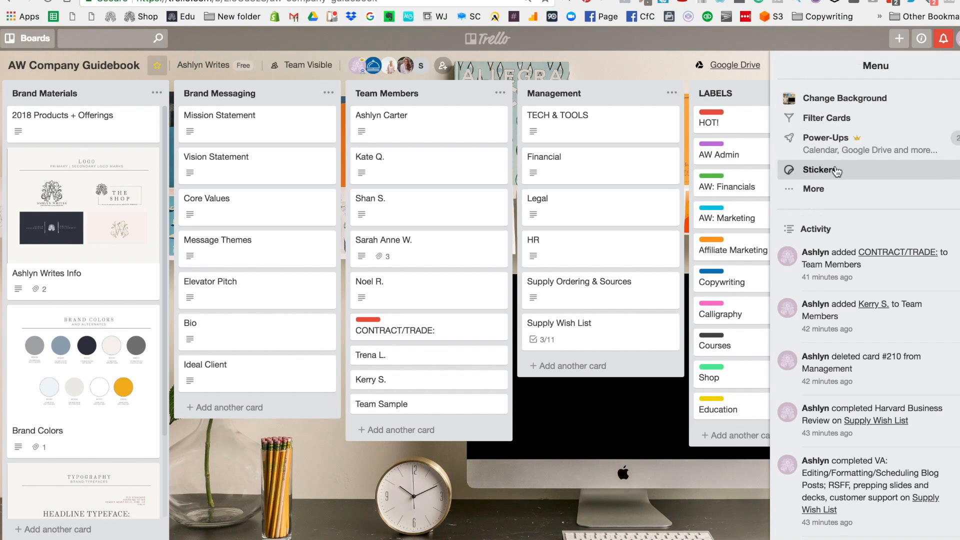
{"action": "mouse_move", "coordinate": [857, 150]}
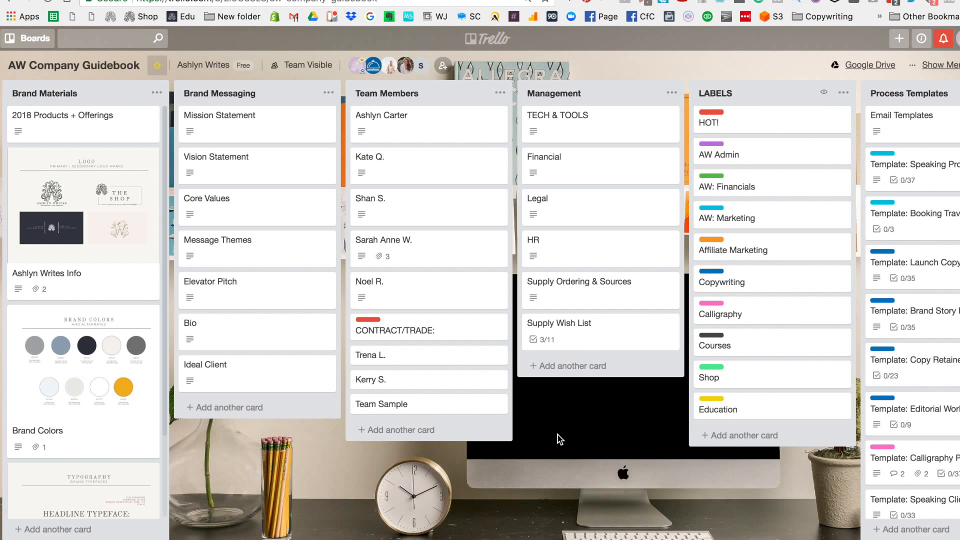
{"action": "scroll", "scroll_direction": "down", "scroll_amount": 3}
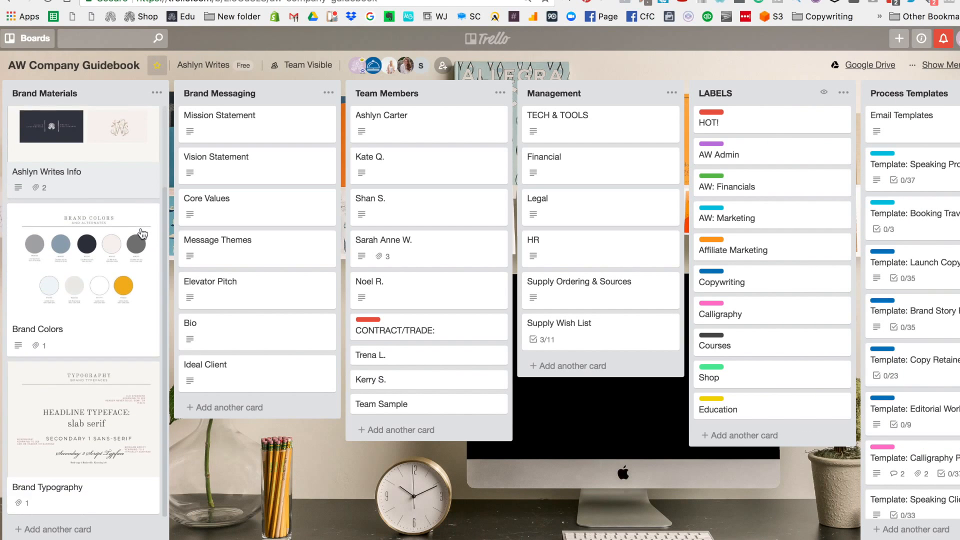
{"action": "scroll", "scroll_direction": "up", "scroll_amount": 3}
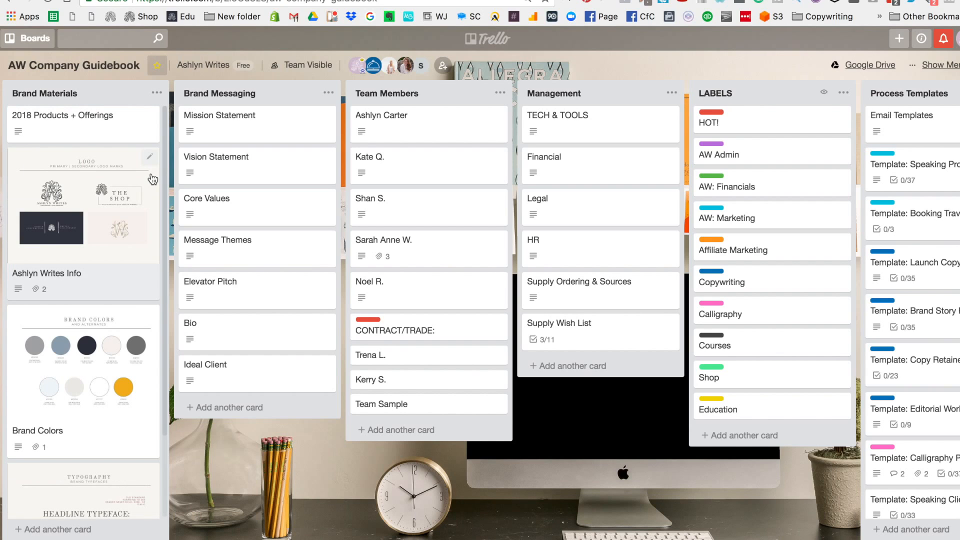
{"action": "mouse_move", "coordinate": [99, 131]}
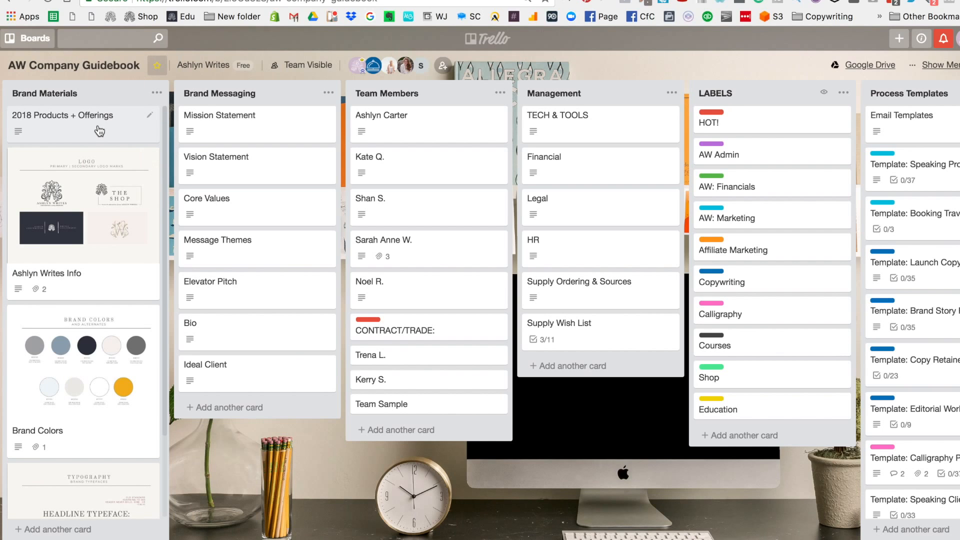
{"action": "mouse_move", "coordinate": [84, 130]}
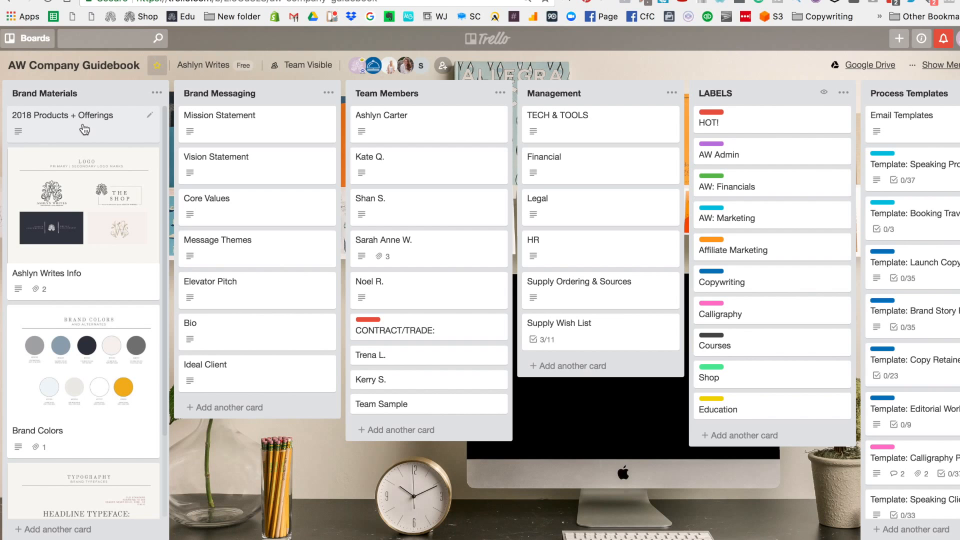
{"action": "mouse_move", "coordinate": [278, 233]}
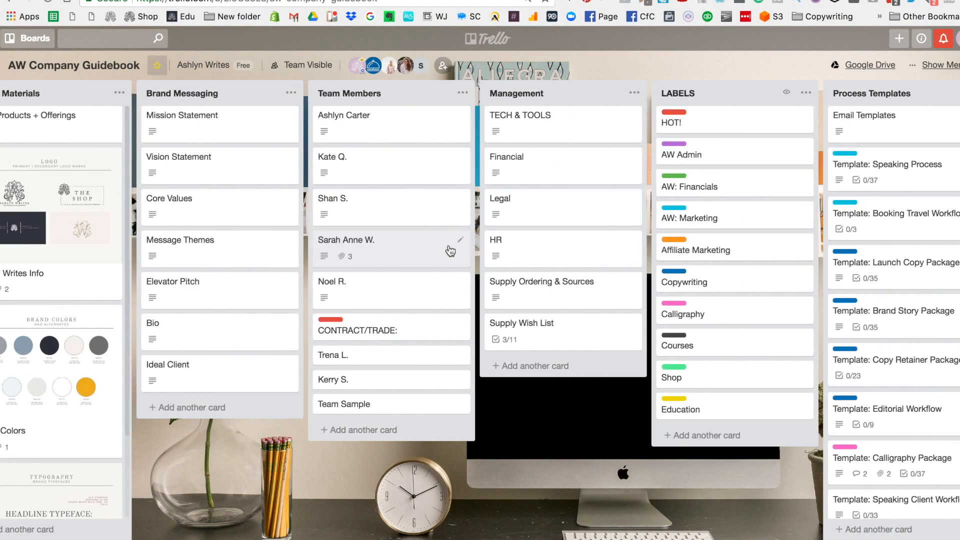
{"action": "scroll", "scroll_direction": "left", "scroll_amount": 3}
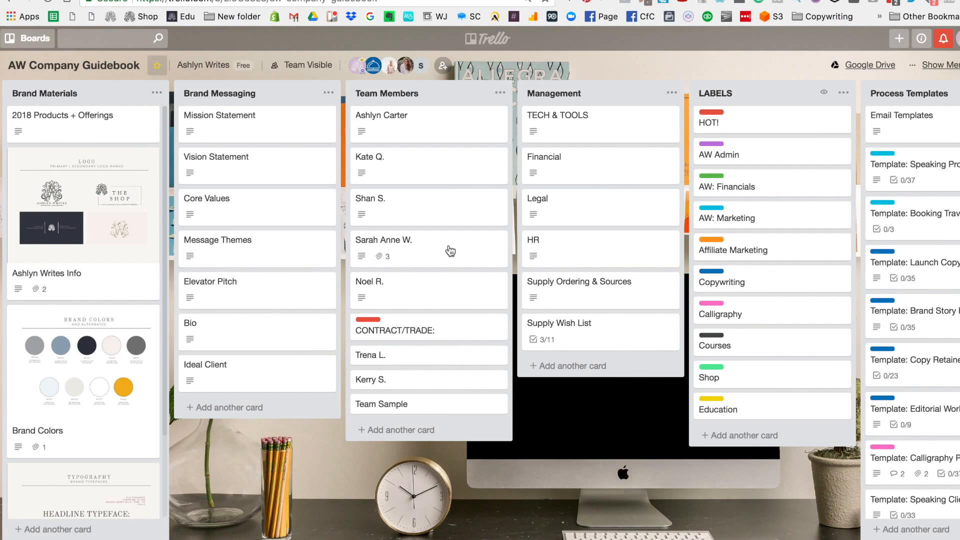
{"action": "mouse_move", "coordinate": [102, 347]}
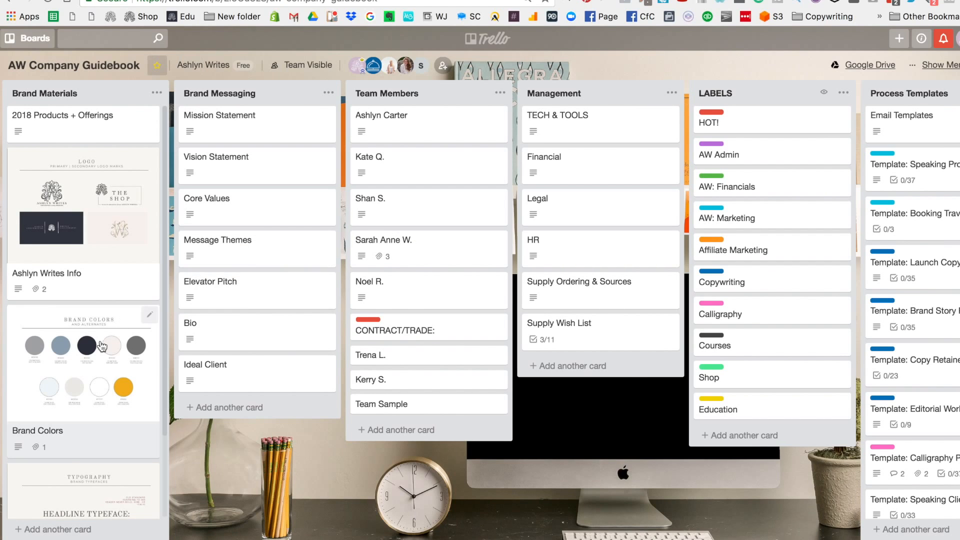
{"action": "mouse_move", "coordinate": [309, 294]}
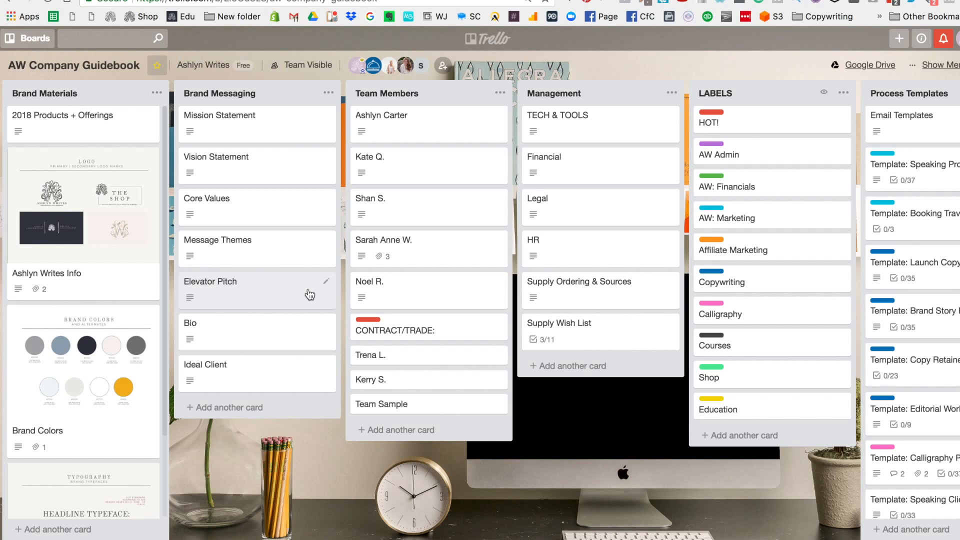
{"action": "mouse_move", "coordinate": [90, 135]}
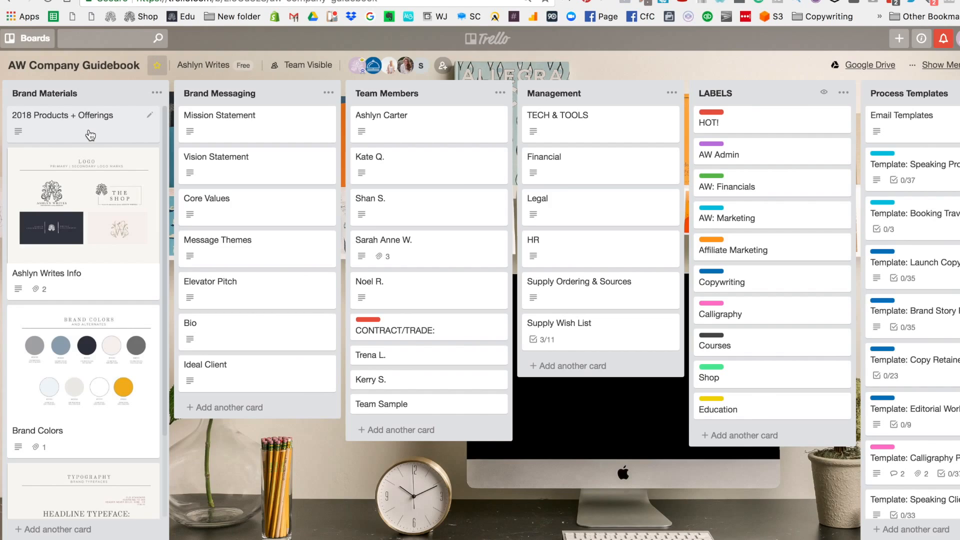
{"action": "left_click", "coordinate": [62, 115]}
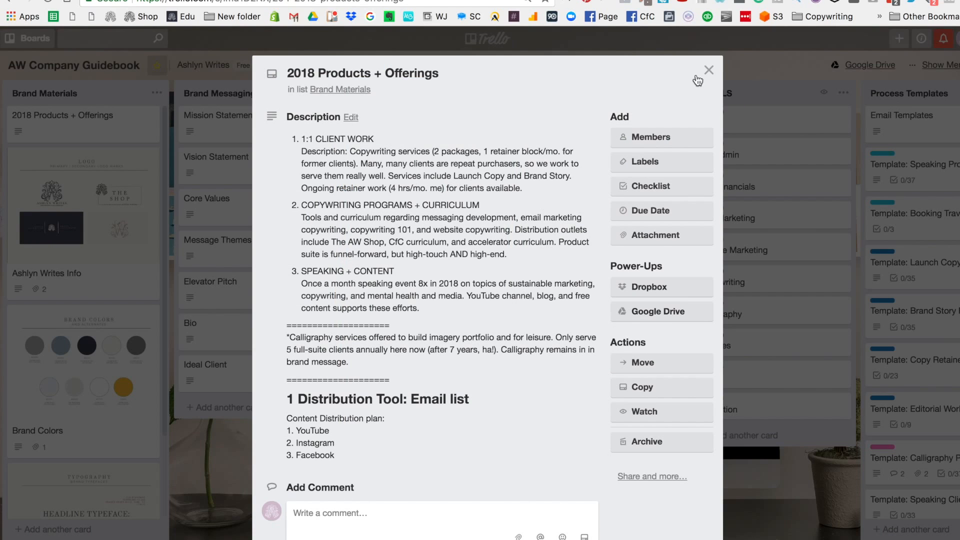
{"action": "left_click", "coordinate": [708, 70]}
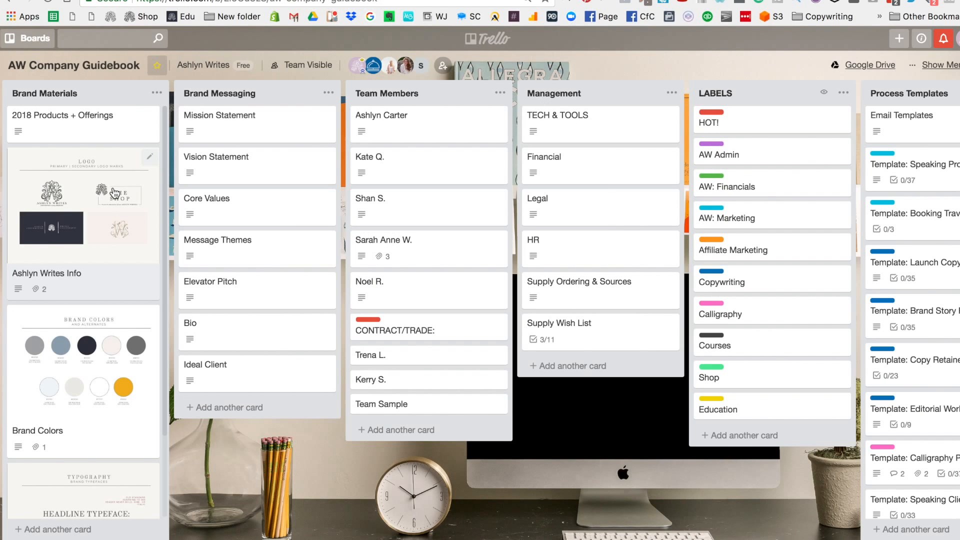
{"action": "left_click", "coordinate": [47, 273]}
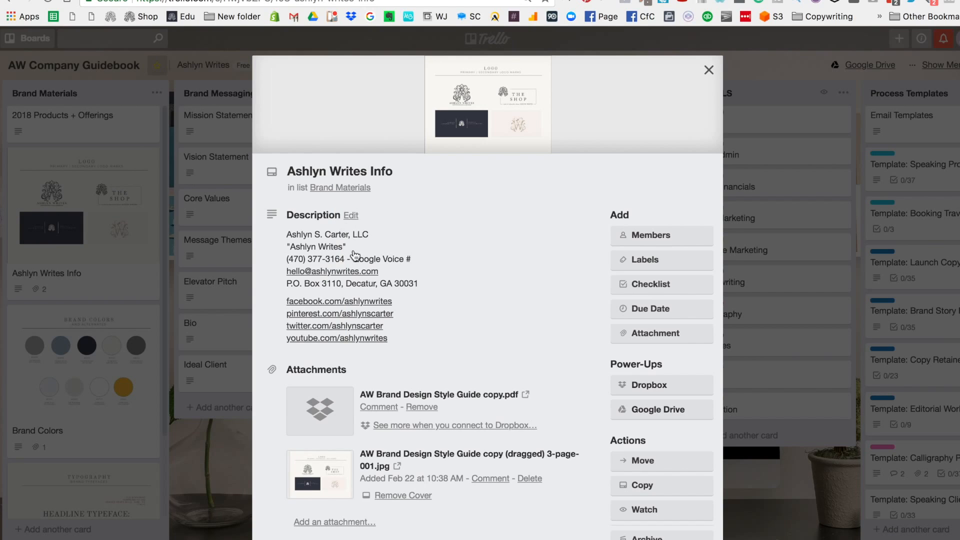
{"action": "left_click", "coordinate": [351, 214]}
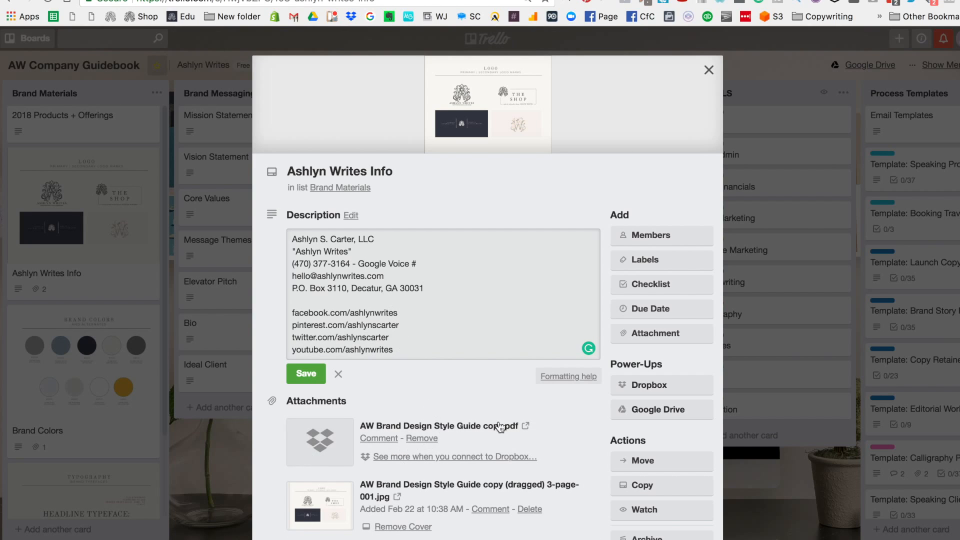
{"action": "left_click", "coordinate": [304, 372]}
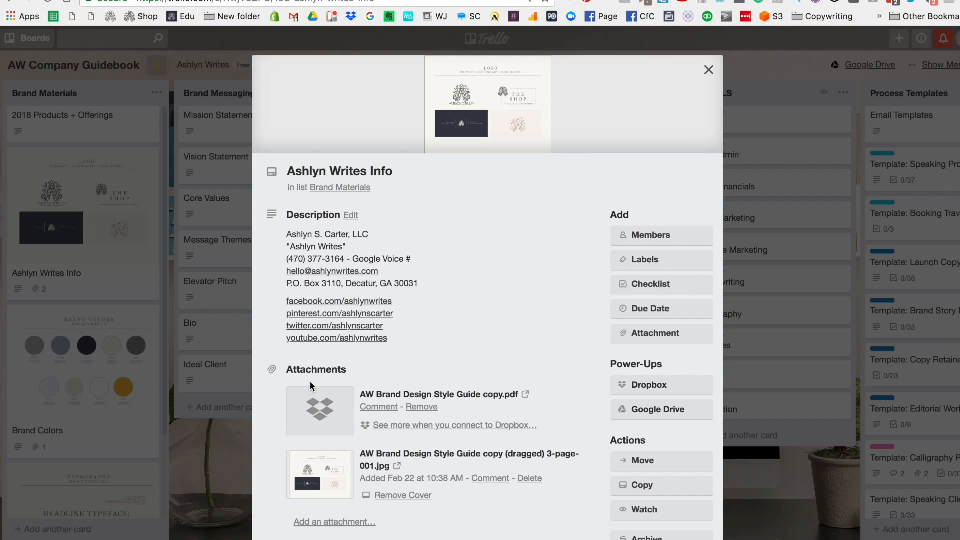
{"action": "mouse_move", "coordinate": [490, 280]}
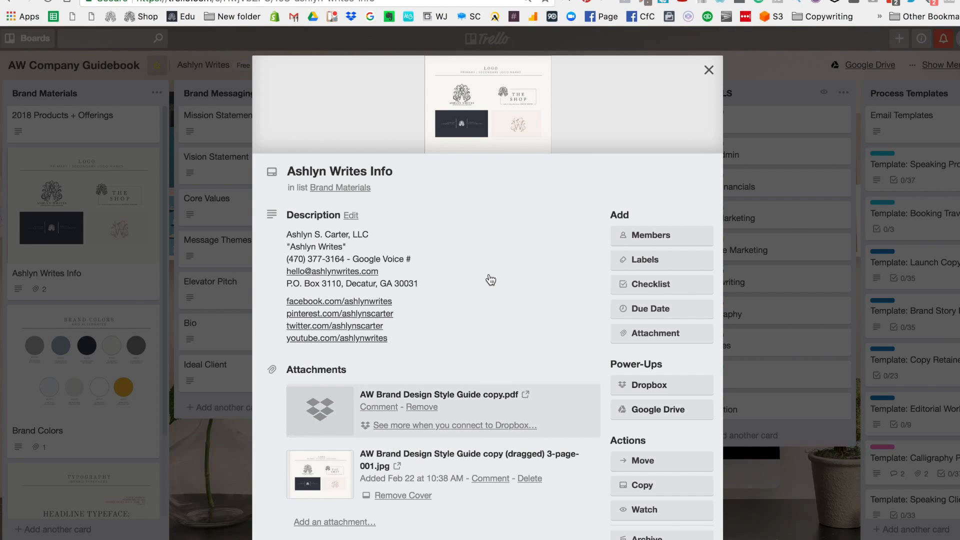
{"action": "mouse_move", "coordinate": [531, 252]}
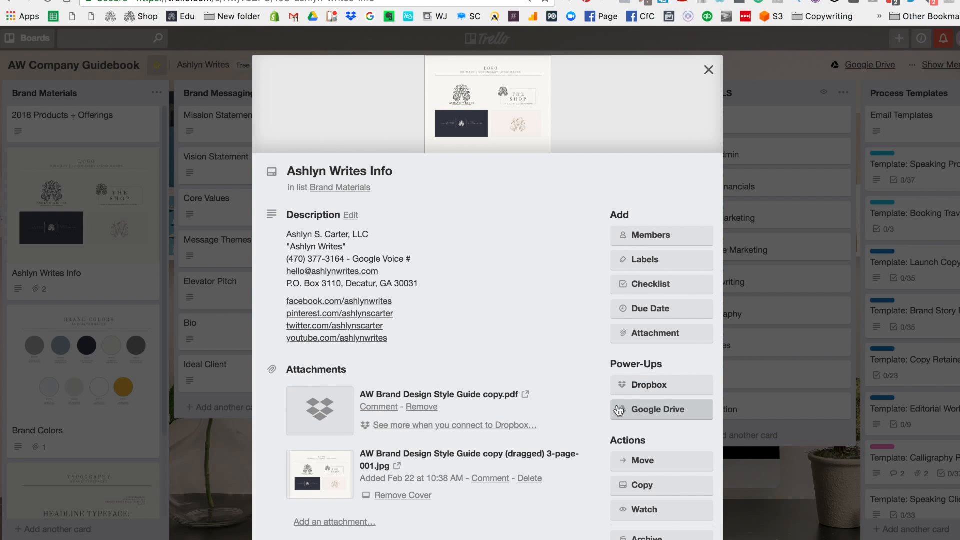
{"action": "left_click", "coordinate": [708, 70]}
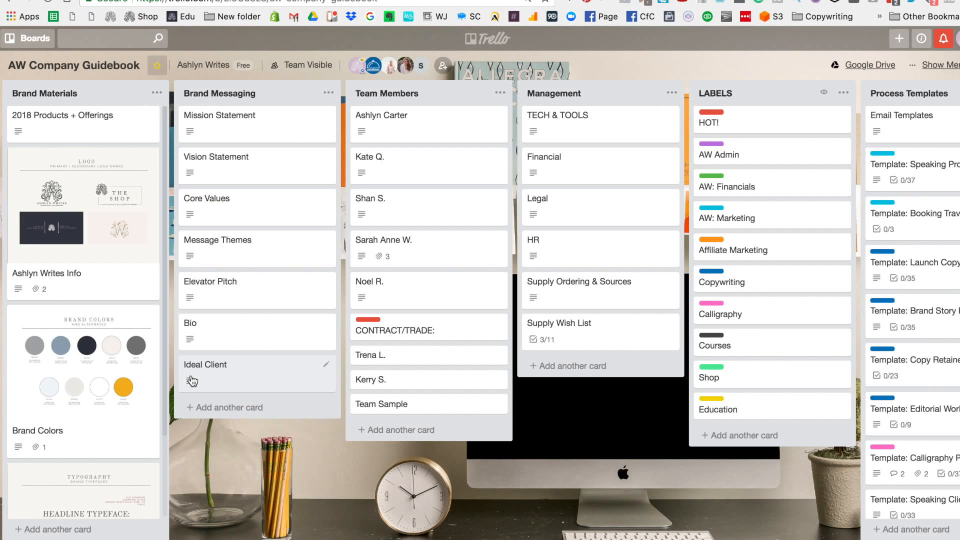
{"action": "mouse_move", "coordinate": [107, 402]}
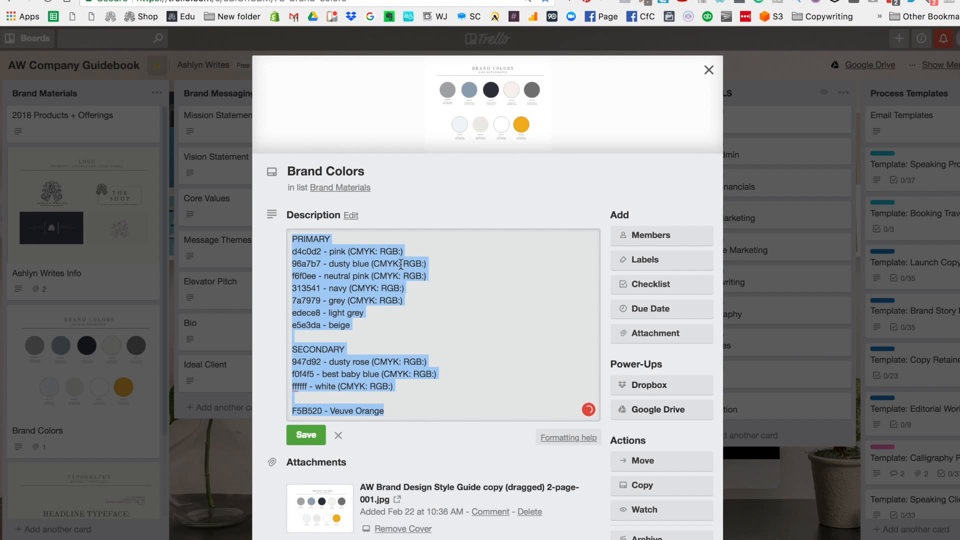
- Save the Brand Colors colour-code description, view Brand Typography, and close back to the board
{"action": "left_click", "coordinate": [304, 321]}
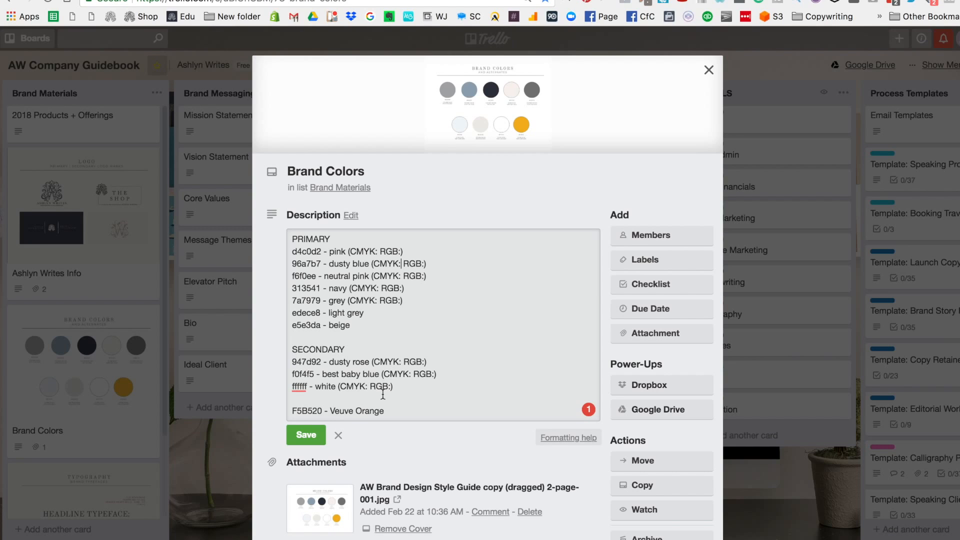
{"action": "mouse_move", "coordinate": [528, 247]}
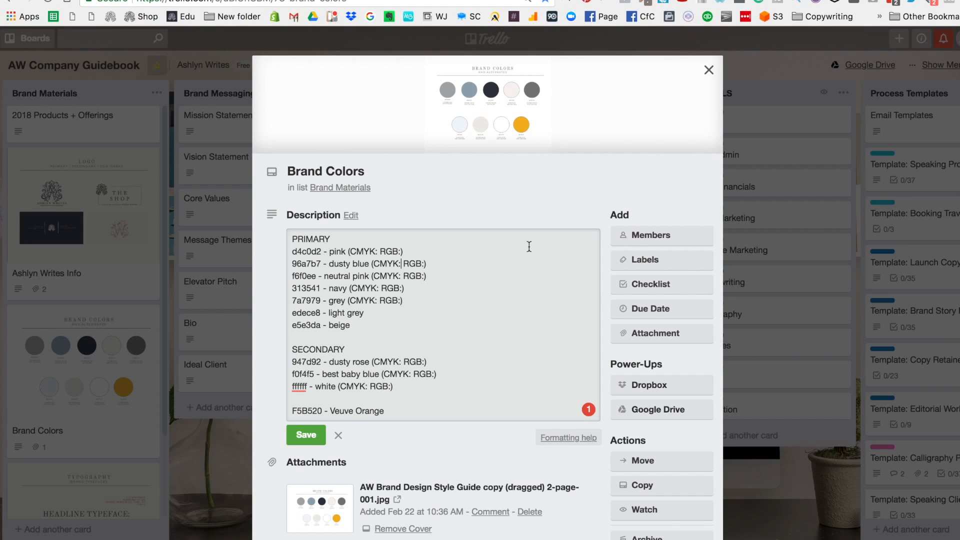
{"action": "left_click", "coordinate": [305, 435]}
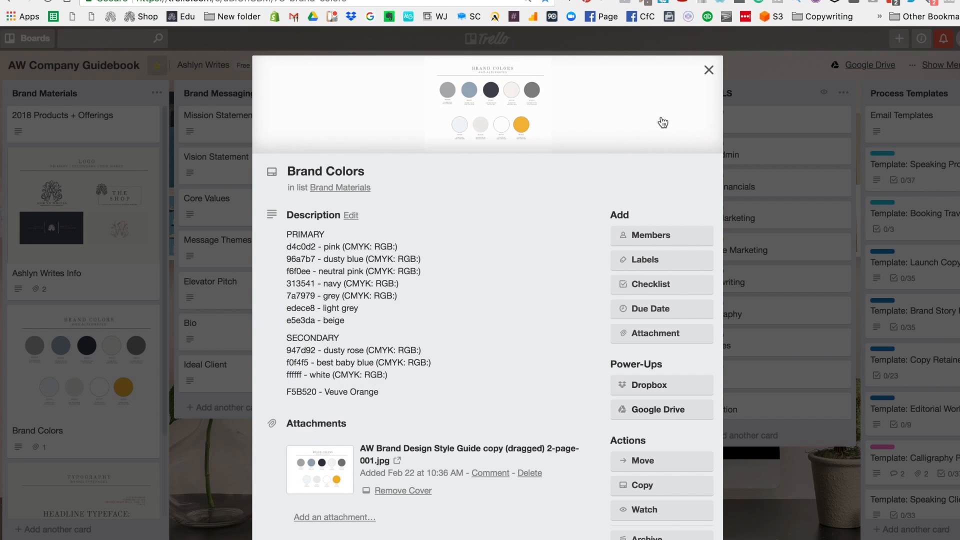
{"action": "left_click", "coordinate": [351, 215]}
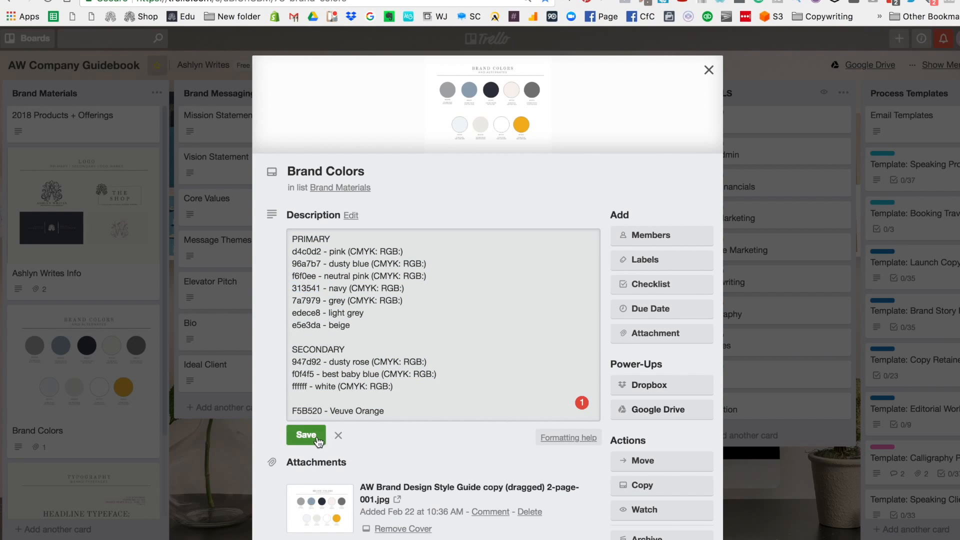
{"action": "left_click", "coordinate": [708, 70]}
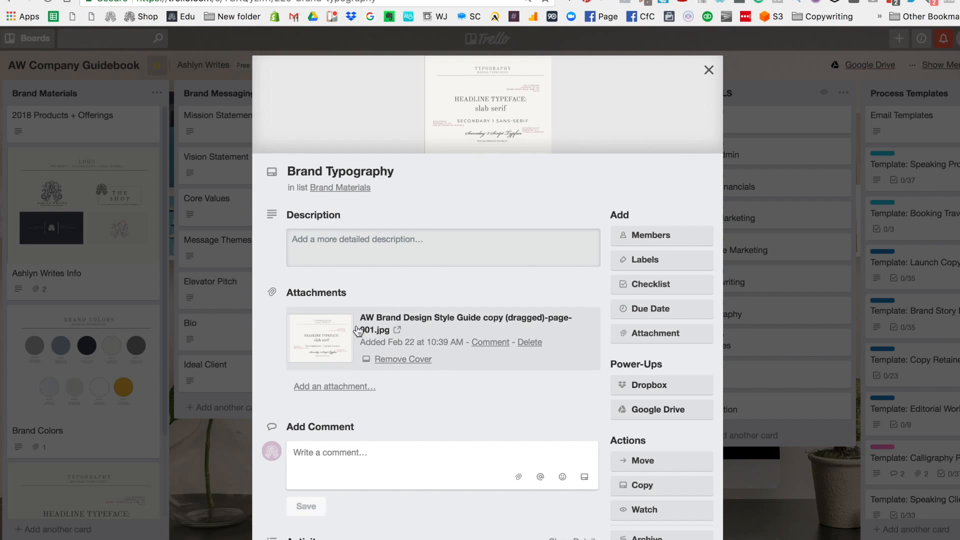
{"action": "left_click", "coordinate": [708, 70]}
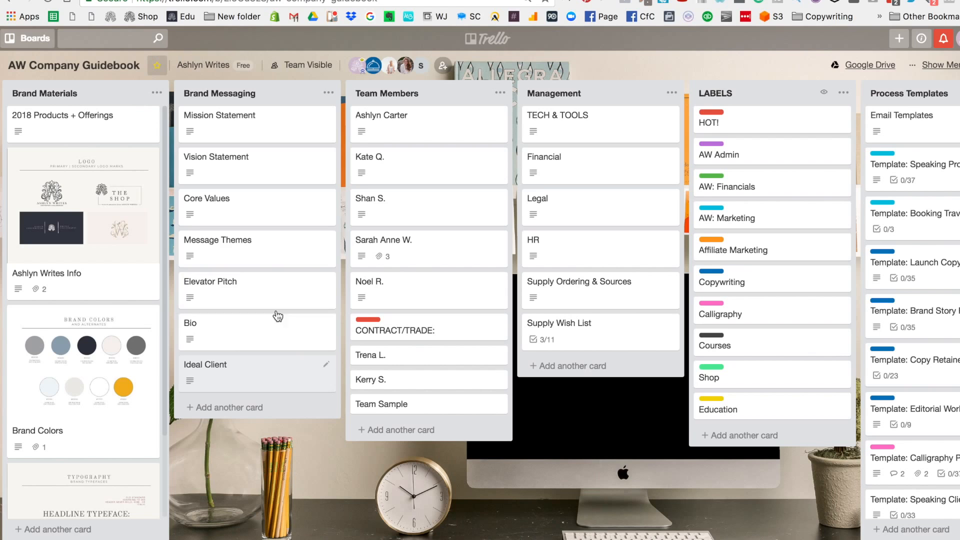
{"action": "mouse_move", "coordinate": [256, 382]}
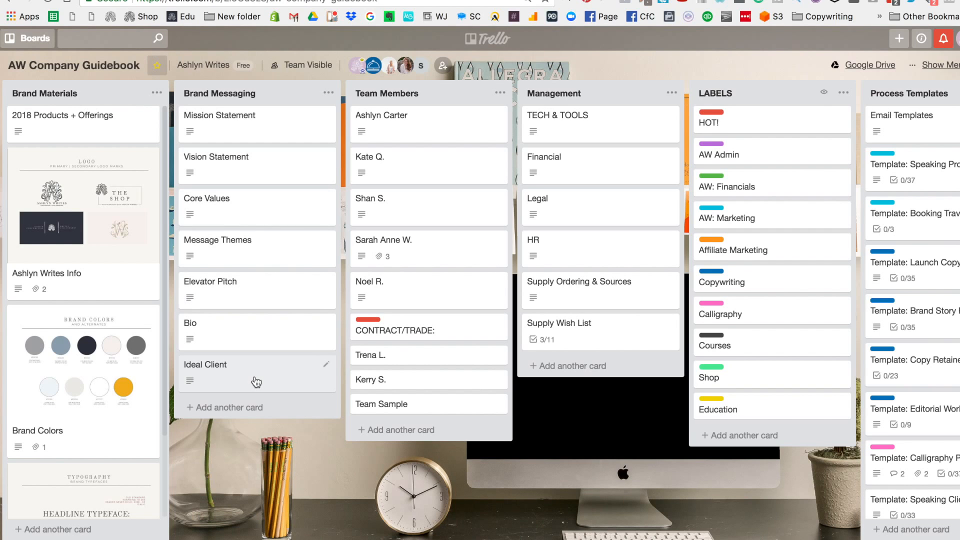
{"action": "mouse_move", "coordinate": [250, 114]}
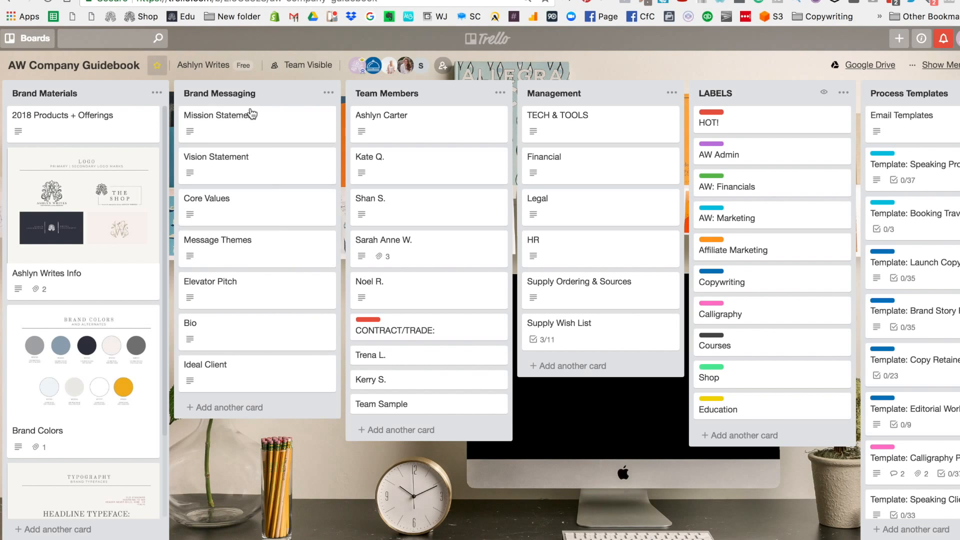
{"action": "mouse_move", "coordinate": [266, 95]}
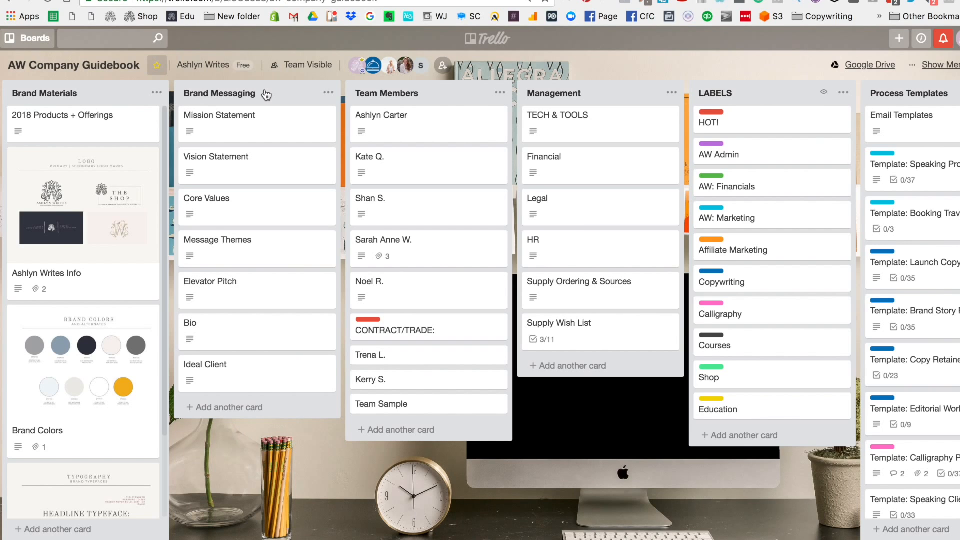
{"action": "mouse_move", "coordinate": [105, 195]}
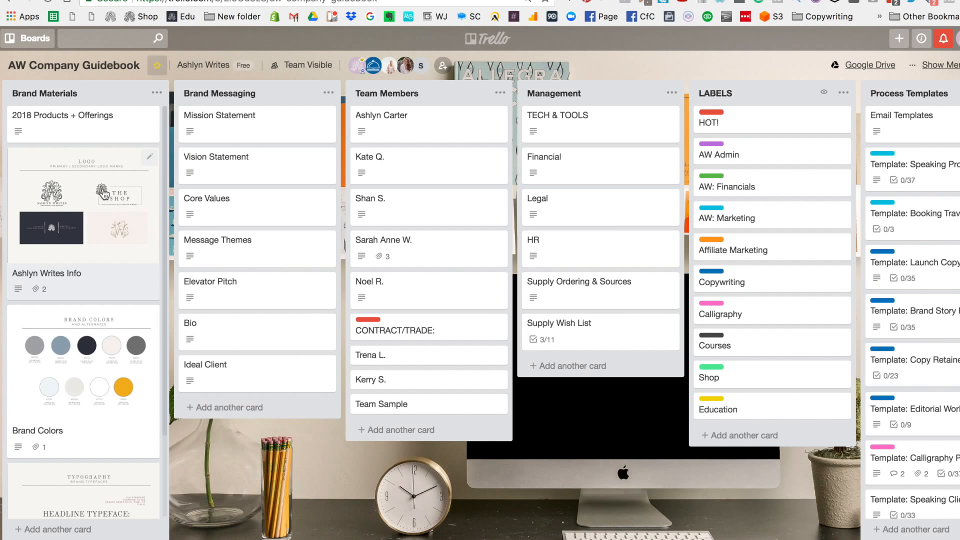
{"action": "mouse_move", "coordinate": [278, 240]}
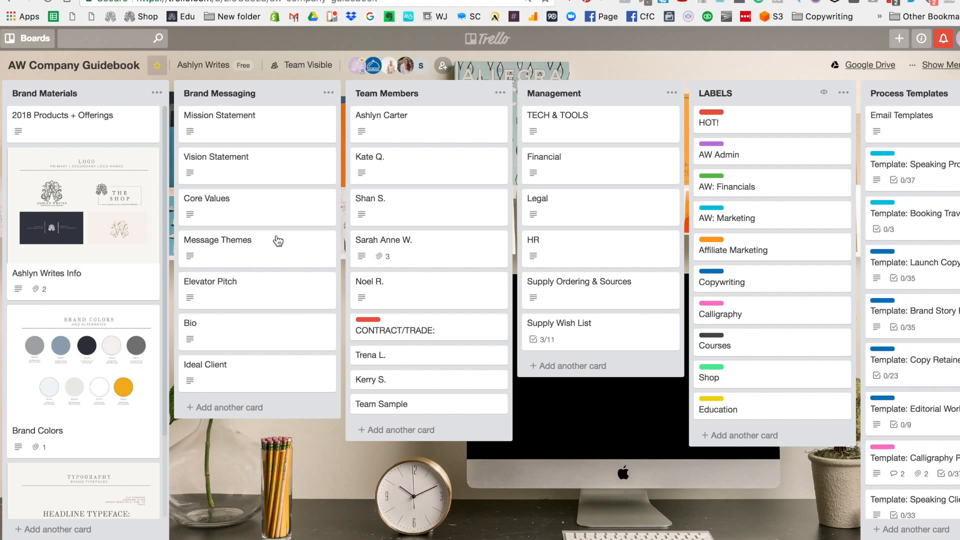
{"action": "mouse_move", "coordinate": [279, 240]}
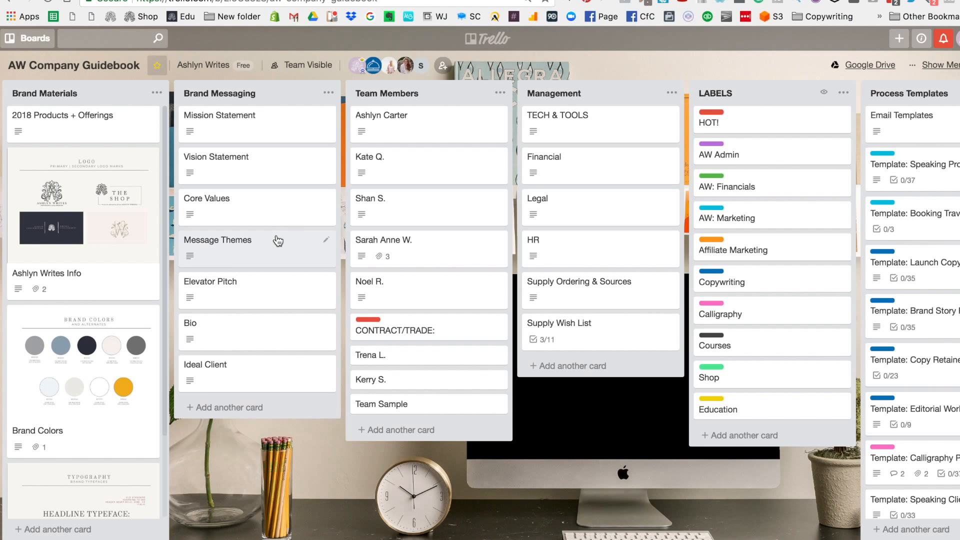
{"action": "mouse_move", "coordinate": [275, 141]}
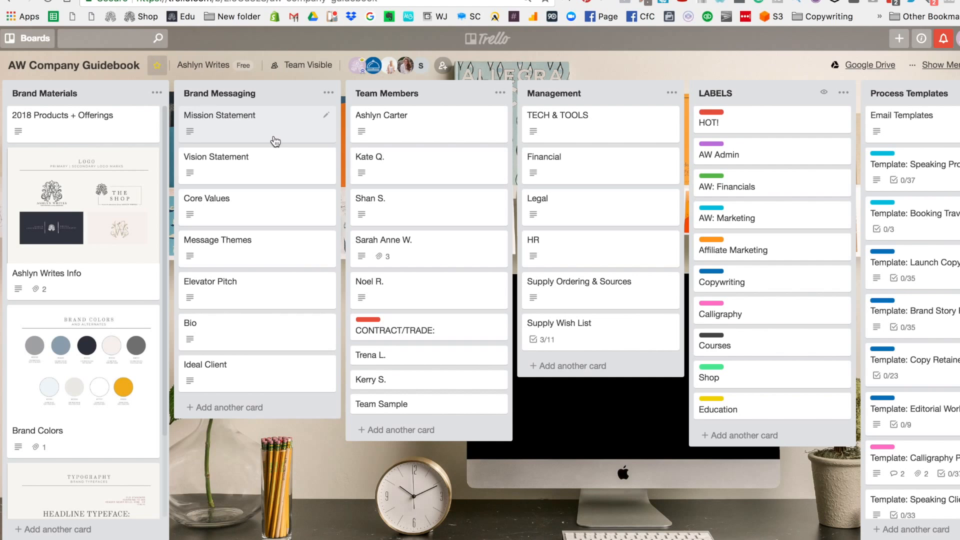
{"action": "left_click", "coordinate": [216, 156]}
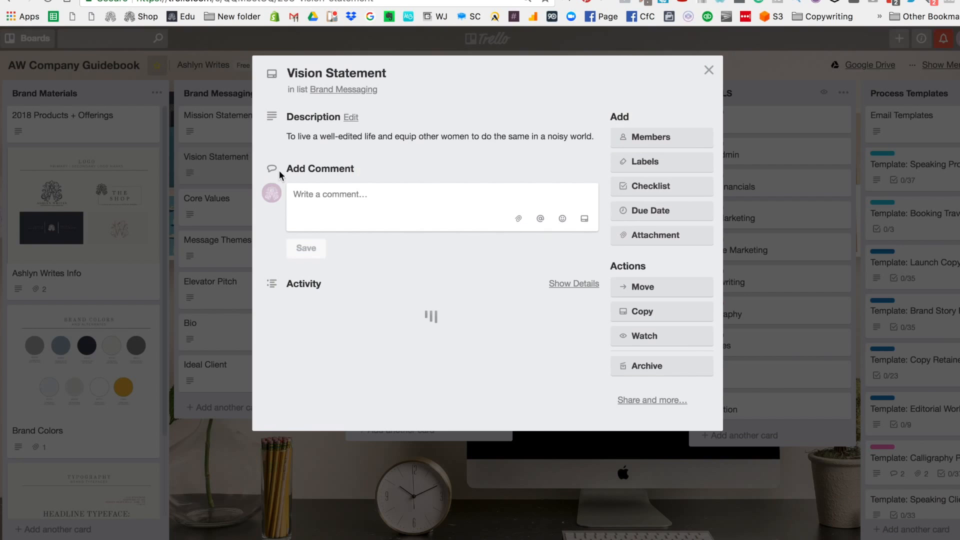
{"action": "left_click", "coordinate": [707, 70]}
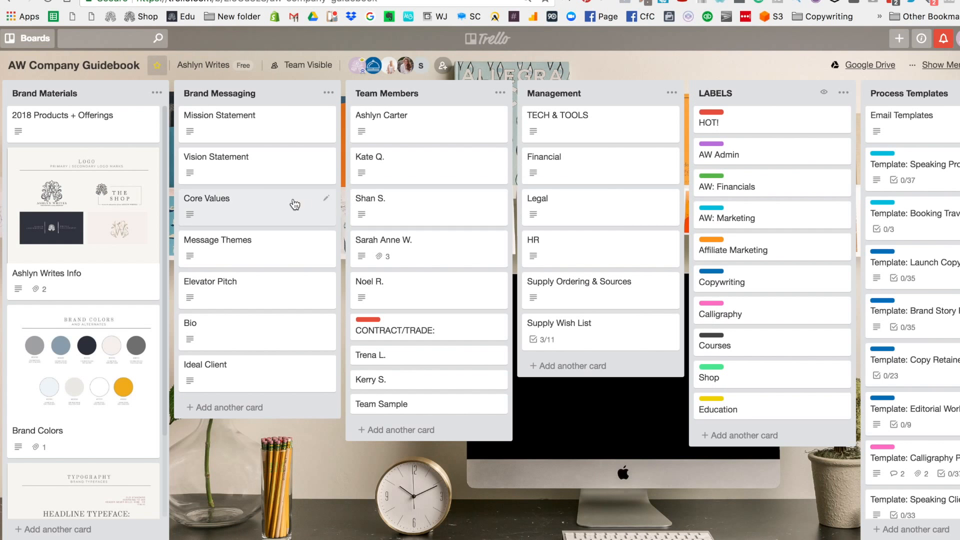
{"action": "mouse_move", "coordinate": [274, 247]}
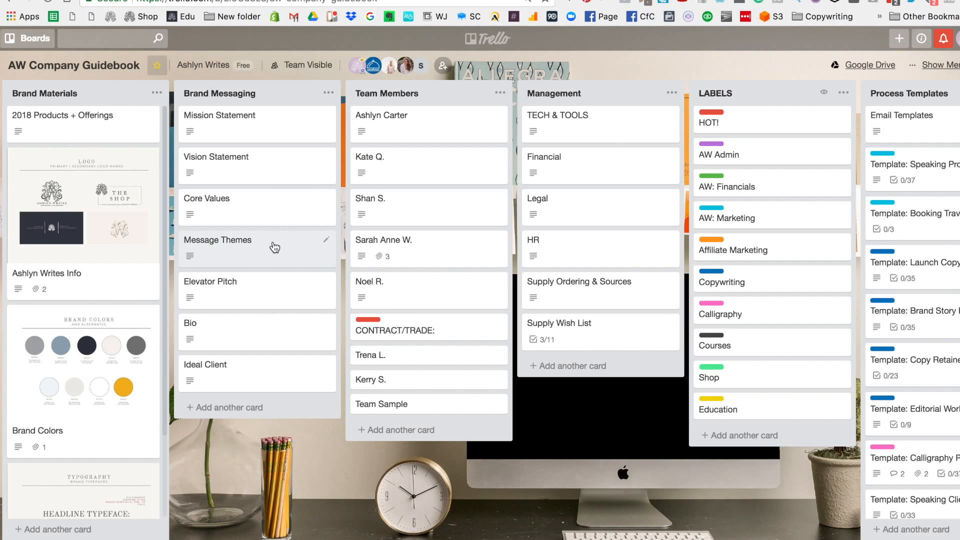
{"action": "left_click", "coordinate": [217, 238]}
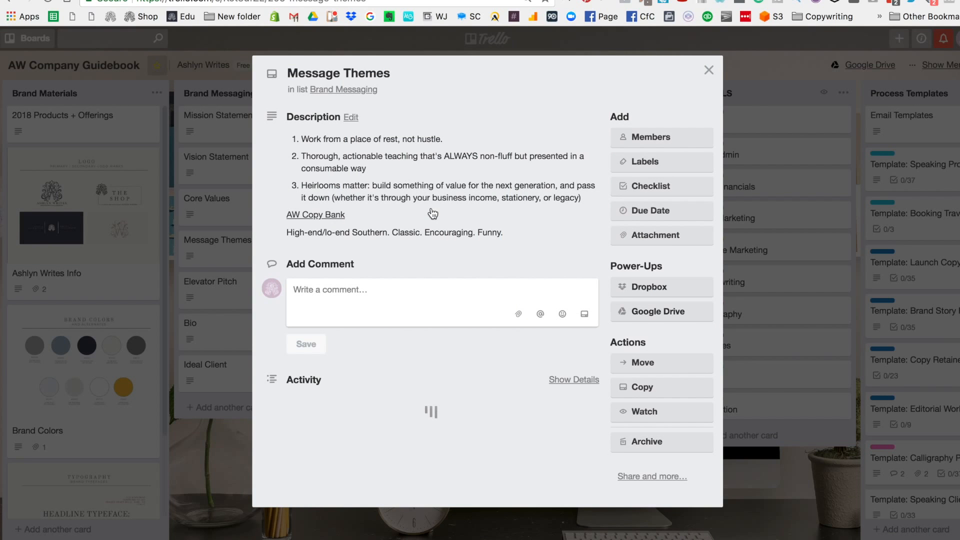
{"action": "mouse_move", "coordinate": [375, 230]}
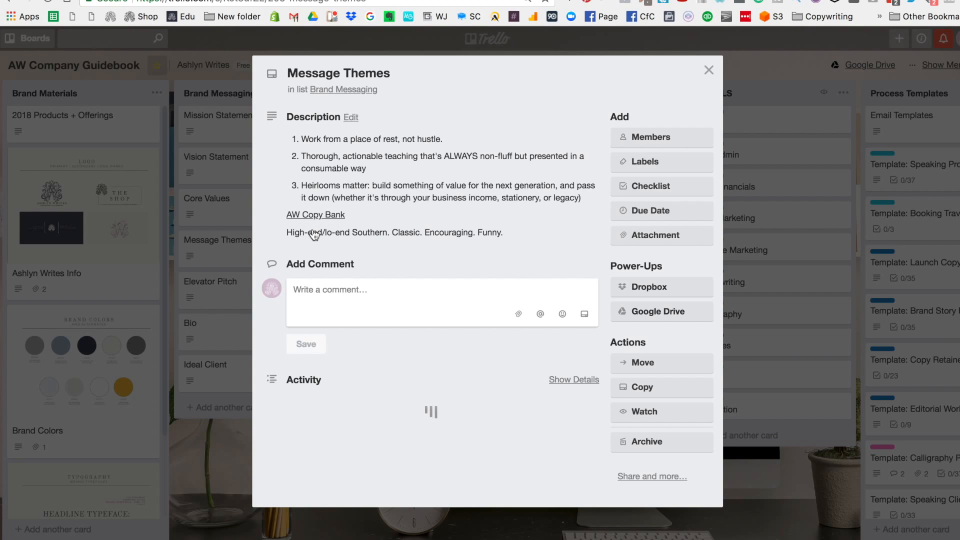
{"action": "mouse_move", "coordinate": [298, 220]}
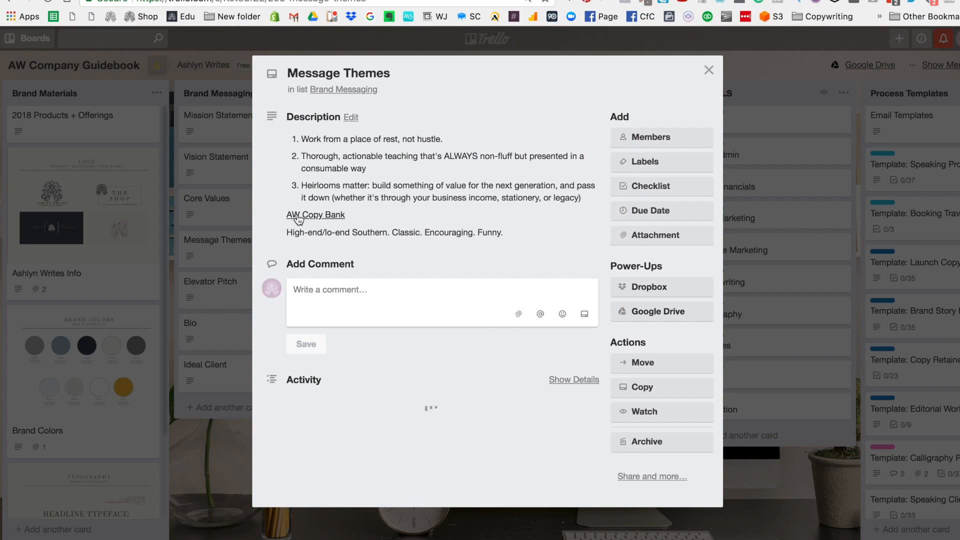
{"action": "mouse_move", "coordinate": [701, 87]}
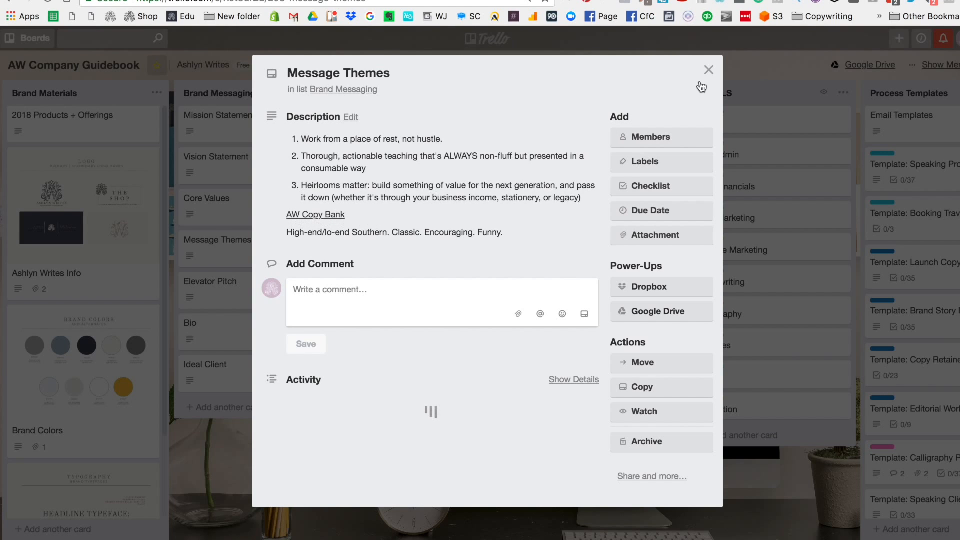
{"action": "left_click", "coordinate": [709, 70]}
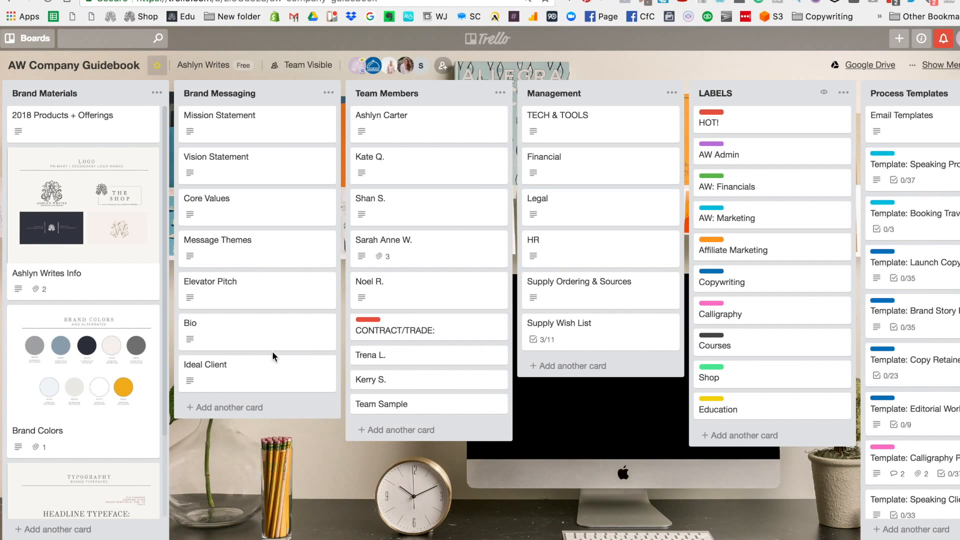
{"action": "left_click", "coordinate": [190, 323]}
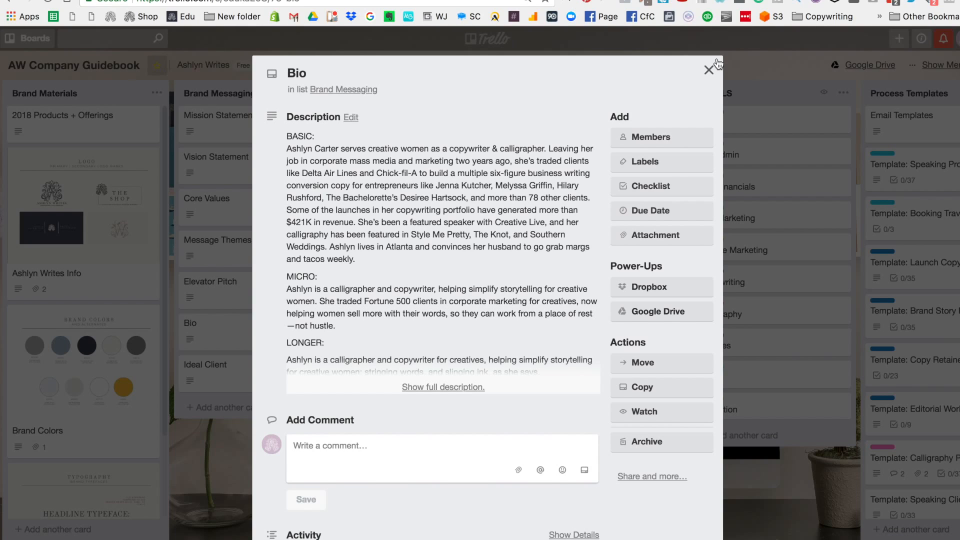
{"action": "mouse_move", "coordinate": [714, 78]}
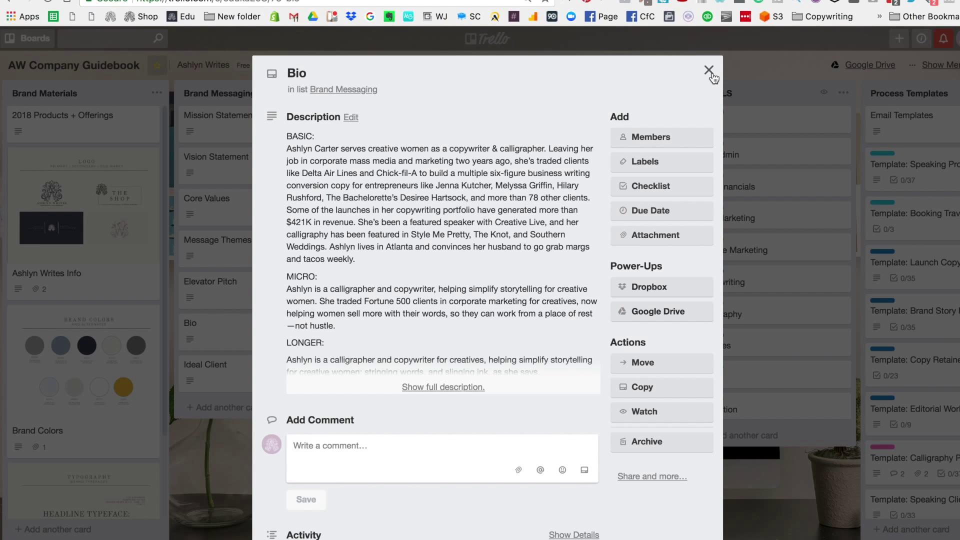
{"action": "left_click", "coordinate": [708, 70]}
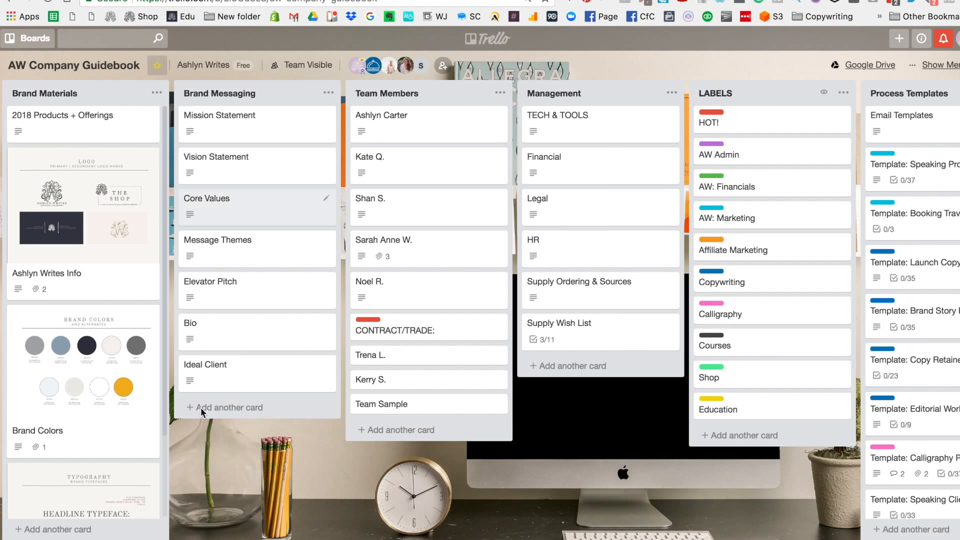
- View the Team Sample member-details card and close it back to the board
{"action": "scroll", "scroll_direction": "right", "scroll_amount": 3}
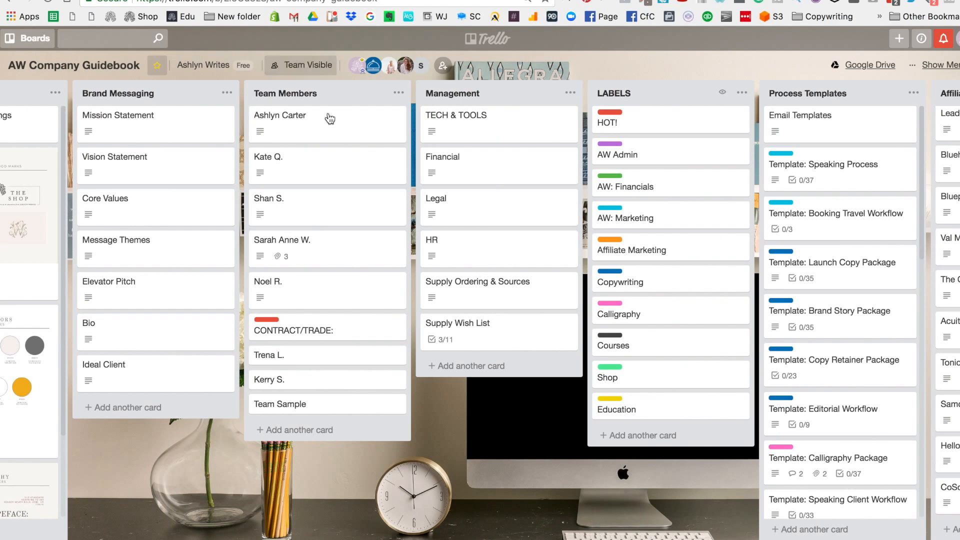
{"action": "mouse_move", "coordinate": [294, 404]}
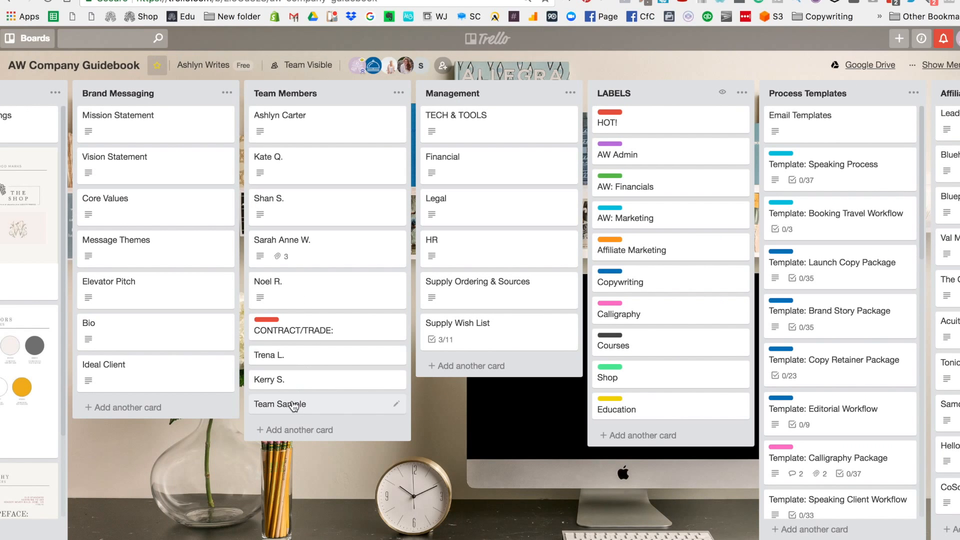
{"action": "left_click", "coordinate": [279, 403]}
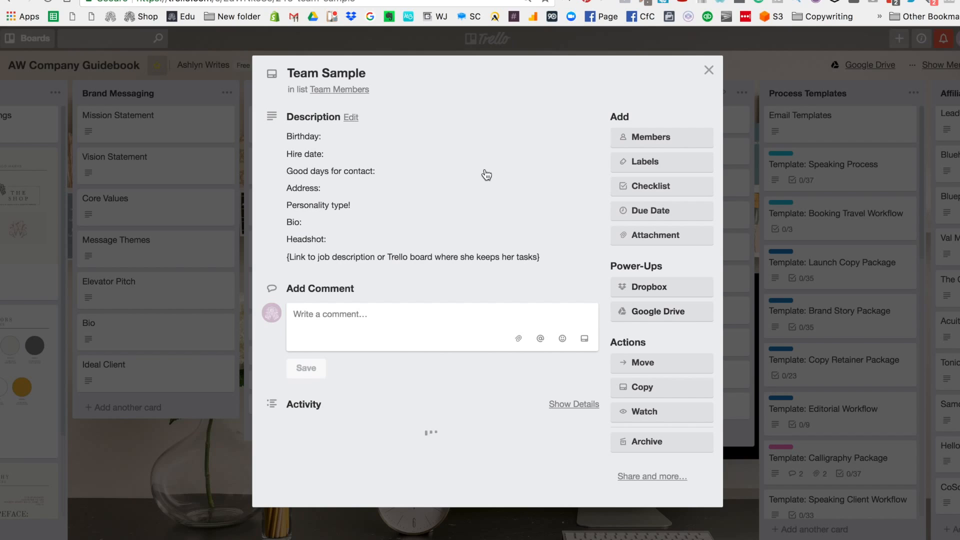
{"action": "mouse_move", "coordinate": [464, 215]}
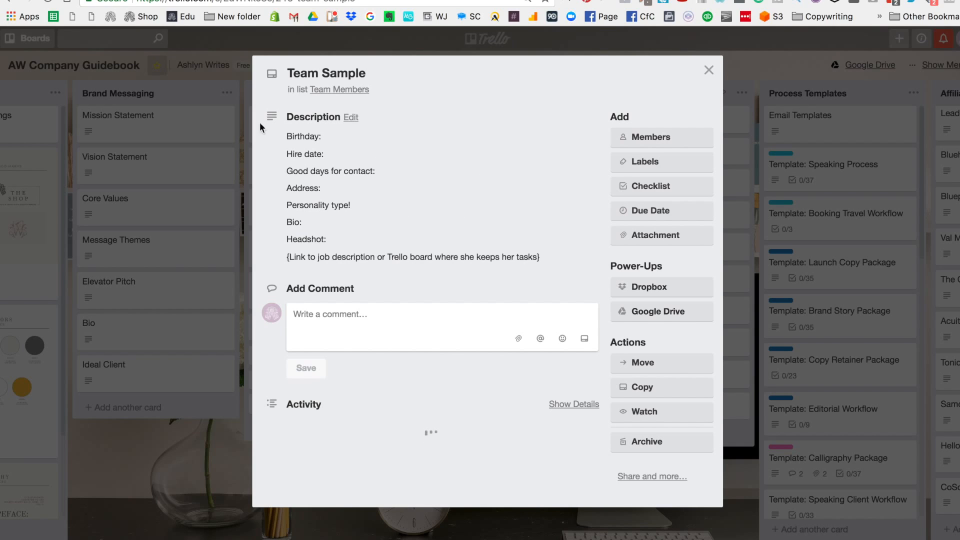
{"action": "left_click", "coordinate": [707, 70]}
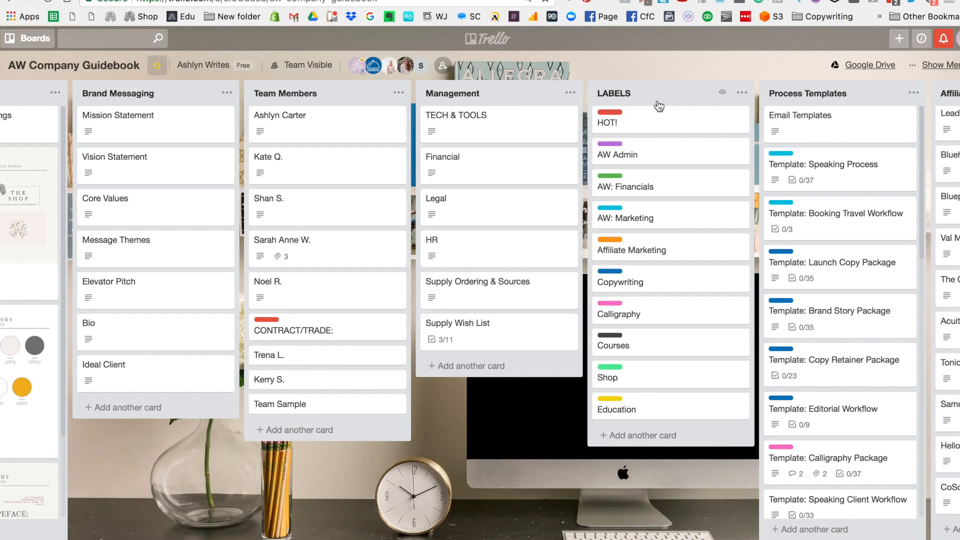
{"action": "scroll", "scroll_direction": "right", "scroll_amount": 3}
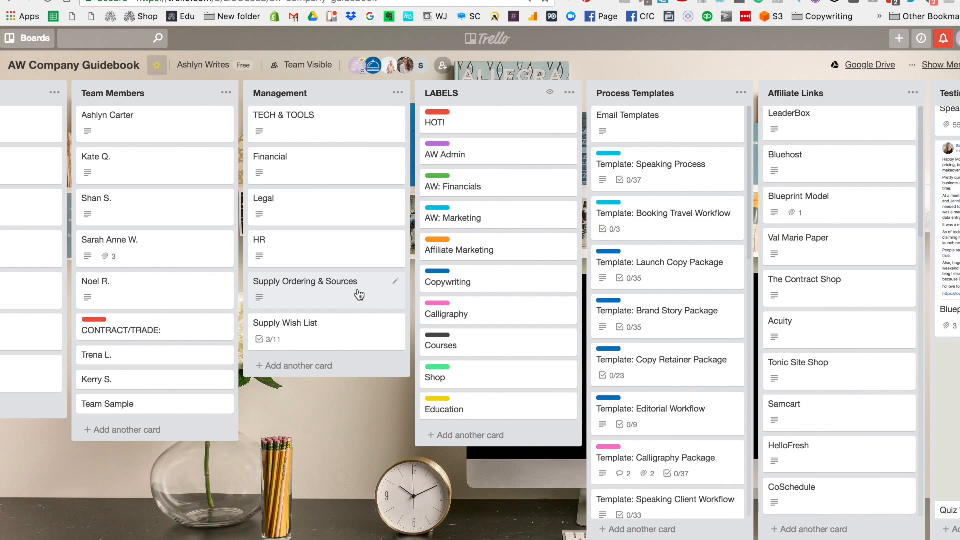
{"action": "mouse_move", "coordinate": [352, 129]}
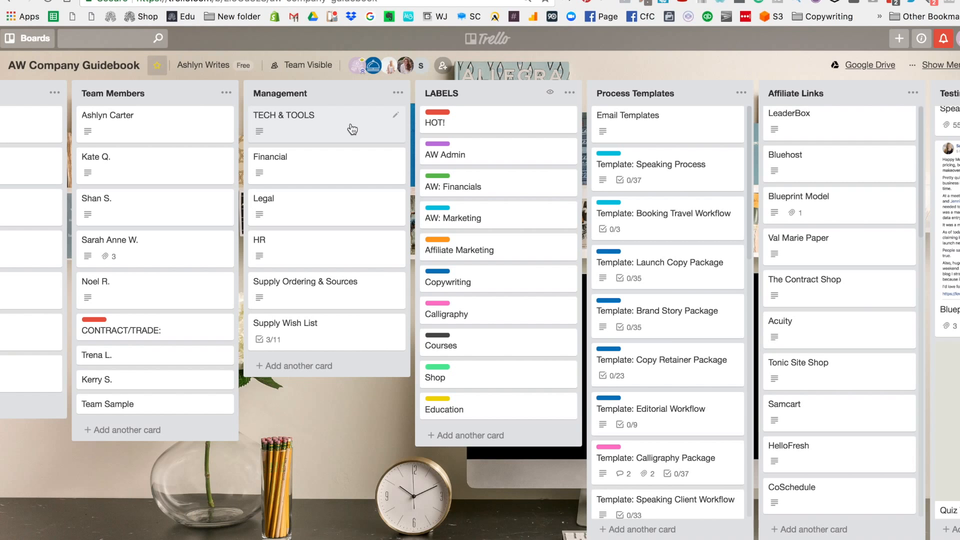
{"action": "left_click", "coordinate": [283, 115]}
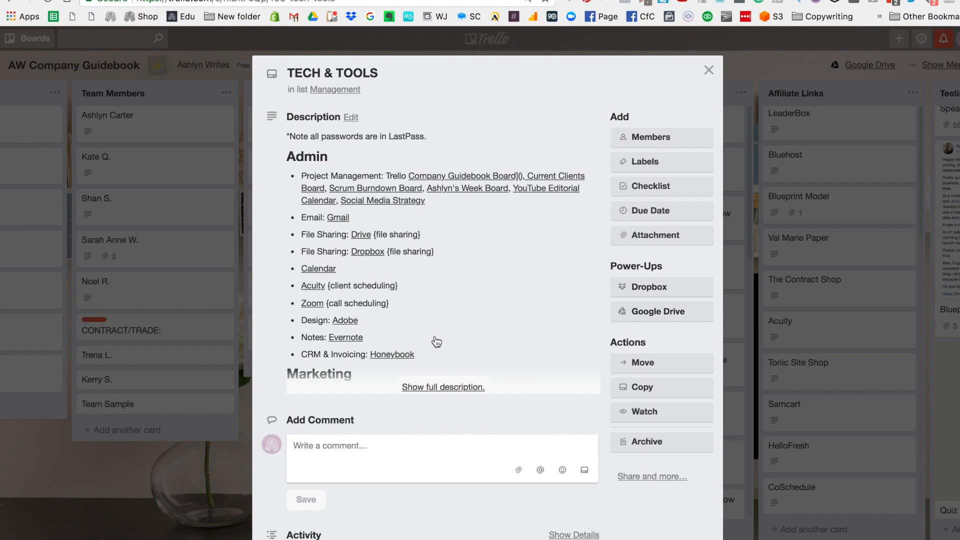
{"action": "mouse_move", "coordinate": [424, 384]}
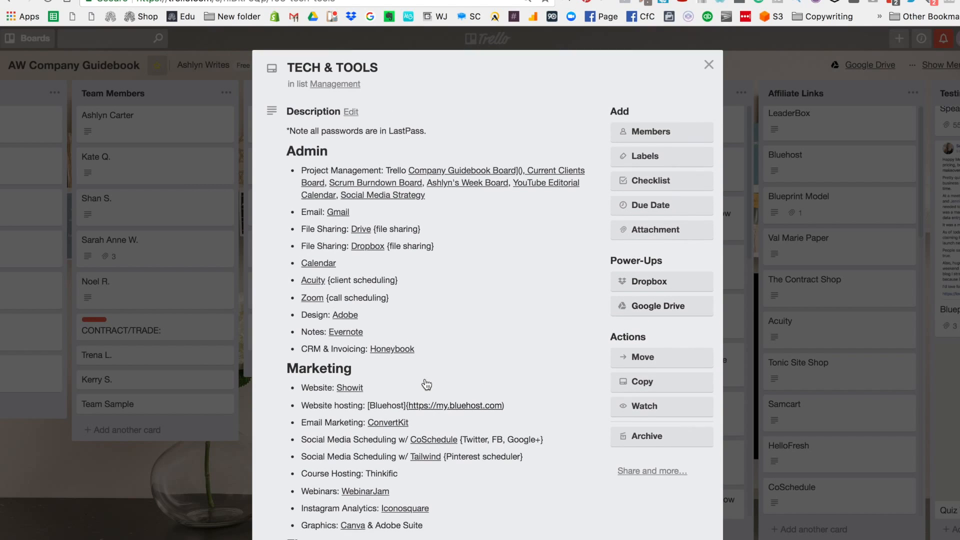
{"action": "left_click", "coordinate": [708, 64]}
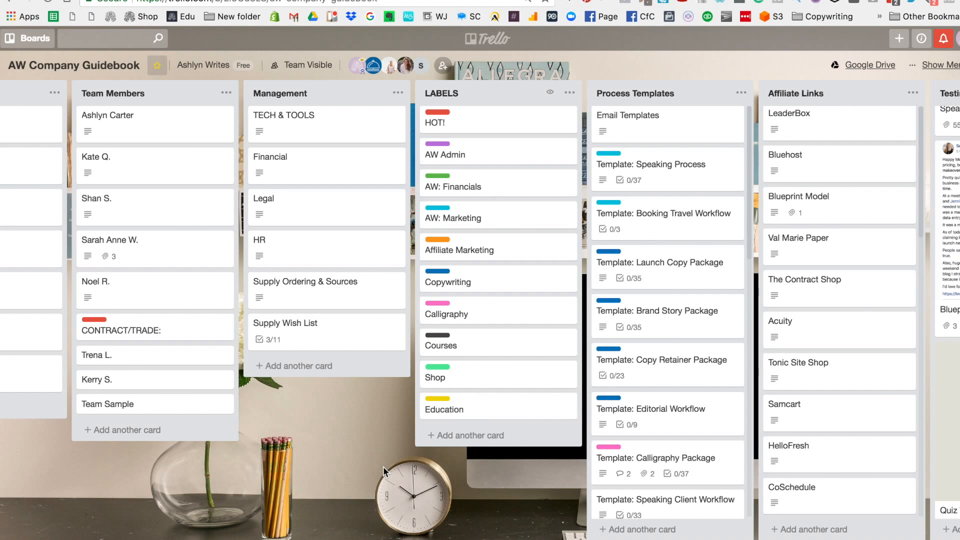
{"action": "mouse_move", "coordinate": [312, 178]}
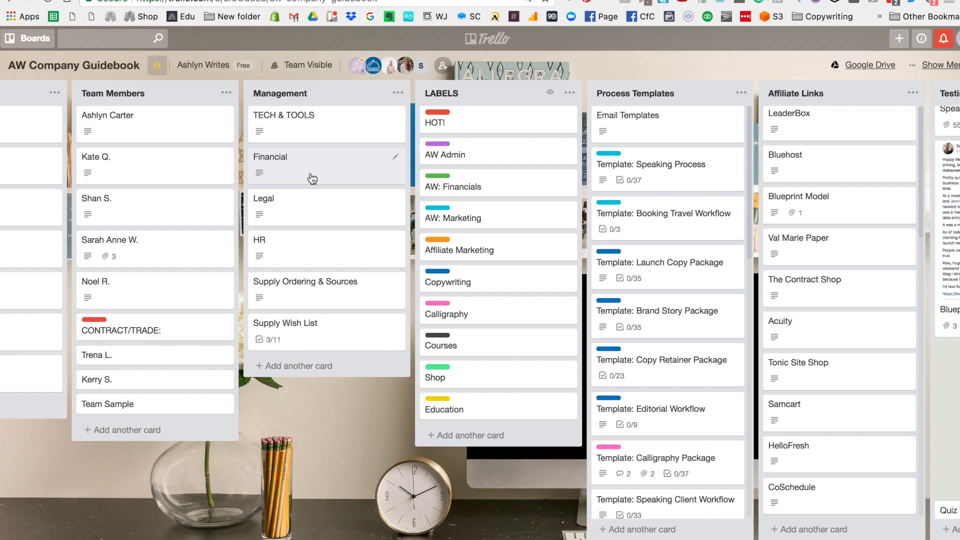
{"action": "mouse_move", "coordinate": [344, 179]}
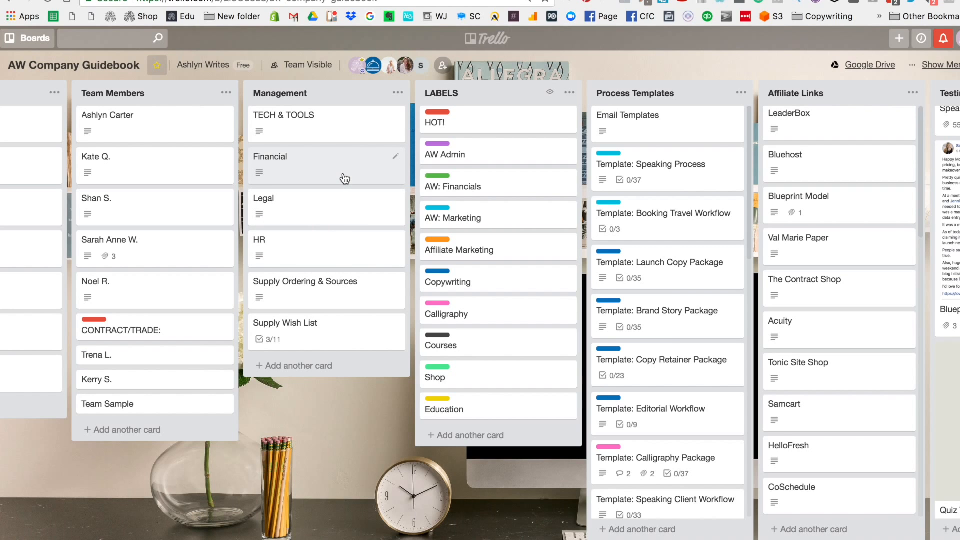
{"action": "mouse_move", "coordinate": [312, 173]}
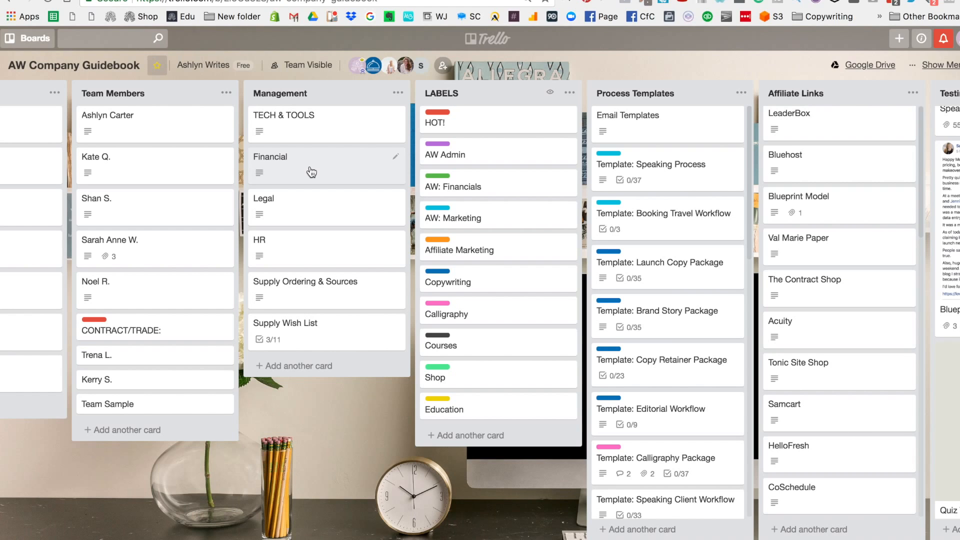
{"action": "mouse_move", "coordinate": [309, 204]}
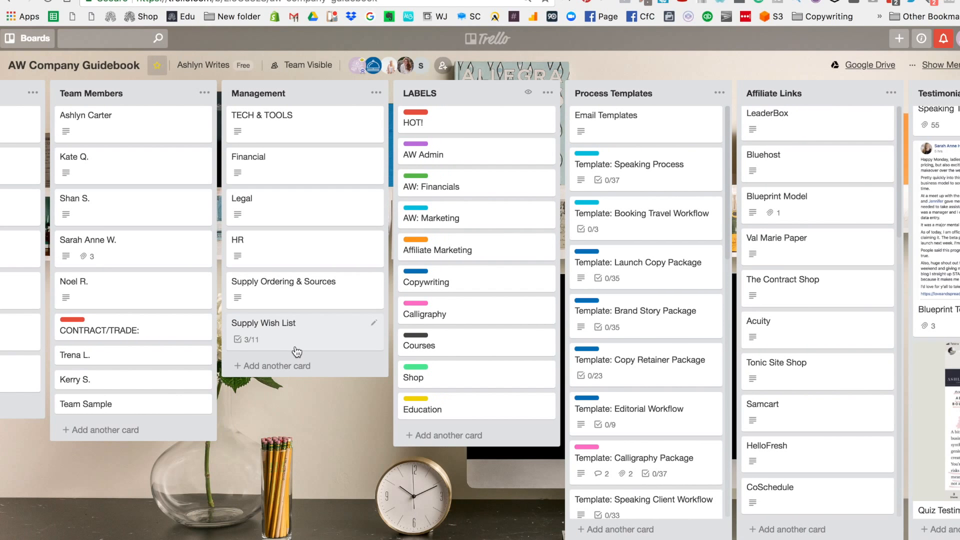
{"action": "left_click", "coordinate": [283, 282]}
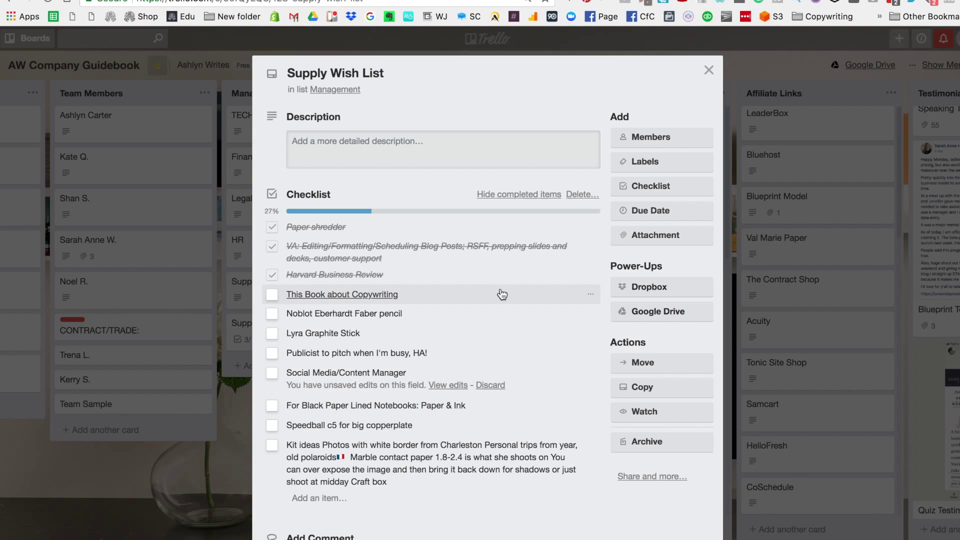
{"action": "mouse_move", "coordinate": [515, 305]}
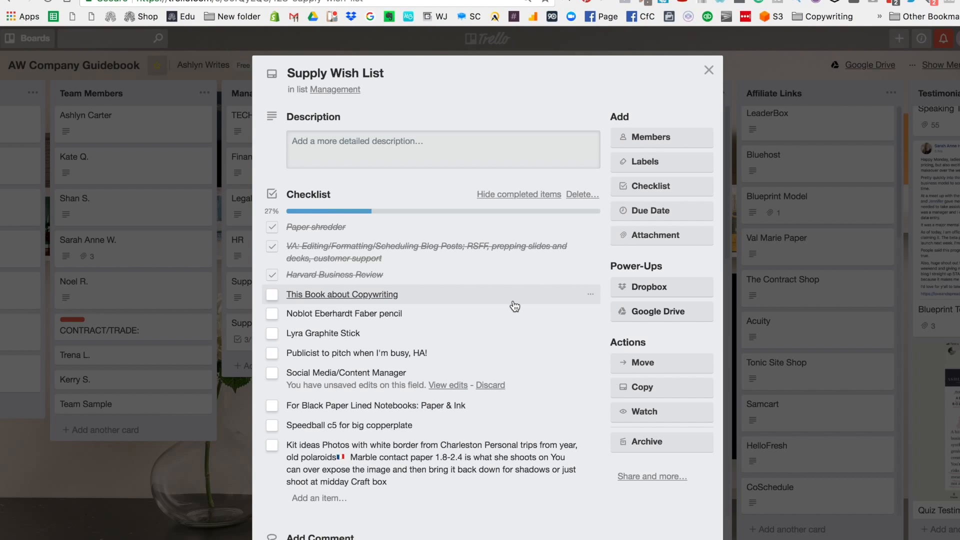
{"action": "mouse_move", "coordinate": [673, 154]}
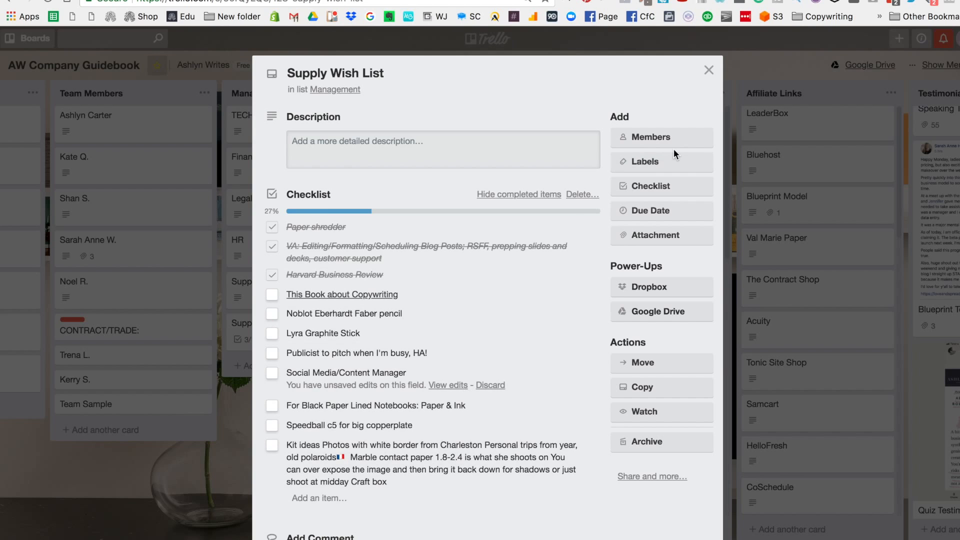
{"action": "left_click", "coordinate": [708, 70]}
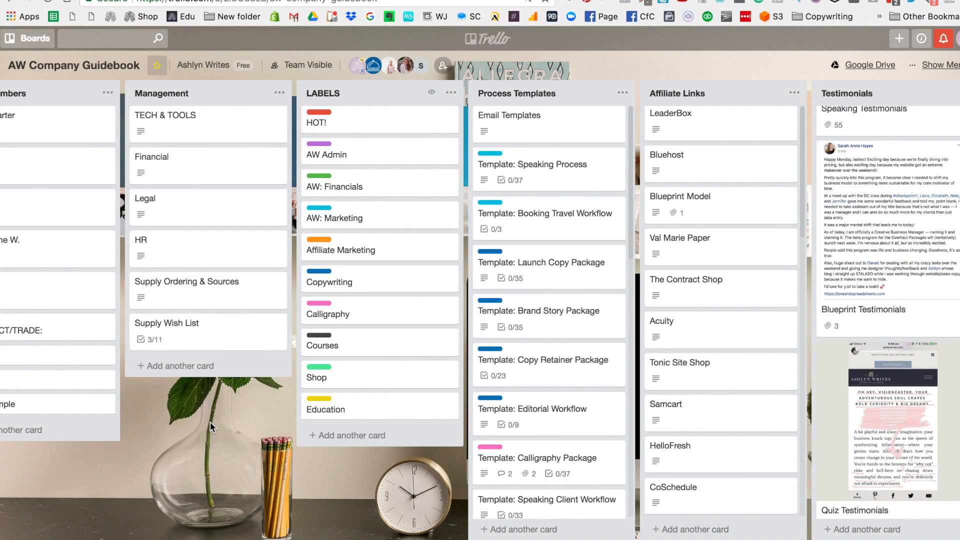
{"action": "mouse_move", "coordinate": [376, 357]}
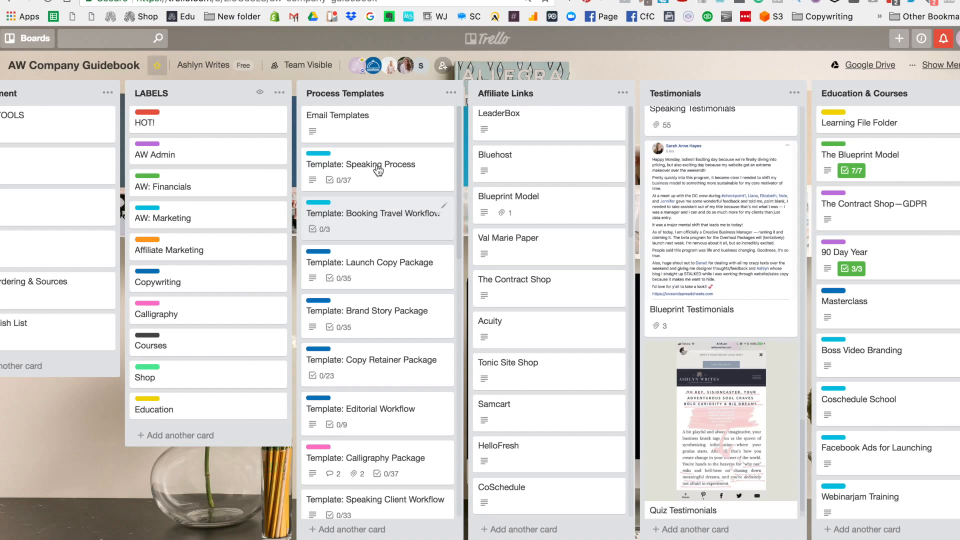
{"action": "mouse_move", "coordinate": [383, 208]}
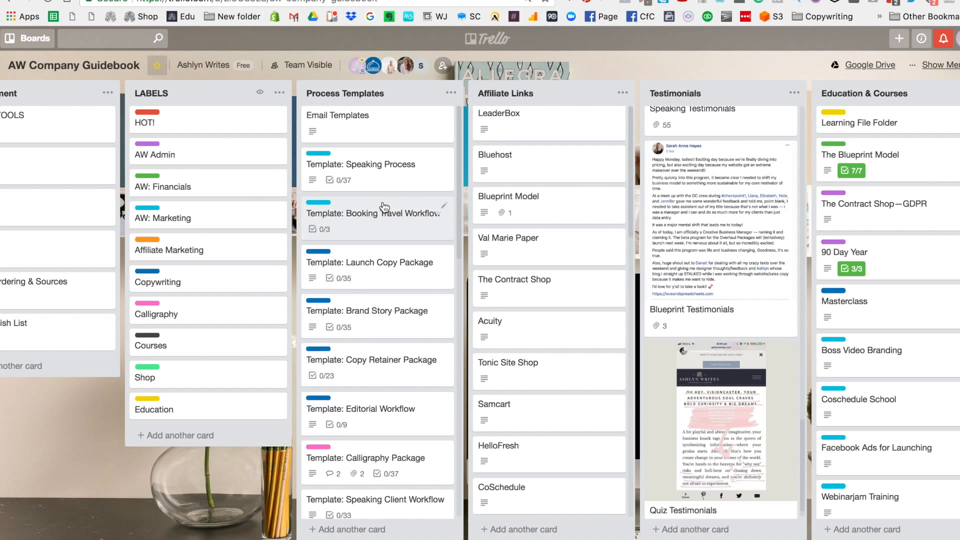
{"action": "scroll", "scroll_direction": "down", "scroll_amount": 3}
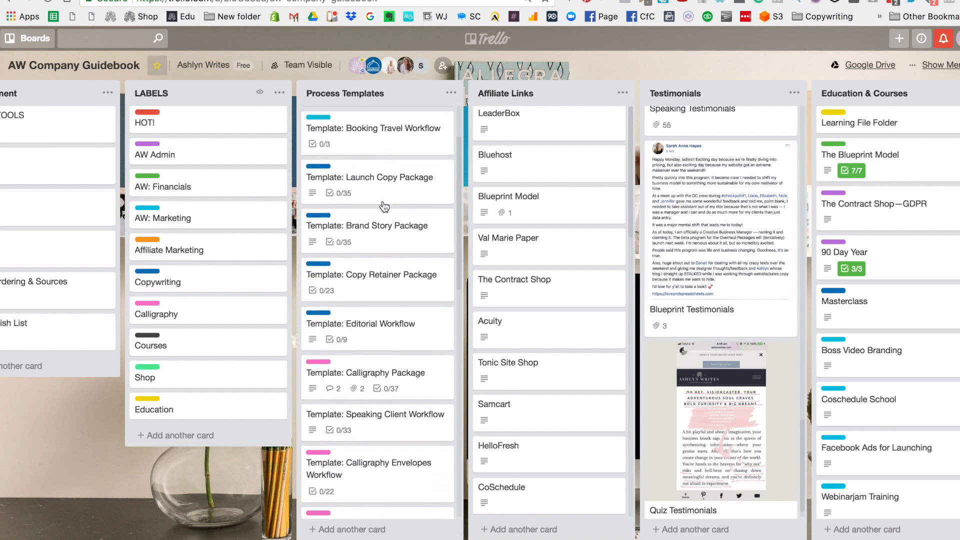
{"action": "scroll", "scroll_direction": "down", "scroll_amount": 3}
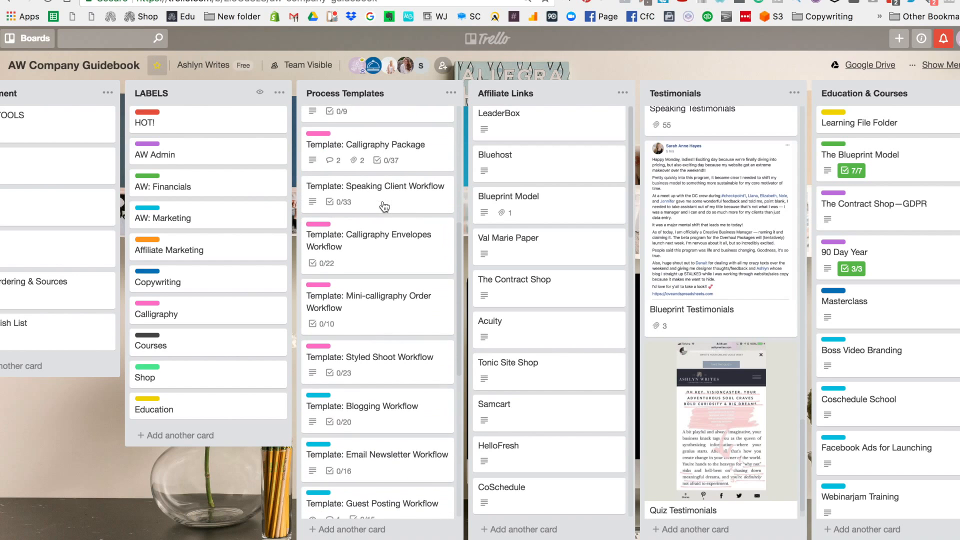
{"action": "scroll", "scroll_direction": "down", "scroll_amount": 3}
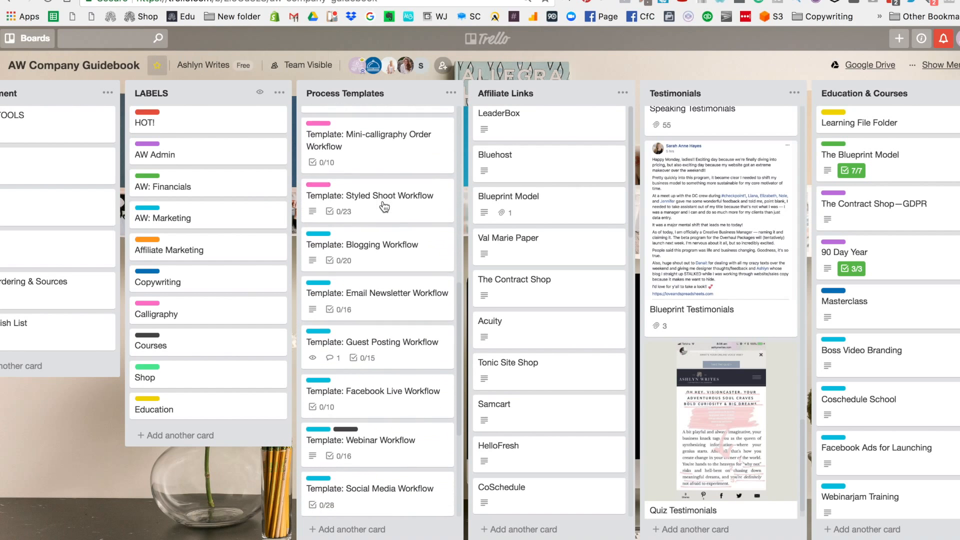
{"action": "scroll", "scroll_direction": "down", "scroll_amount": 3}
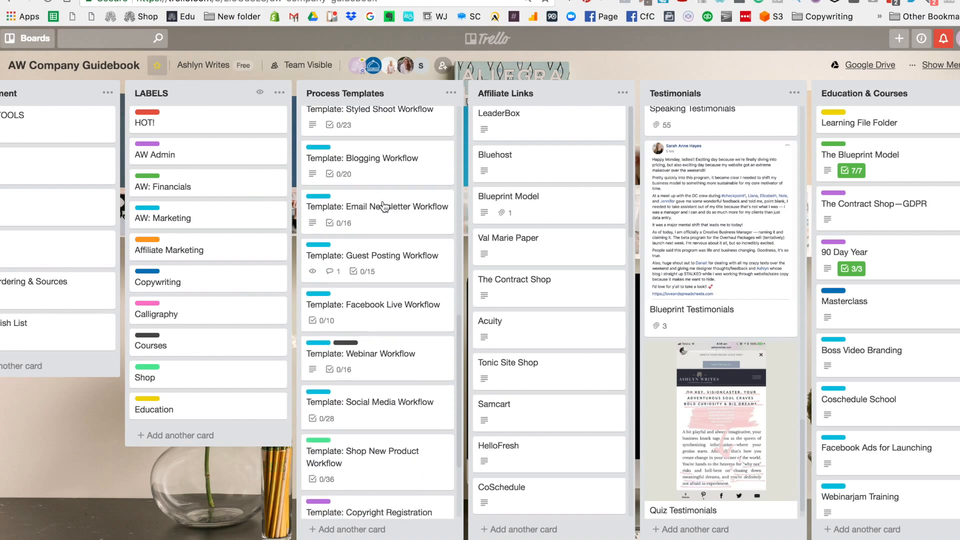
{"action": "scroll", "scroll_direction": "down", "scroll_amount": 3}
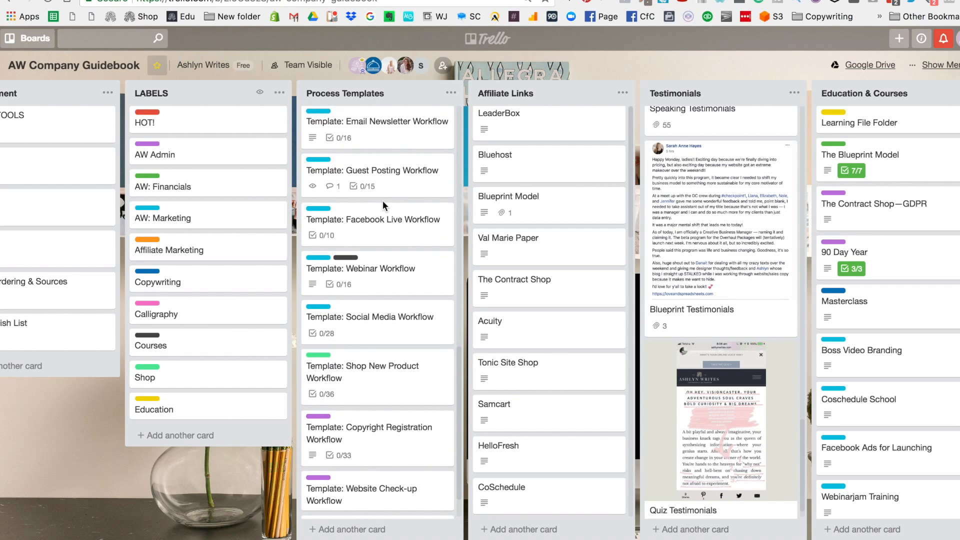
{"action": "scroll", "scroll_direction": "down", "scroll_amount": 3}
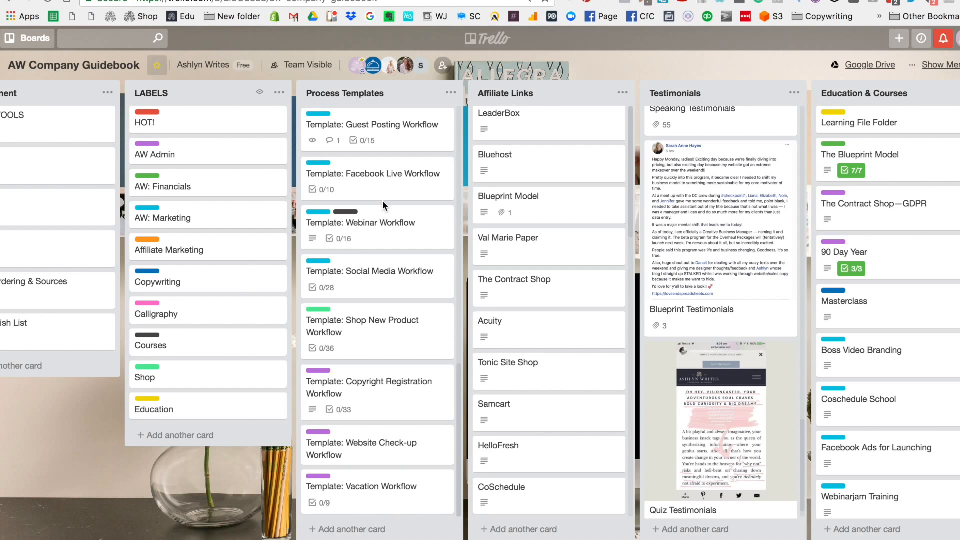
{"action": "left_click", "coordinate": [362, 485]}
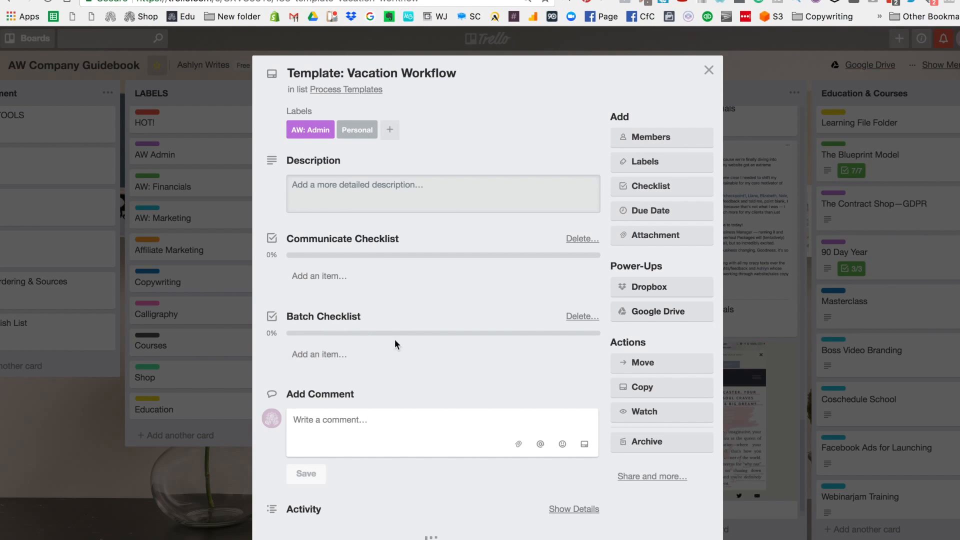
{"action": "mouse_move", "coordinate": [695, 145]}
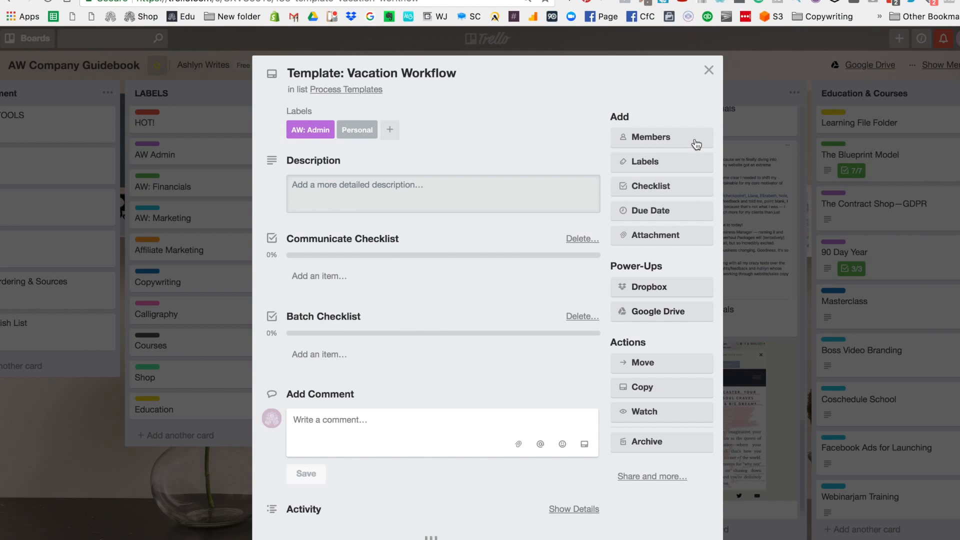
{"action": "left_click", "coordinate": [707, 70]}
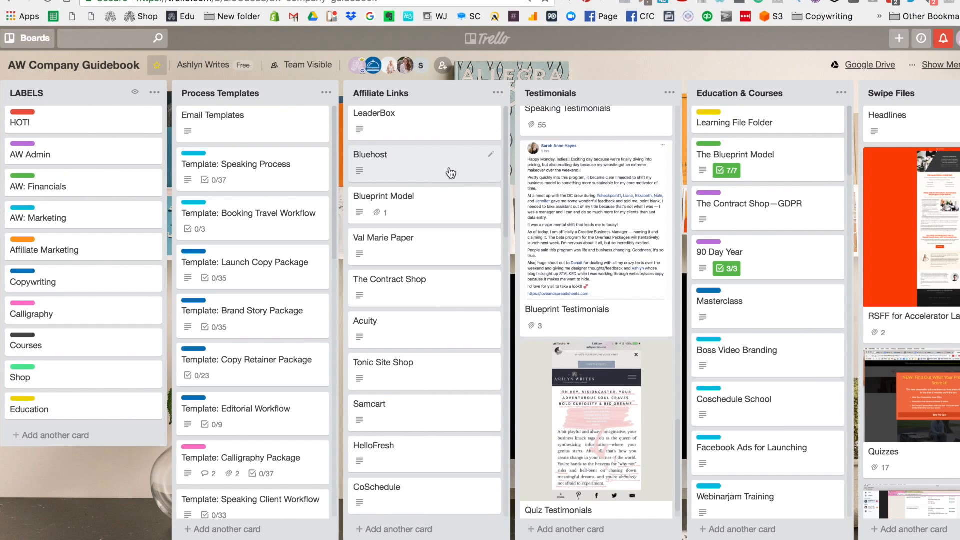
{"action": "mouse_move", "coordinate": [413, 173]}
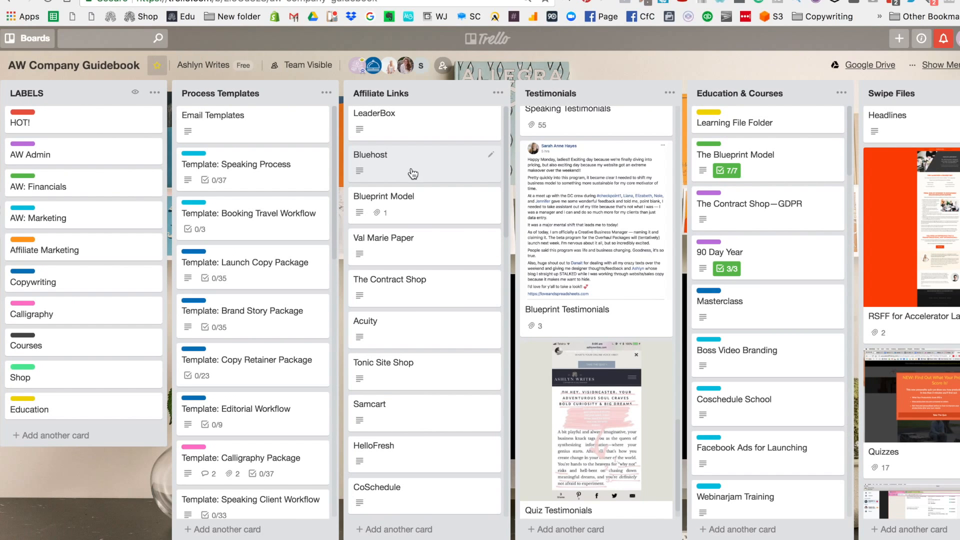
{"action": "mouse_move", "coordinate": [439, 167]}
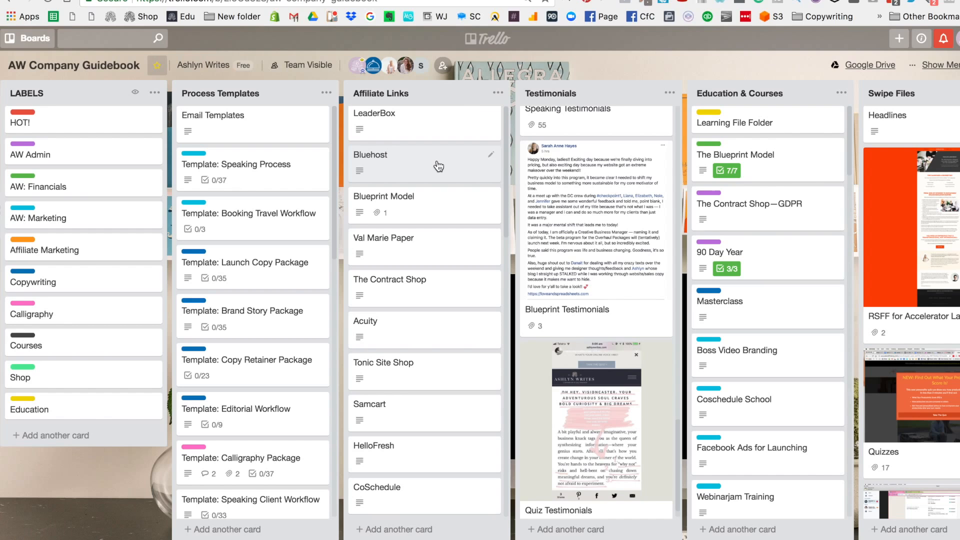
{"action": "mouse_move", "coordinate": [445, 201]}
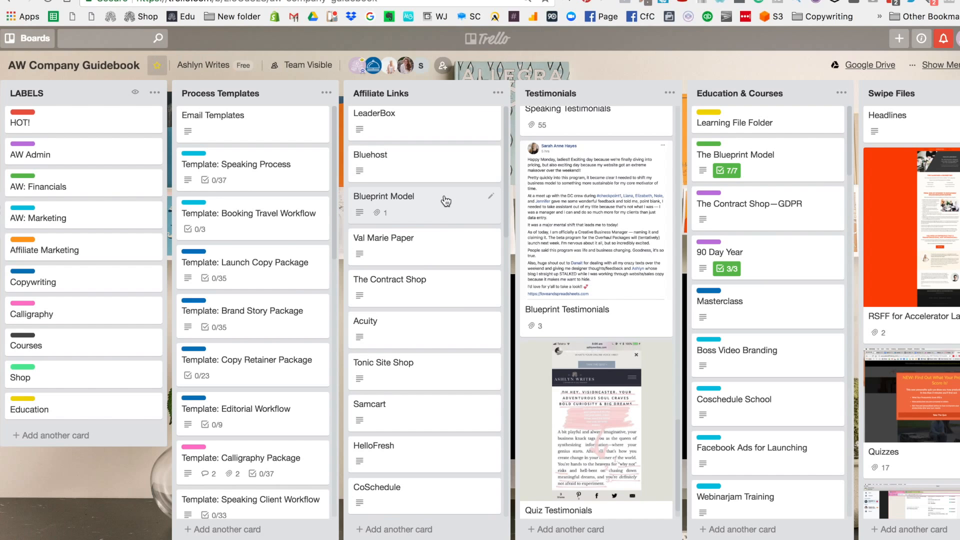
{"action": "mouse_move", "coordinate": [397, 103]}
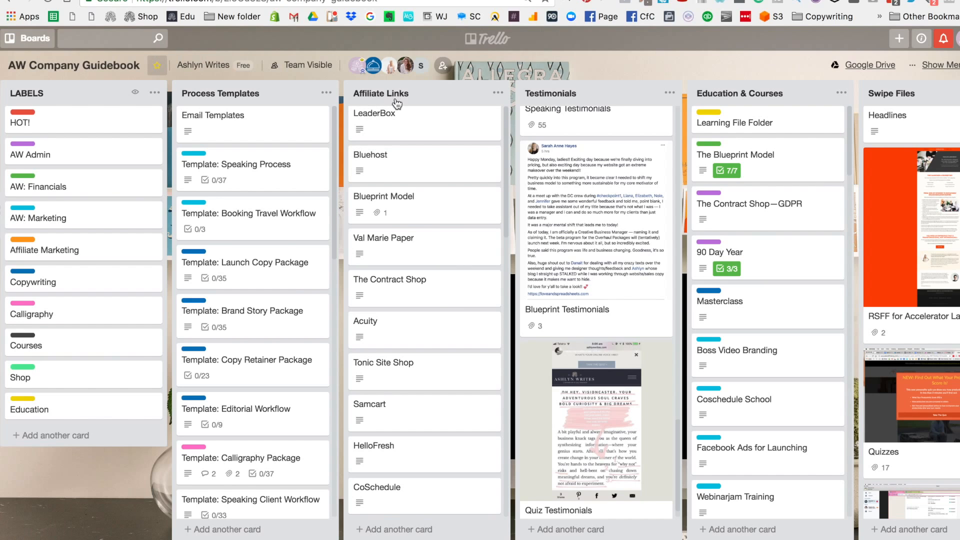
{"action": "scroll", "scroll_direction": "left", "scroll_amount": 3}
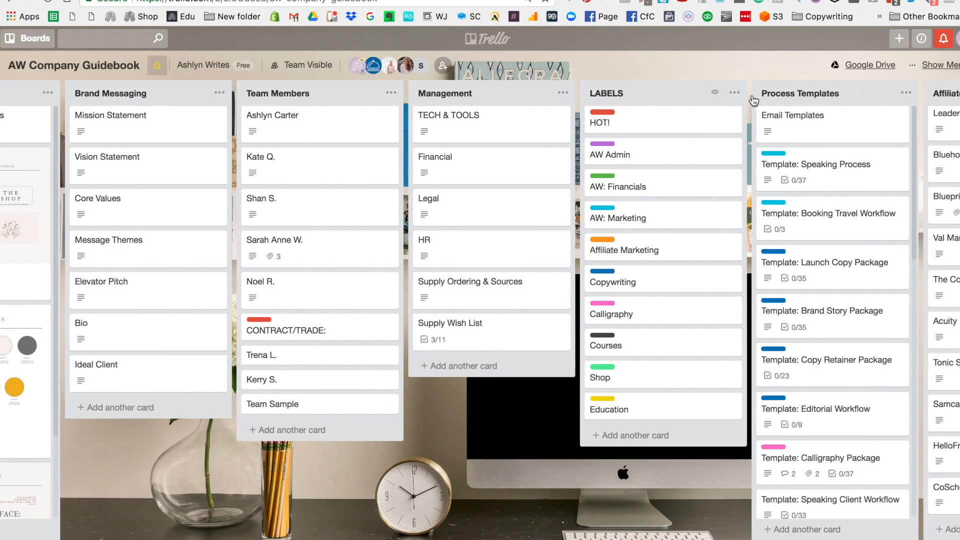
{"action": "scroll", "scroll_direction": "right", "scroll_amount": 3}
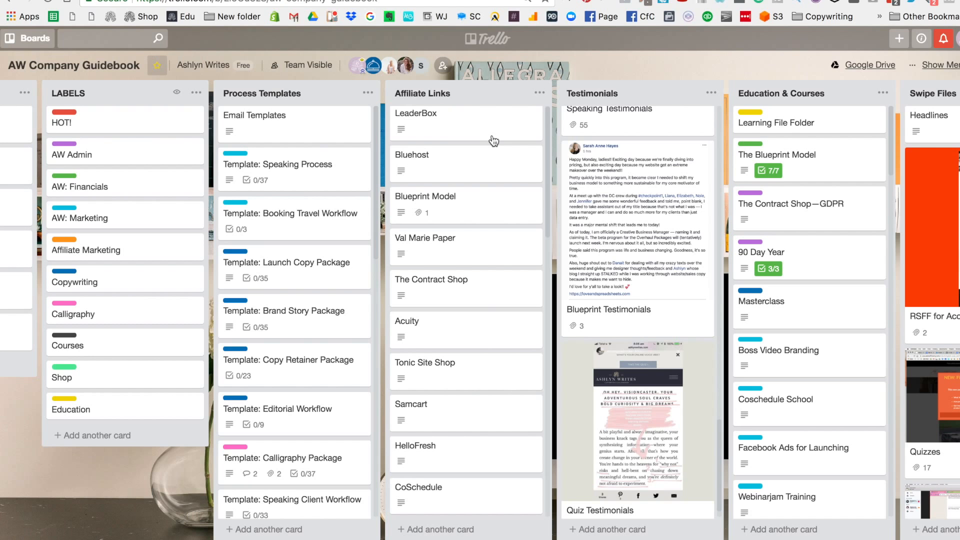
{"action": "mouse_move", "coordinate": [522, 218]}
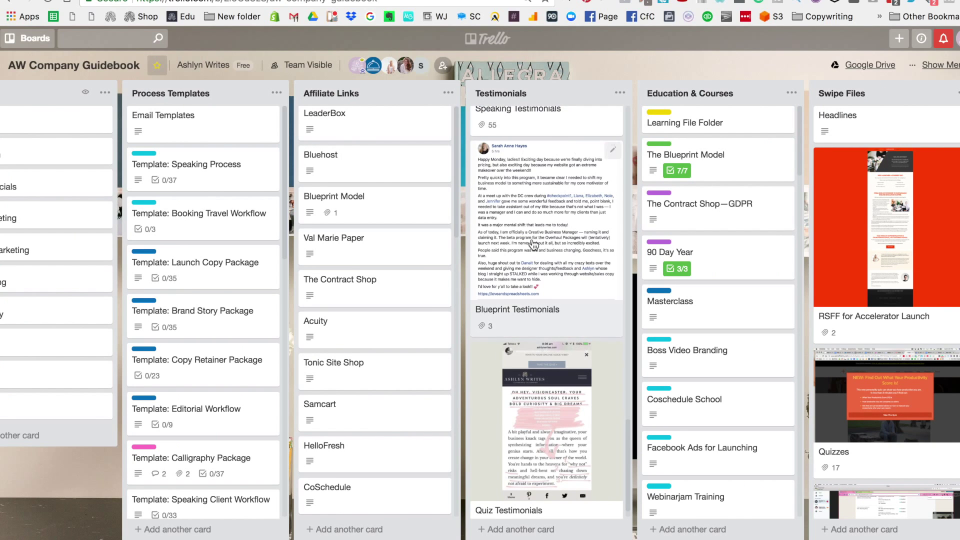
{"action": "scroll", "scroll_direction": "down", "scroll_amount": 3}
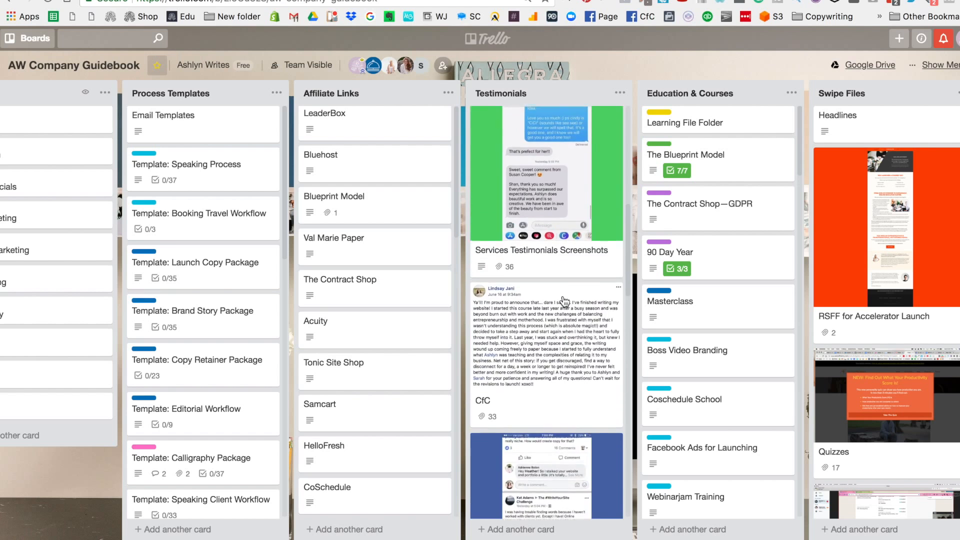
{"action": "scroll", "scroll_direction": "down", "scroll_amount": 3}
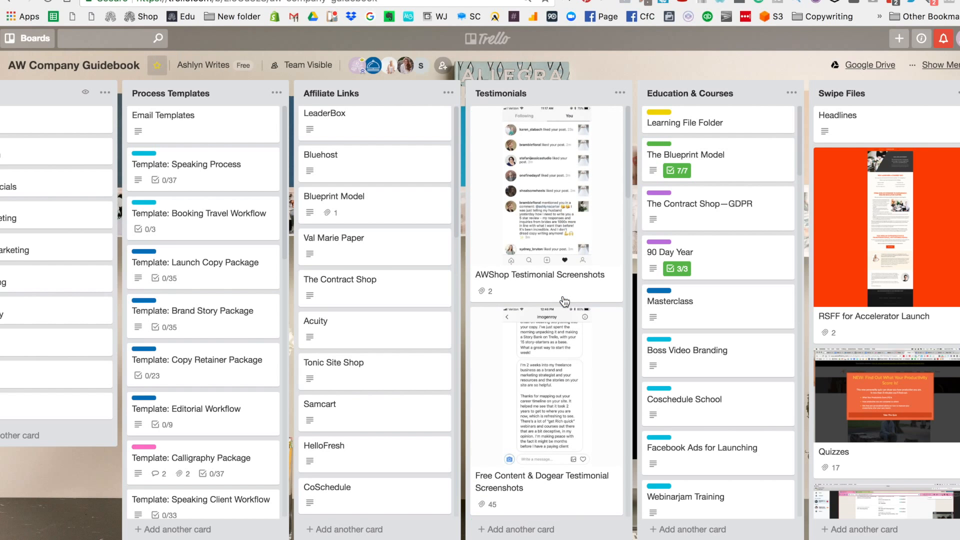
{"action": "scroll", "scroll_direction": "right", "scroll_amount": 3}
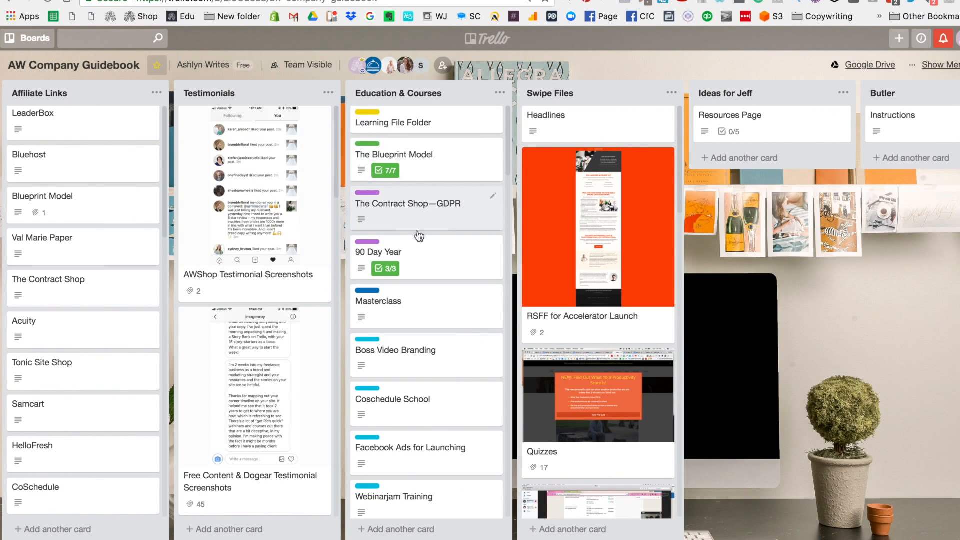
{"action": "mouse_move", "coordinate": [470, 178]}
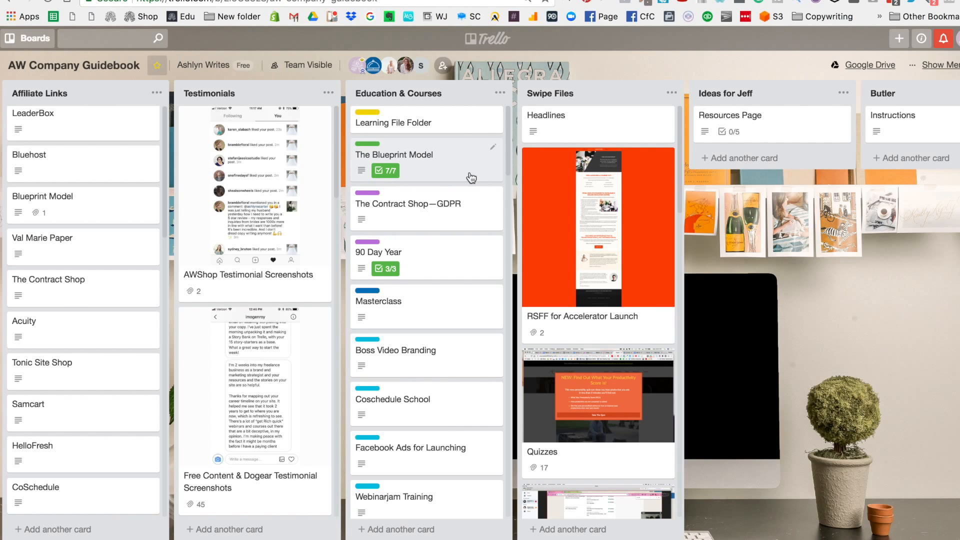
{"action": "mouse_move", "coordinate": [438, 189]}
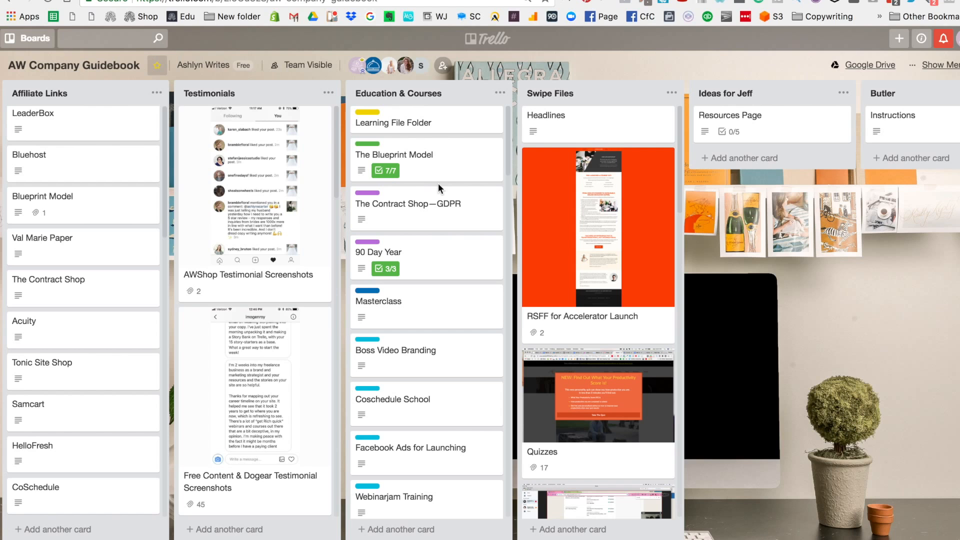
{"action": "mouse_move", "coordinate": [437, 179]}
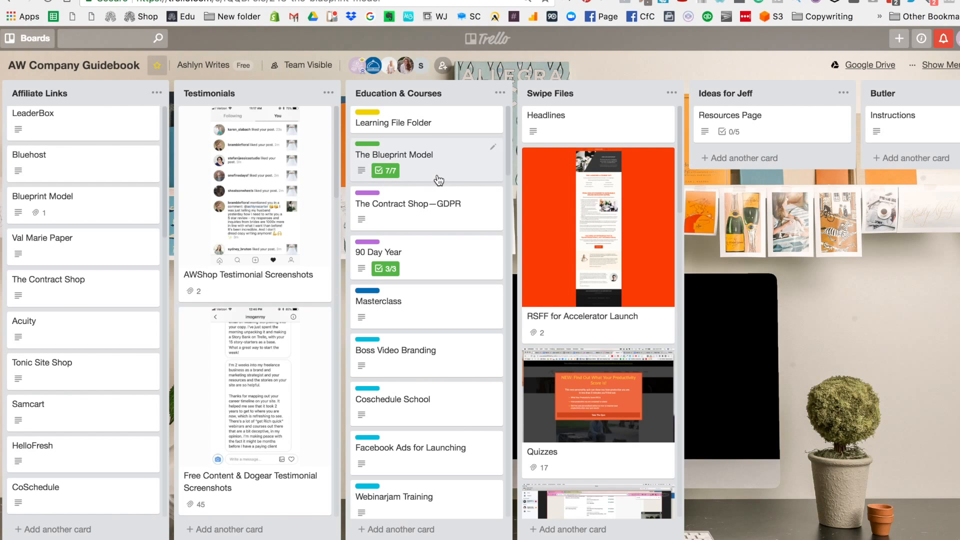
{"action": "left_click", "coordinate": [394, 153]}
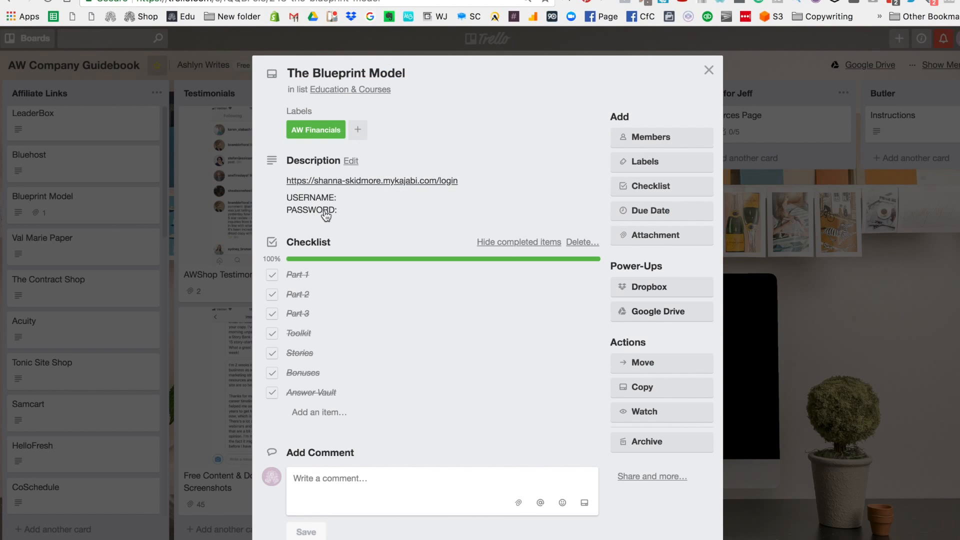
{"action": "mouse_move", "coordinate": [434, 362]}
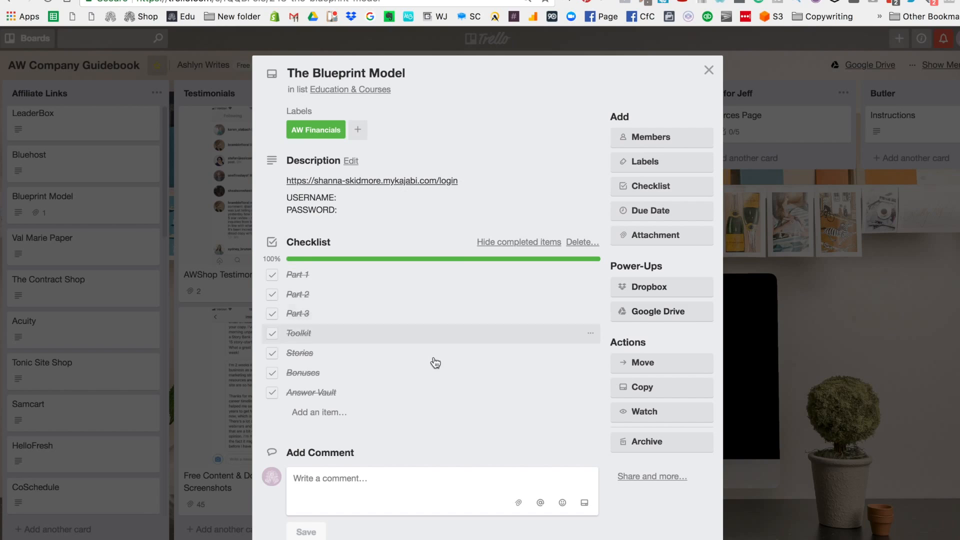
{"action": "mouse_move", "coordinate": [422, 432]}
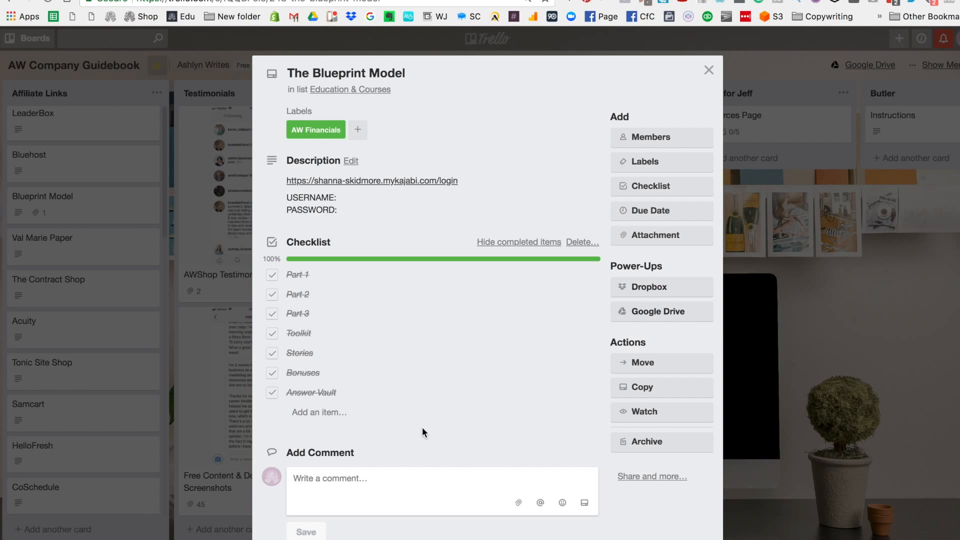
{"action": "mouse_move", "coordinate": [269, 357]}
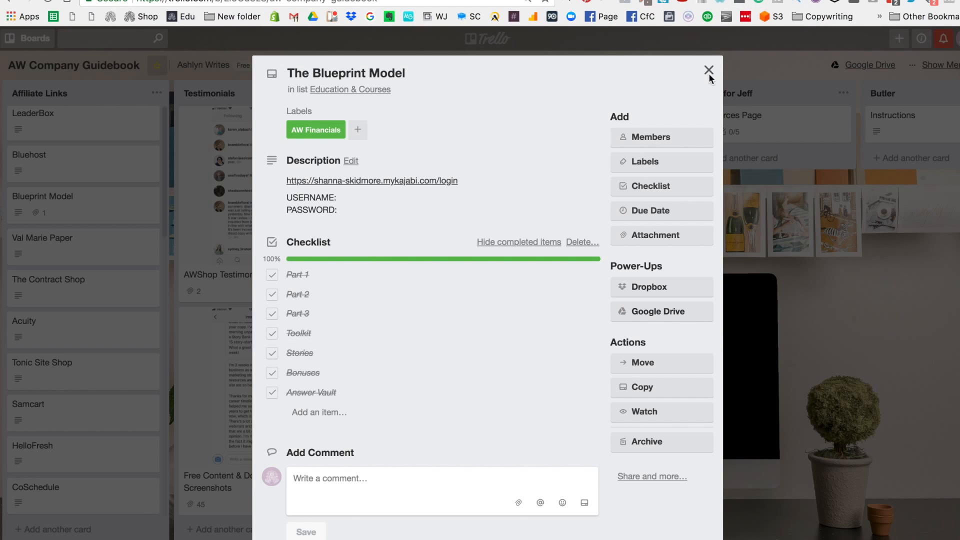
{"action": "left_click", "coordinate": [708, 70]}
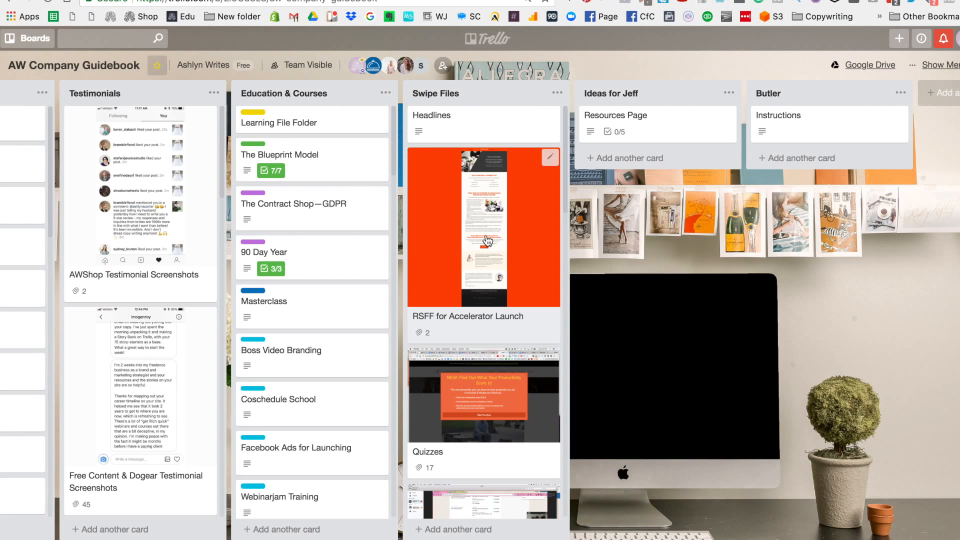
{"action": "mouse_move", "coordinate": [500, 185]}
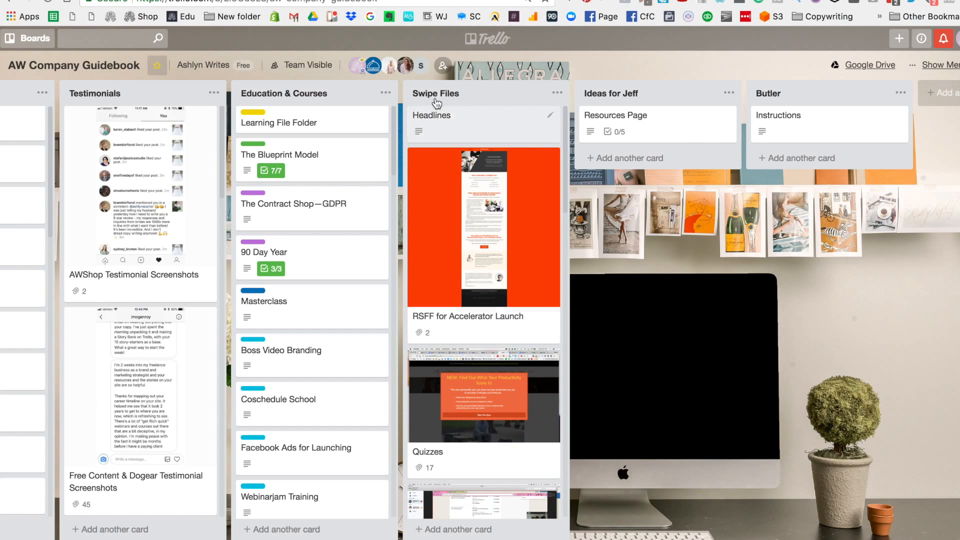
{"action": "mouse_move", "coordinate": [571, 219]}
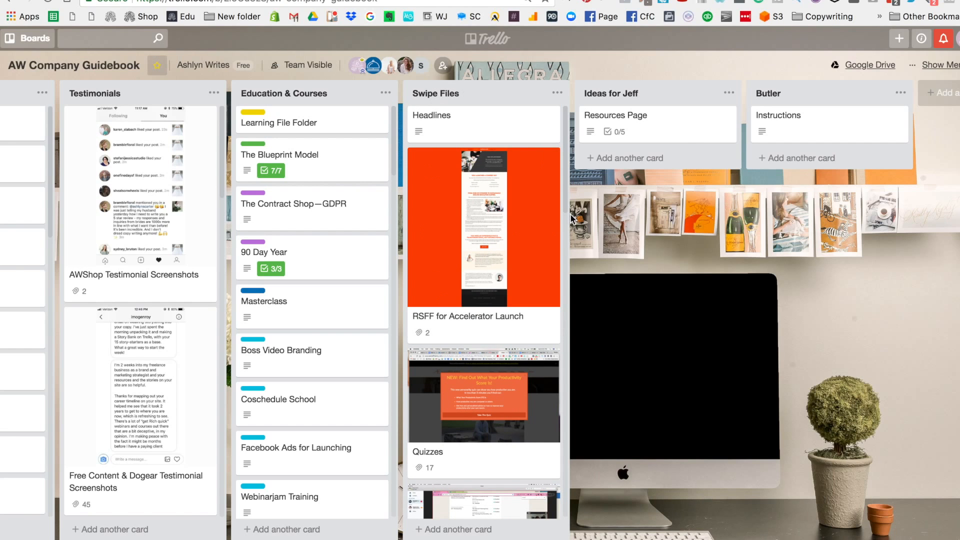
{"action": "mouse_move", "coordinate": [524, 352]}
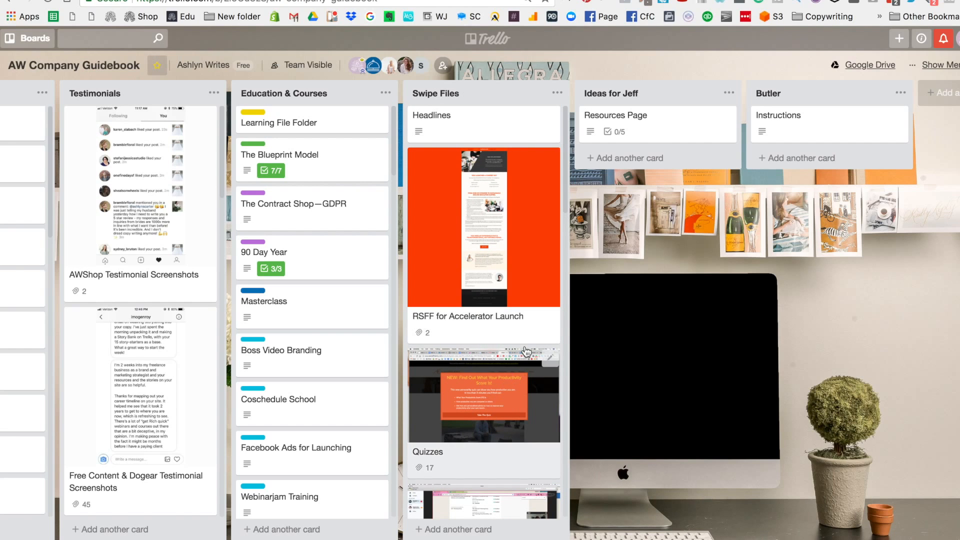
{"action": "mouse_move", "coordinate": [507, 260]}
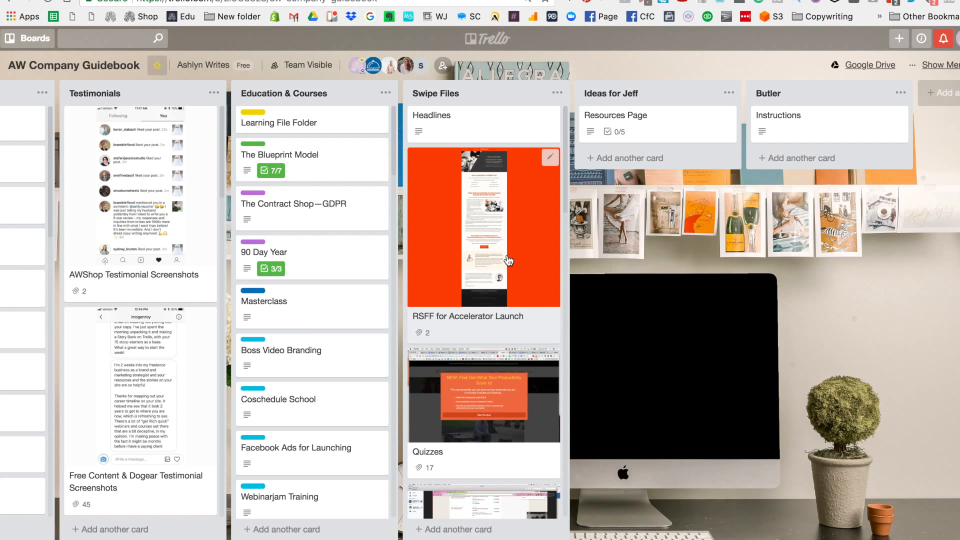
{"action": "mouse_move", "coordinate": [461, 282]}
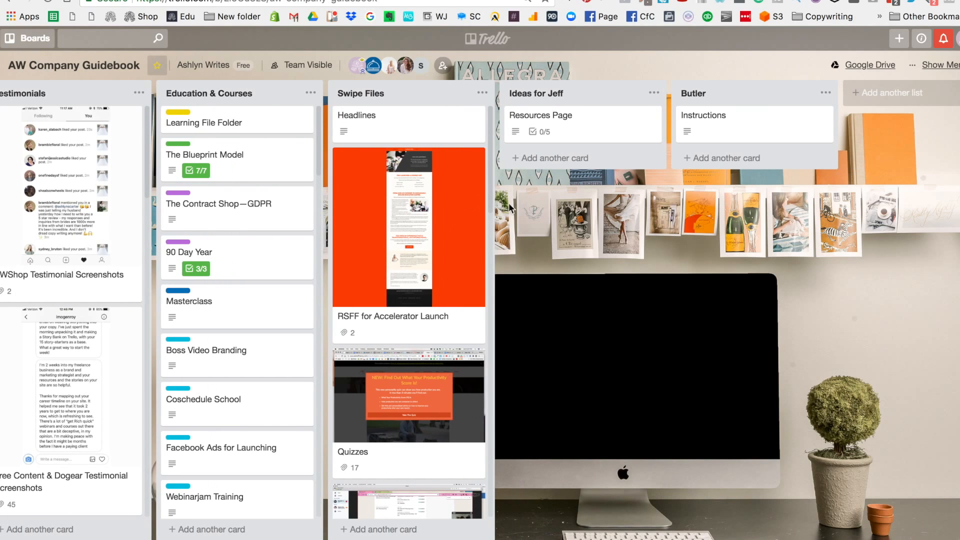
{"action": "mouse_move", "coordinate": [517, 272]}
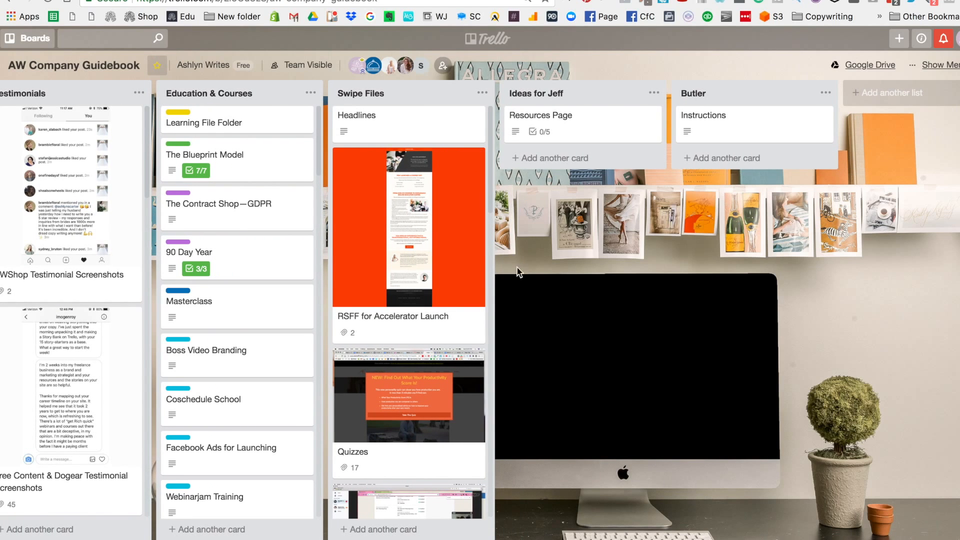
{"action": "mouse_move", "coordinate": [601, 244]}
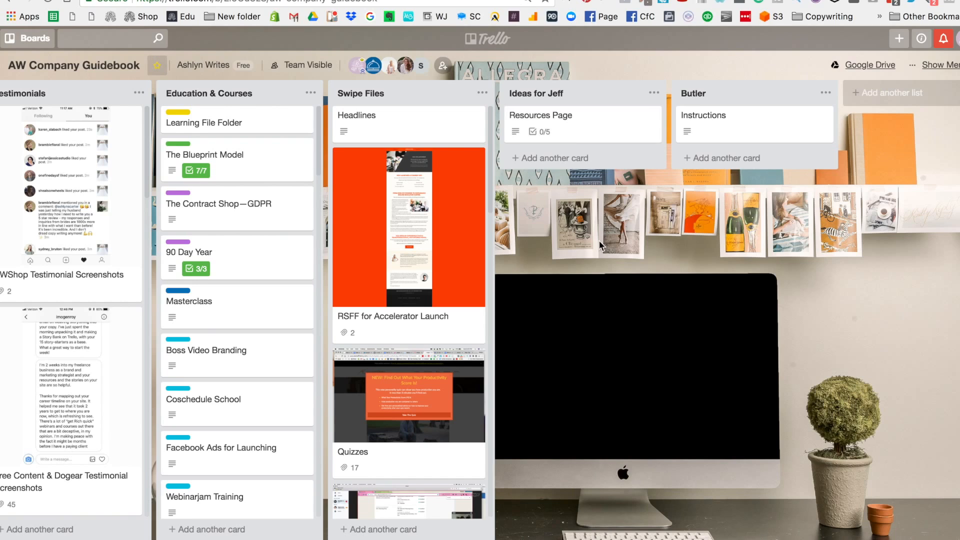
{"action": "scroll", "scroll_direction": "left", "scroll_amount": 3}
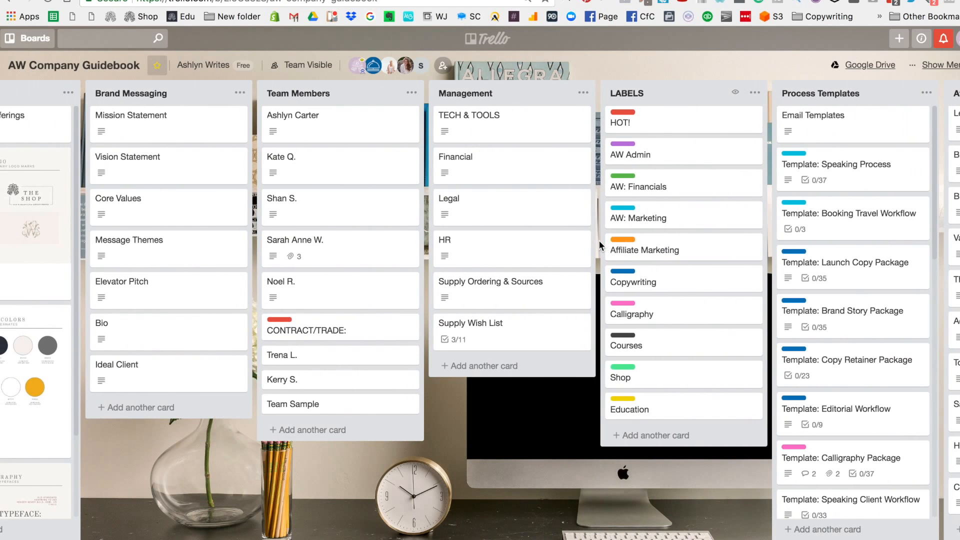
{"action": "scroll", "scroll_direction": "left", "scroll_amount": 3}
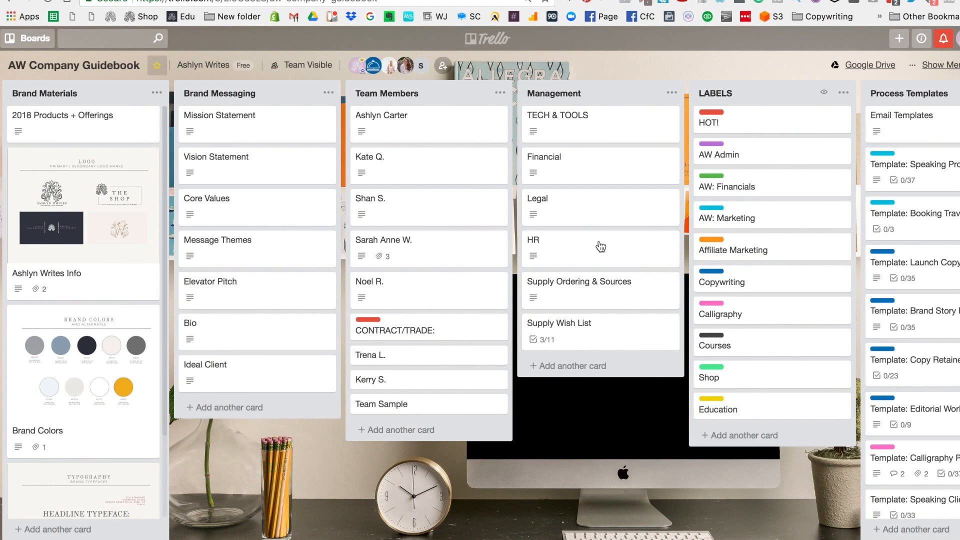